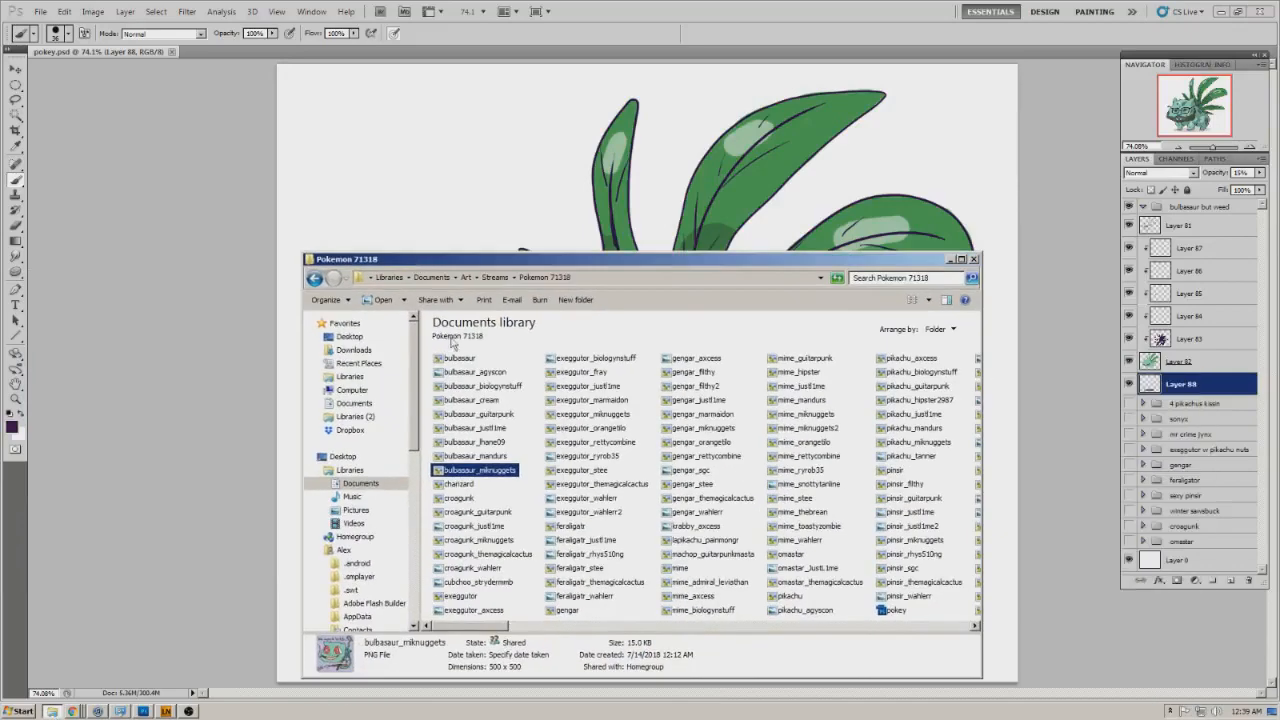
# Step: Open the first Bulbasaur drawing from the Pokemon folder in Windows Photo Viewer
pyautogui.click(456, 358)
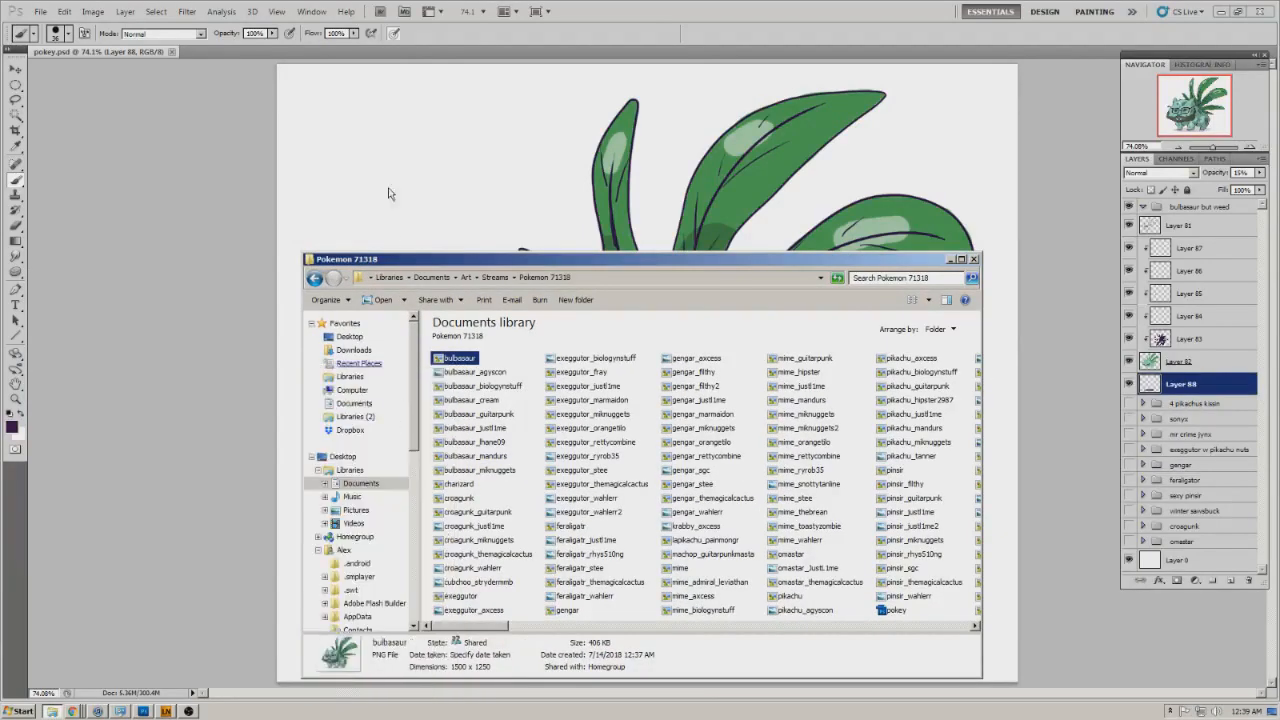
pyautogui.doubleClick(456, 358)
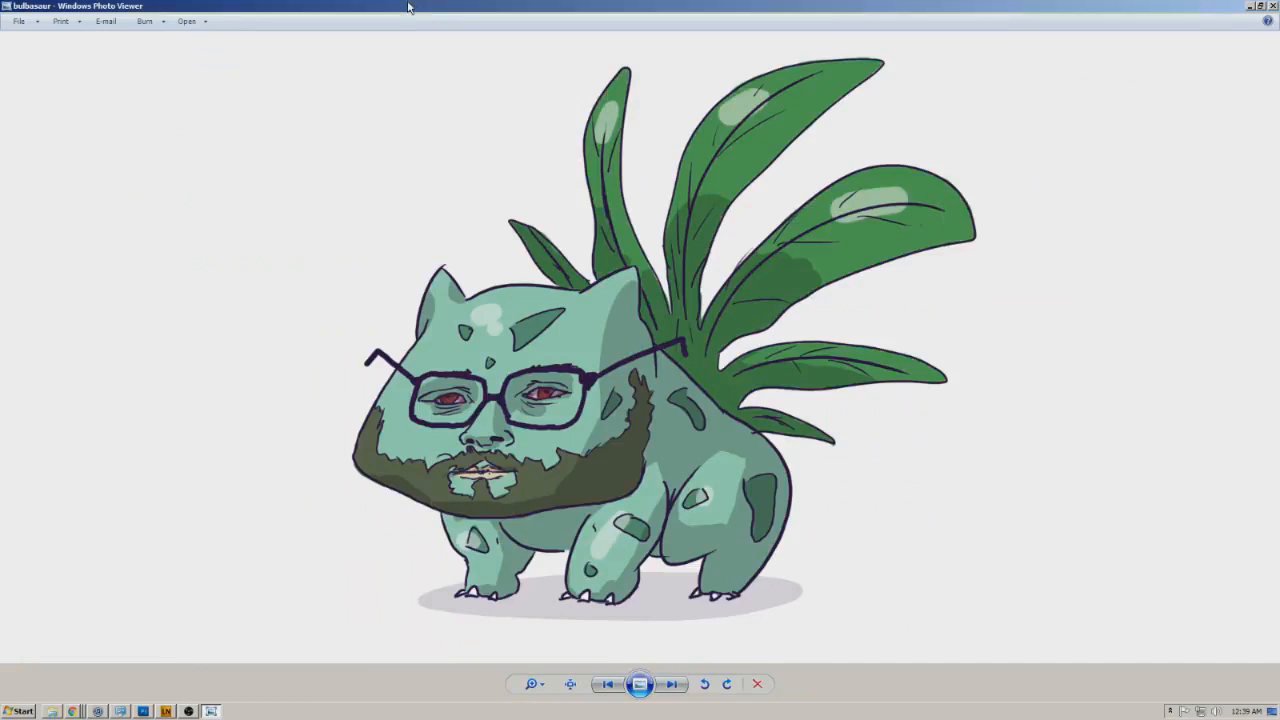
# Step: Page forward through the remaining Bulbasaur drawings with Next, past the last one
pyautogui.click(672, 684)
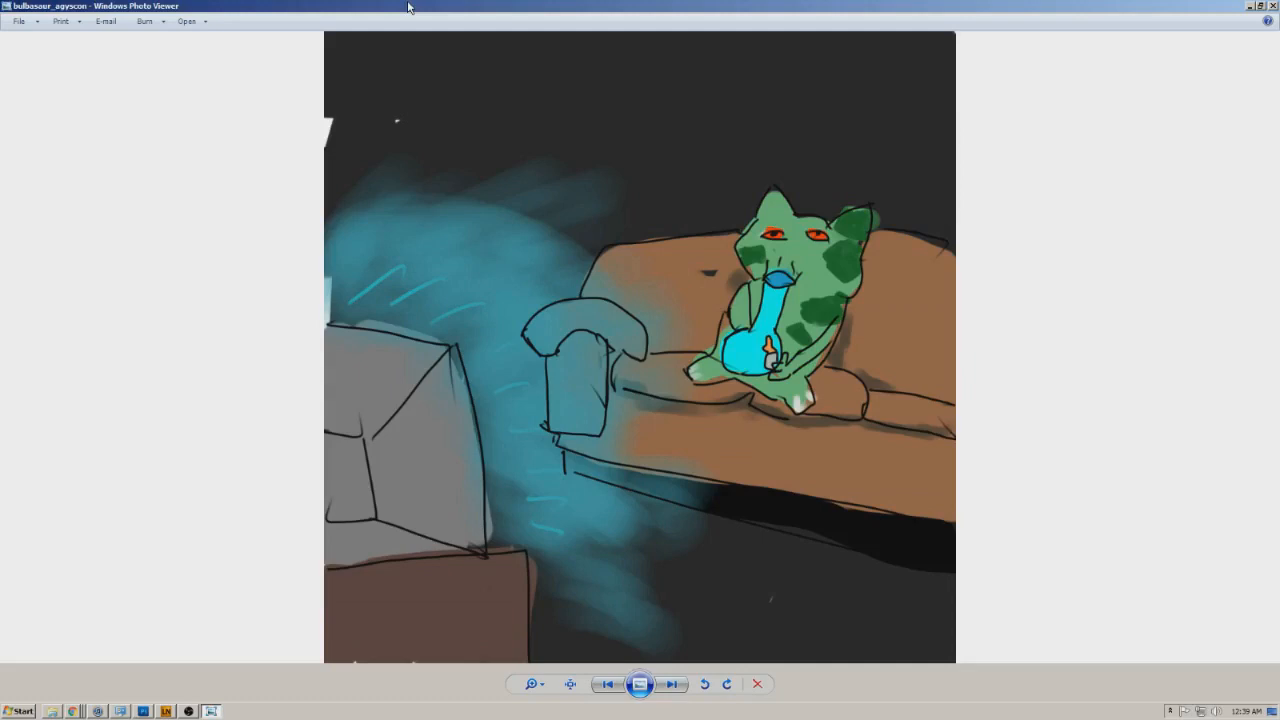
pyautogui.click(672, 684)
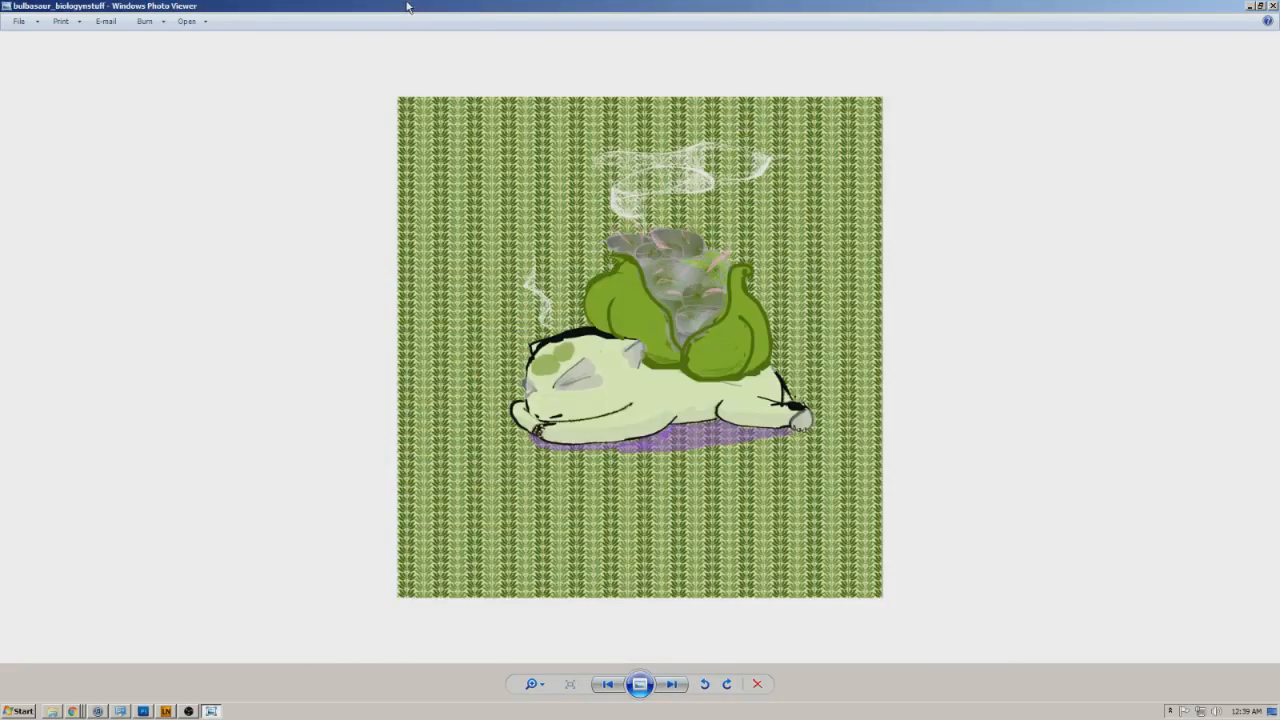
pyautogui.click(672, 684)
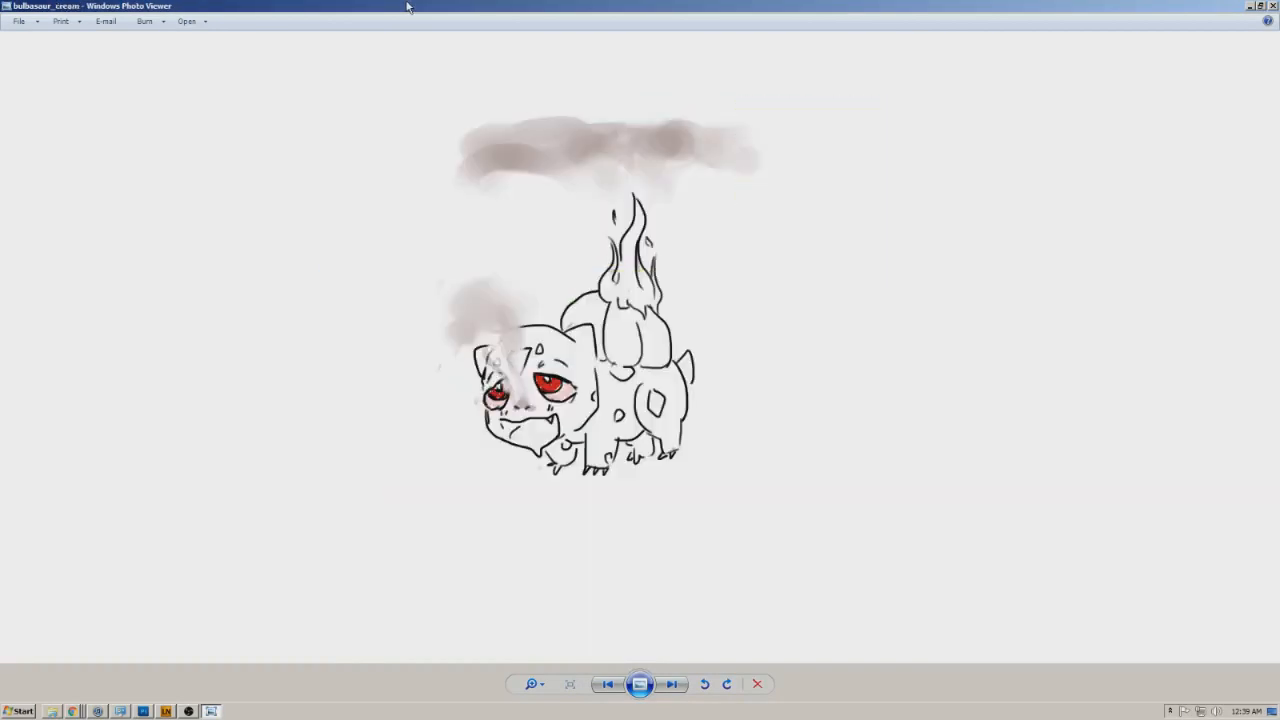
pyautogui.click(672, 684)
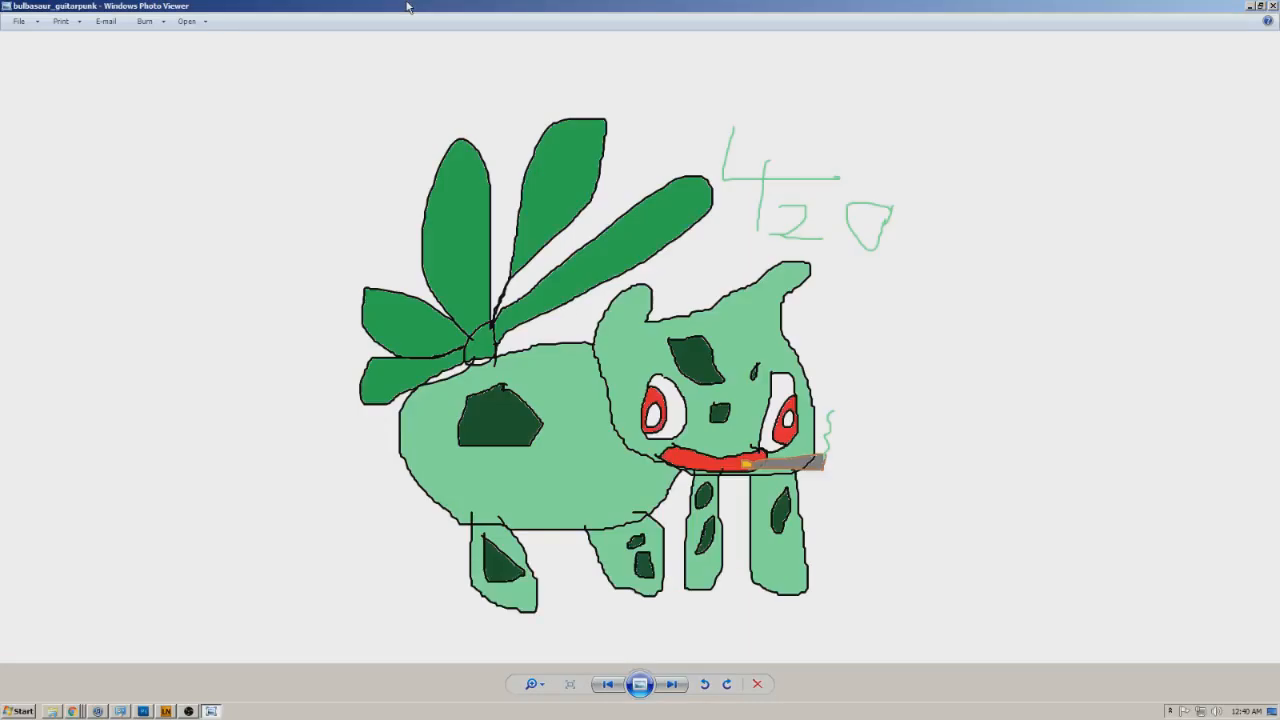
pyautogui.click(672, 684)
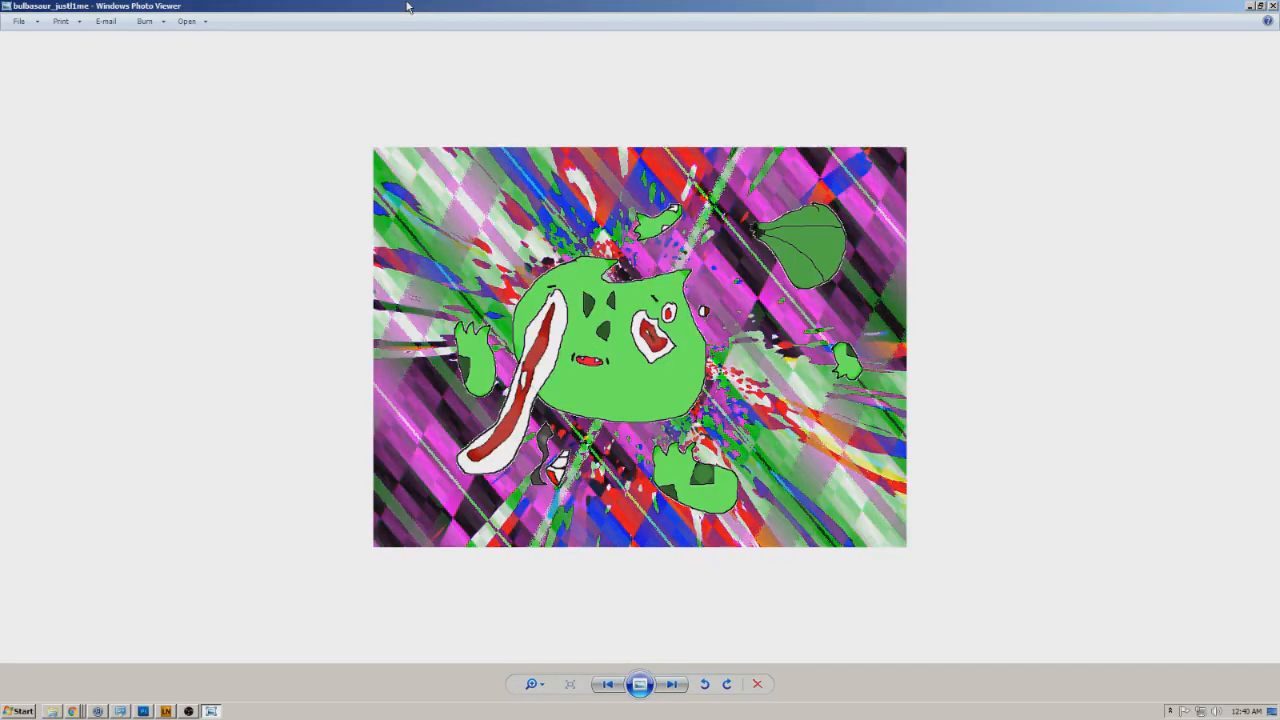
pyautogui.click(672, 684)
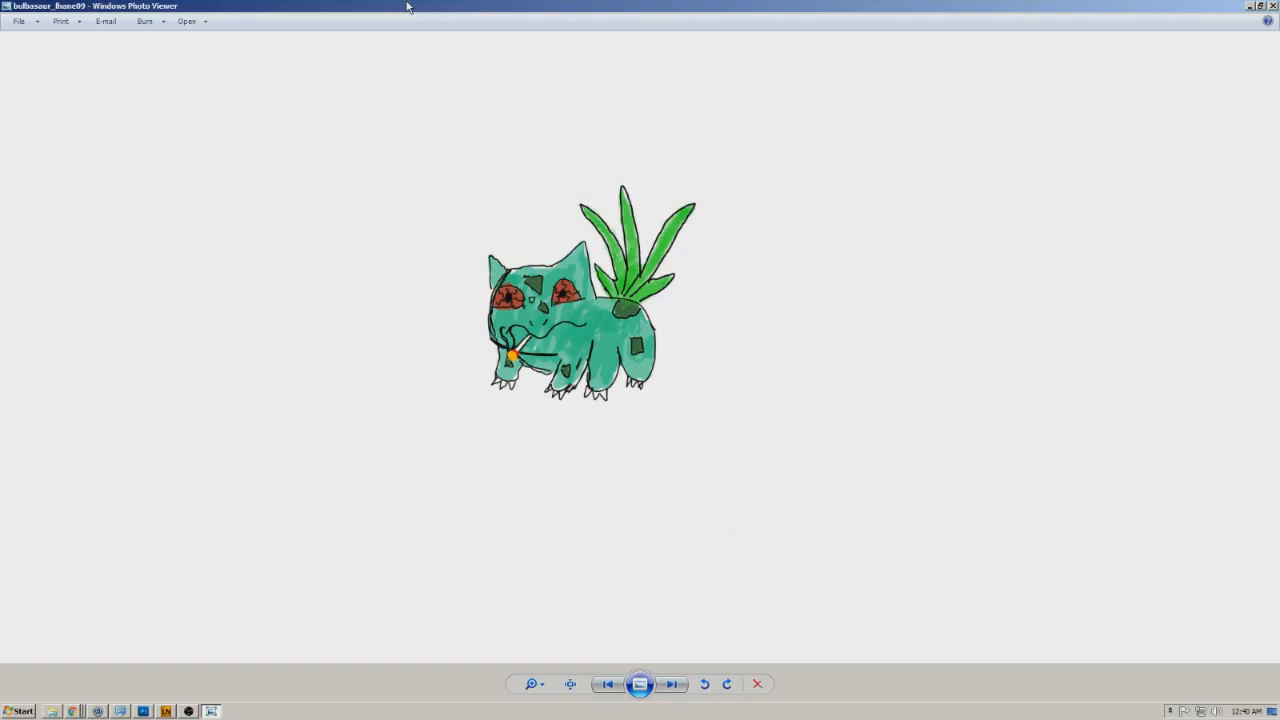
pyautogui.click(672, 684)
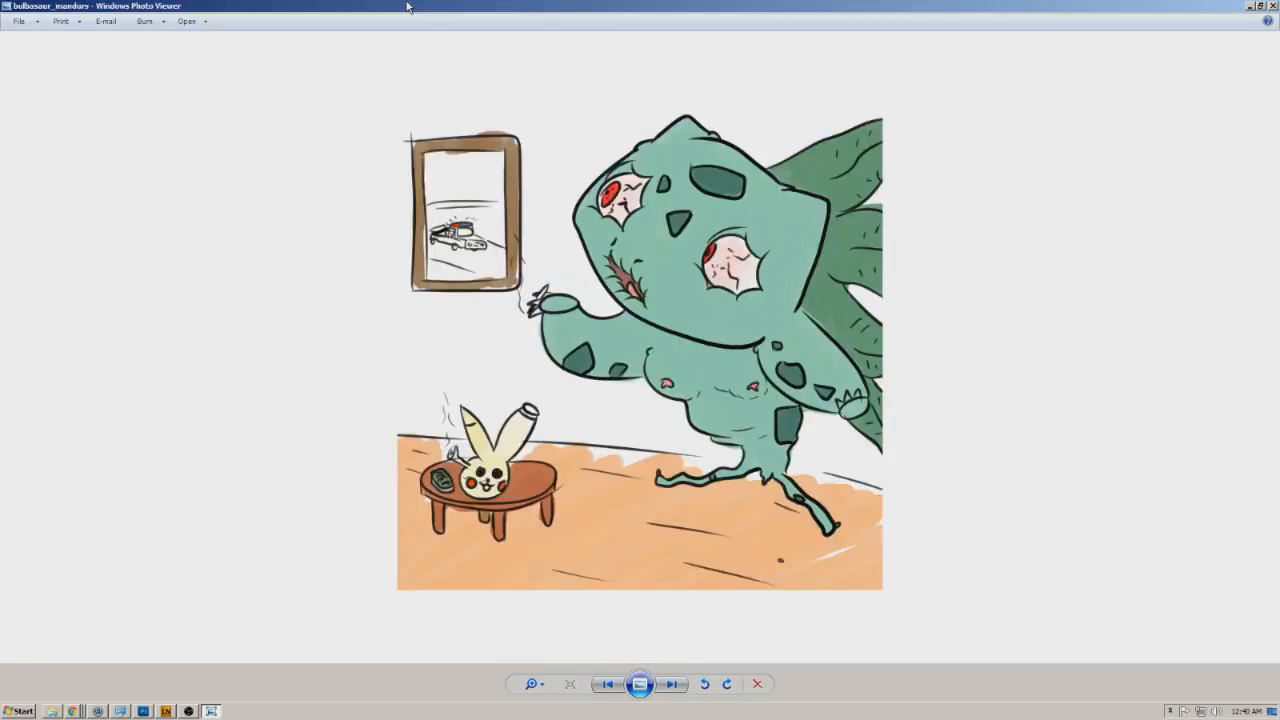
pyautogui.click(672, 684)
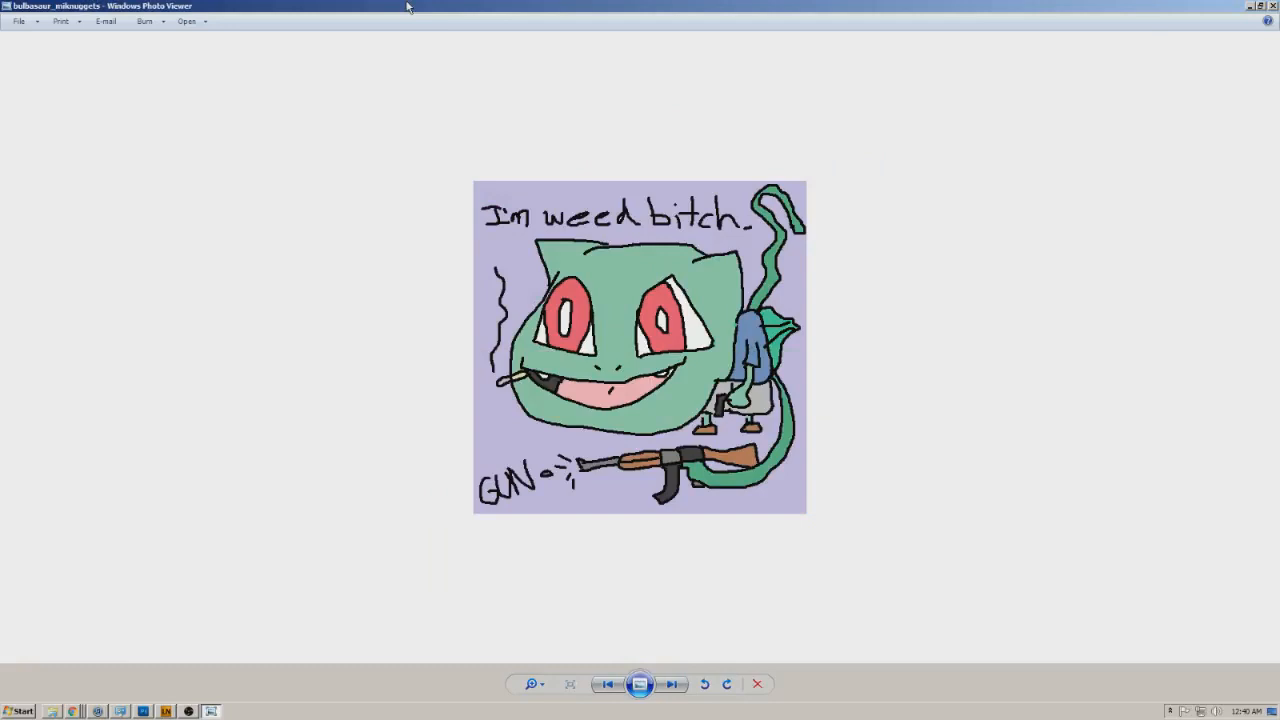
pyautogui.click(672, 684)
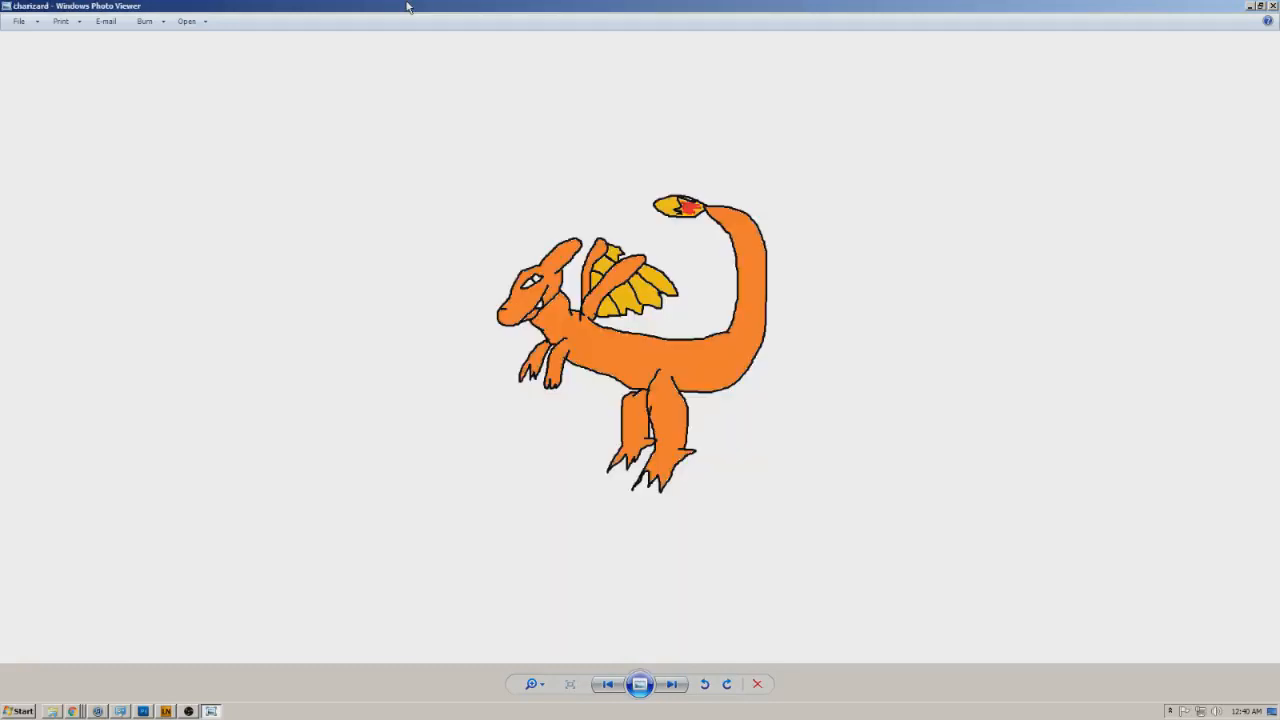
# Step: Page through the Croagunk drawings to Croagunk squatting on grass and move past it
pyautogui.click(672, 684)
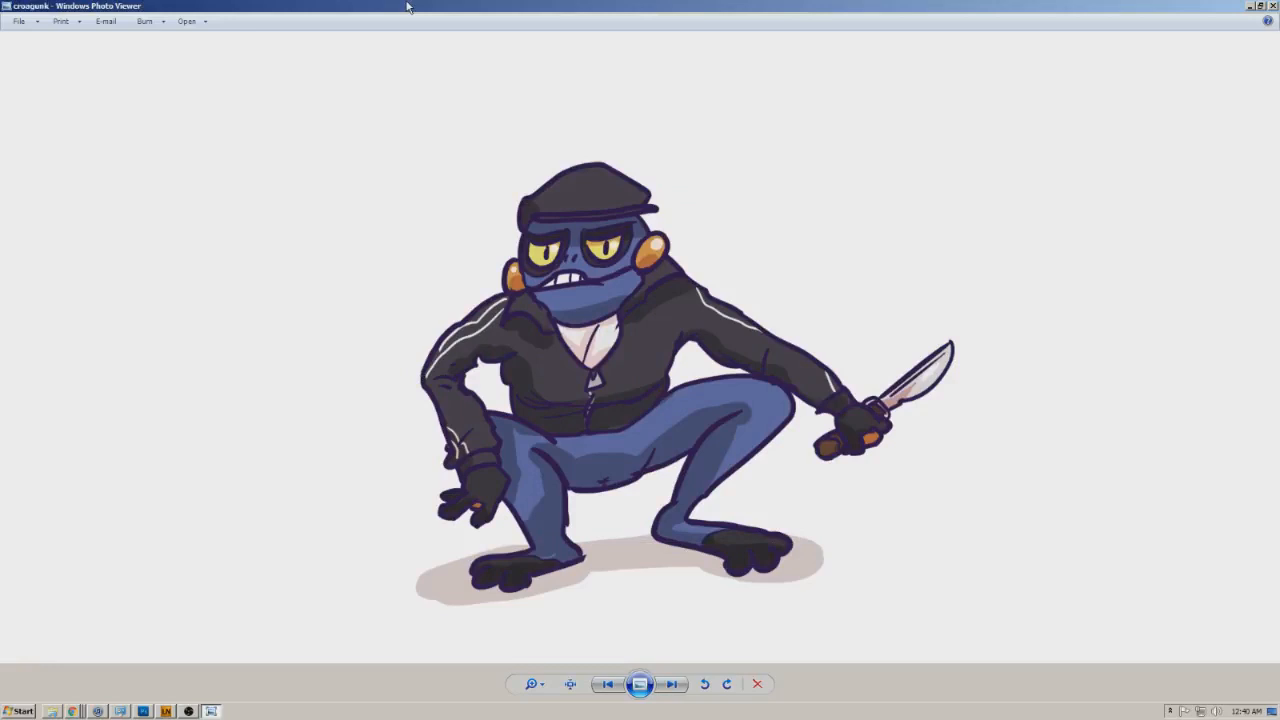
pyautogui.click(672, 684)
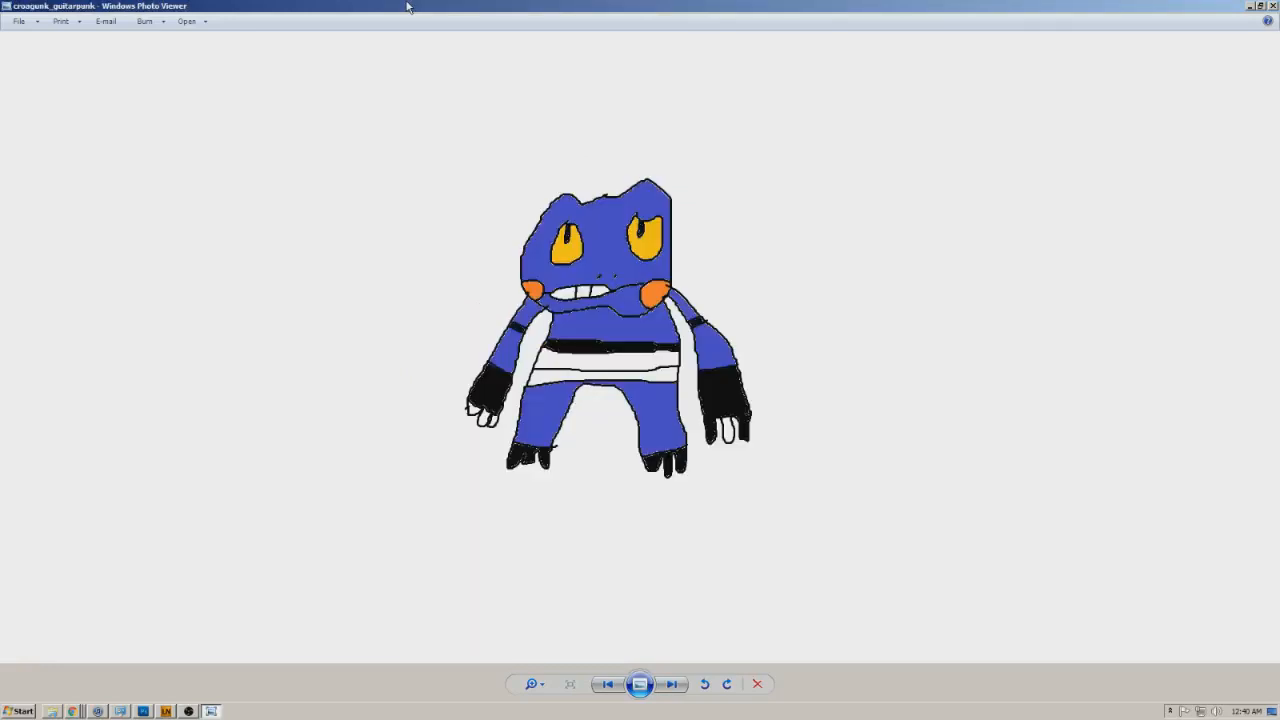
pyautogui.click(672, 684)
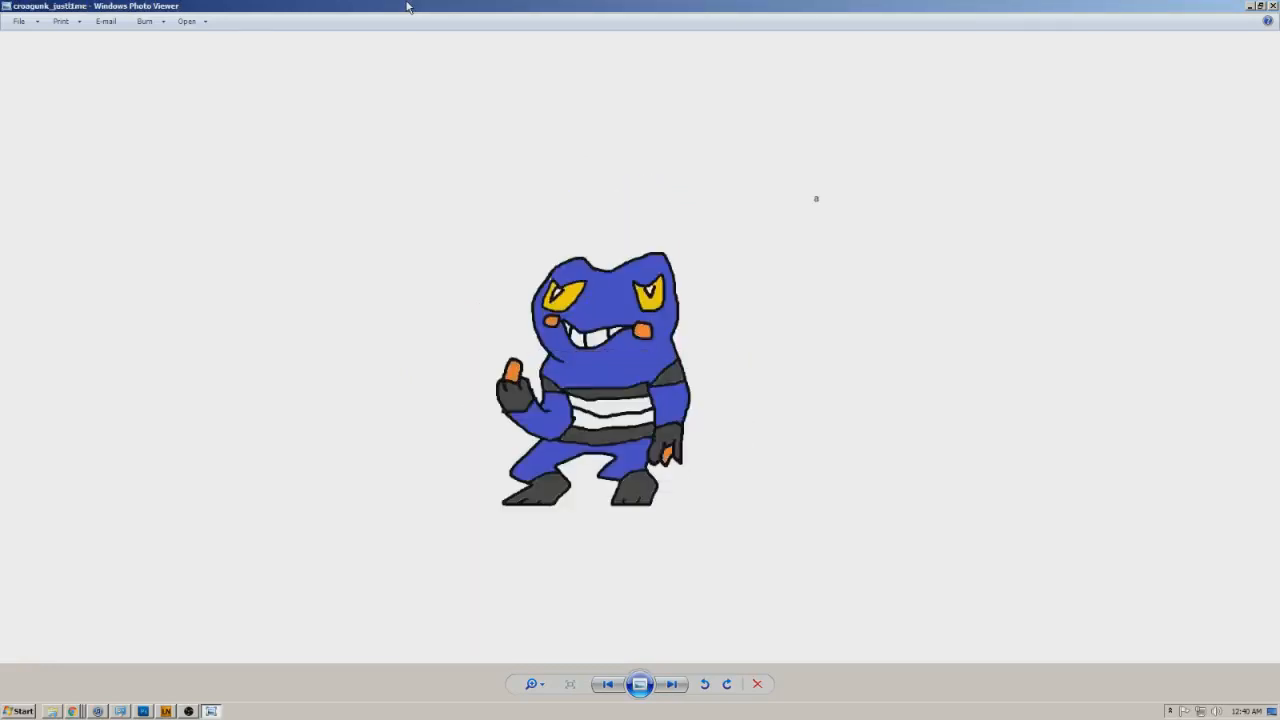
pyautogui.click(672, 684)
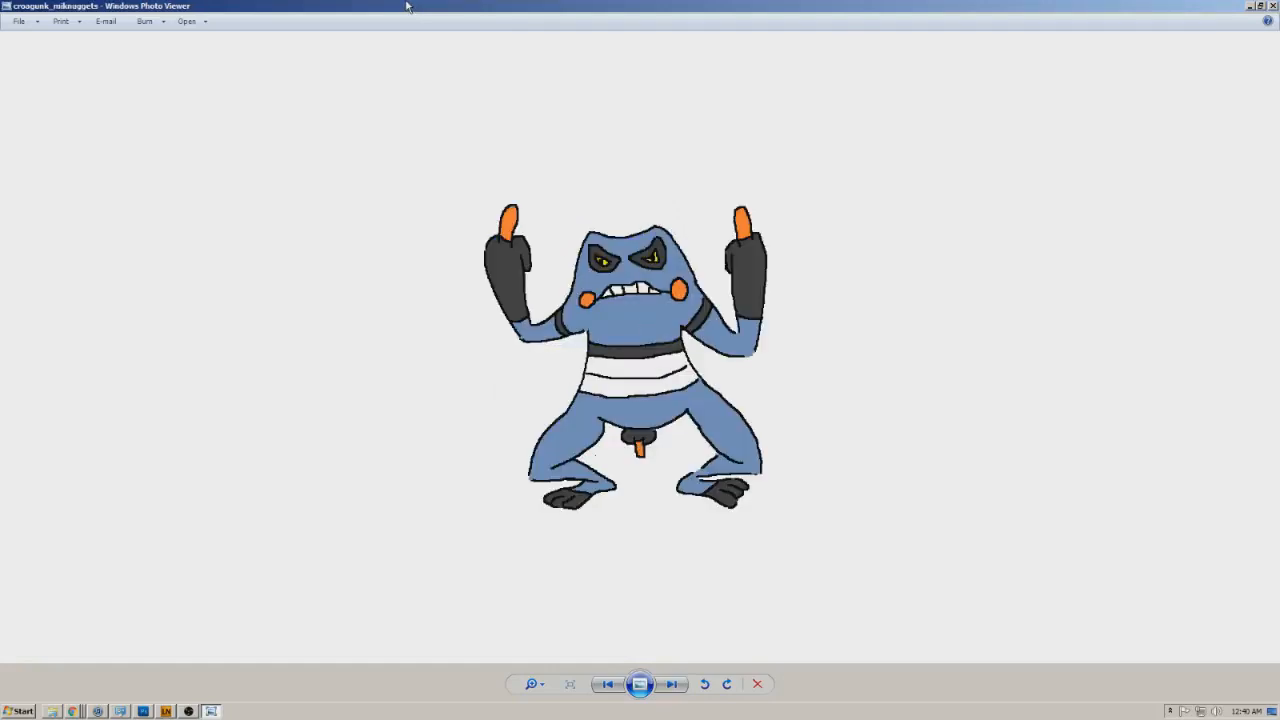
pyautogui.click(672, 684)
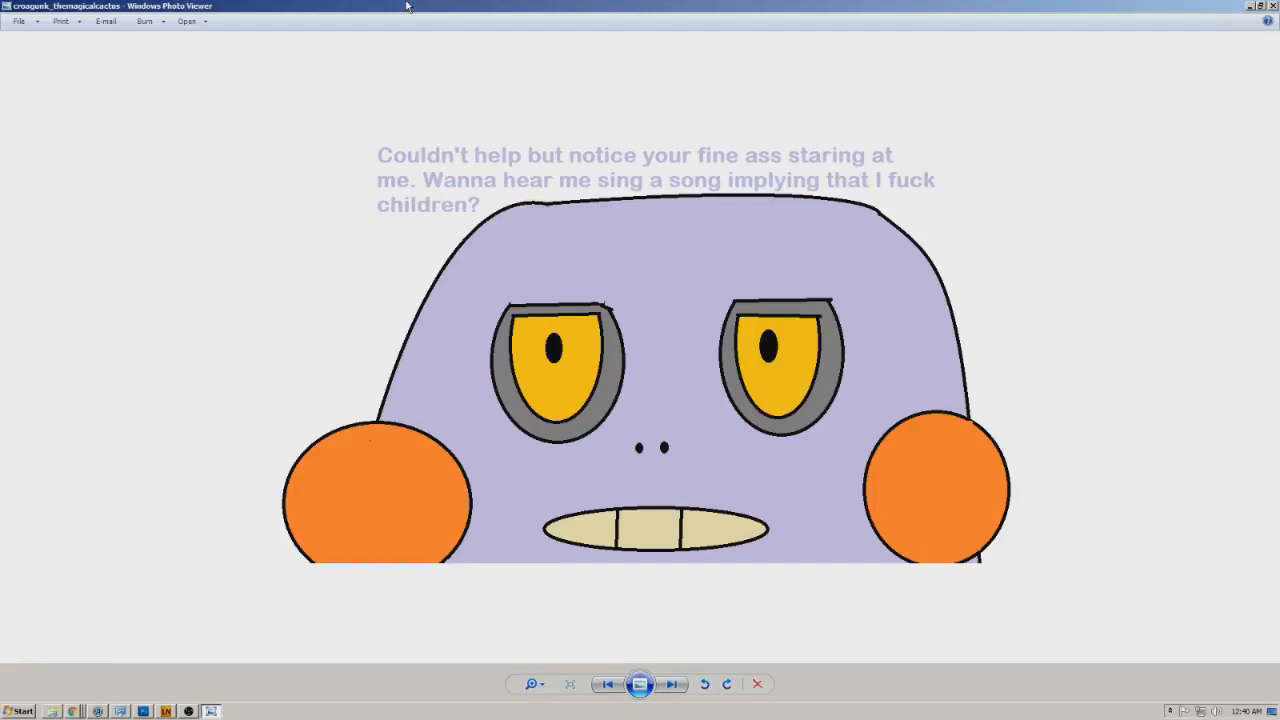
pyautogui.click(672, 684)
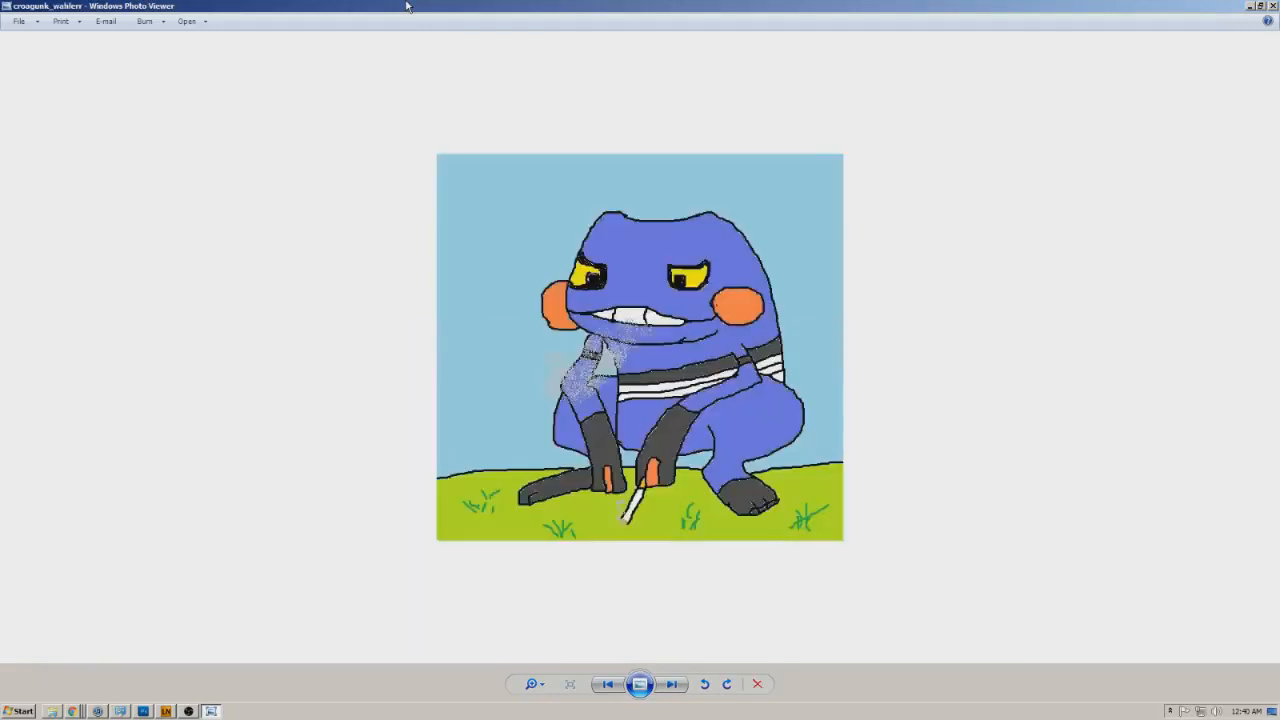
pyautogui.click(672, 684)
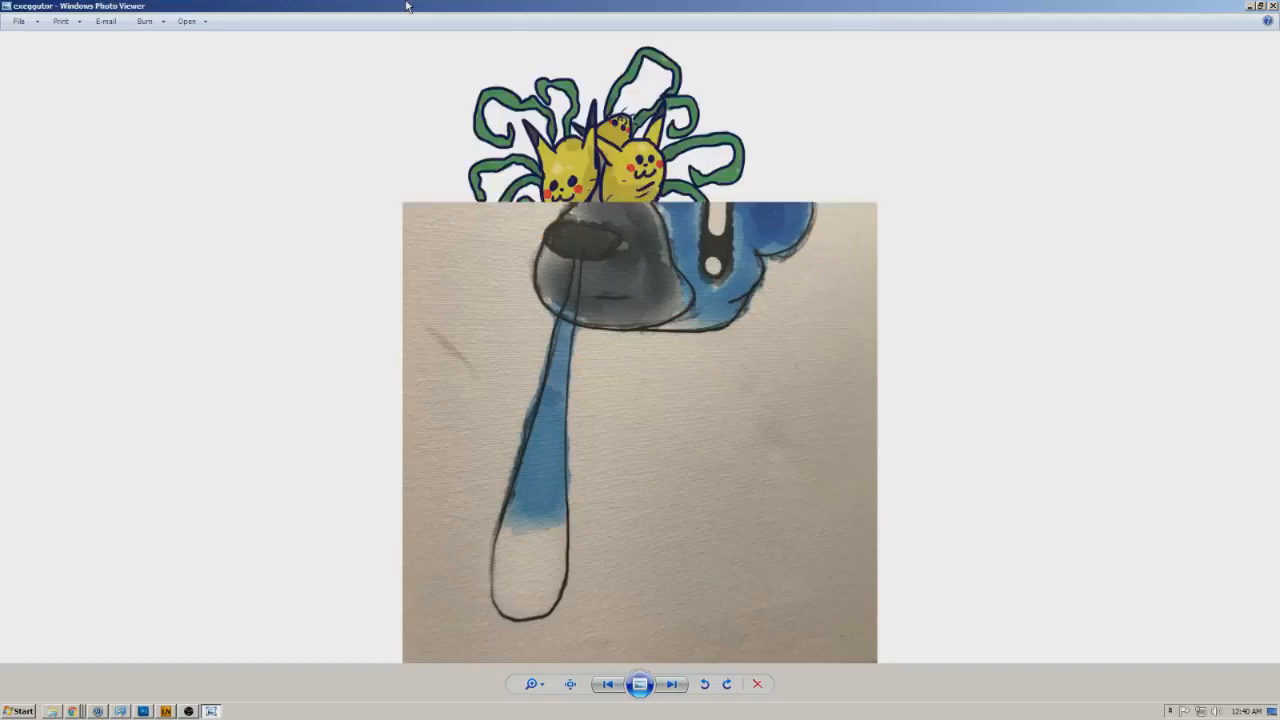
# Step: Page through the Exeggutor drawings, past the upside-down one, to the clay Exeggutor with Pikachu heads
pyautogui.click(672, 684)
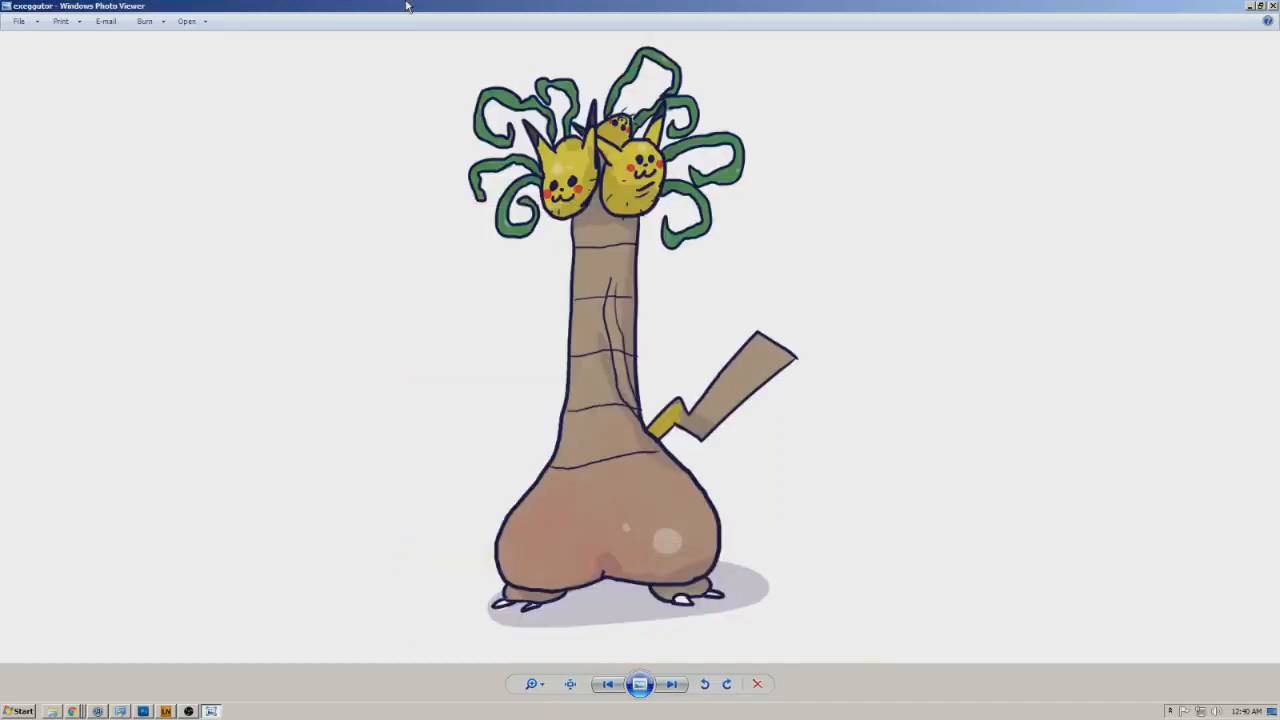
pyautogui.click(672, 684)
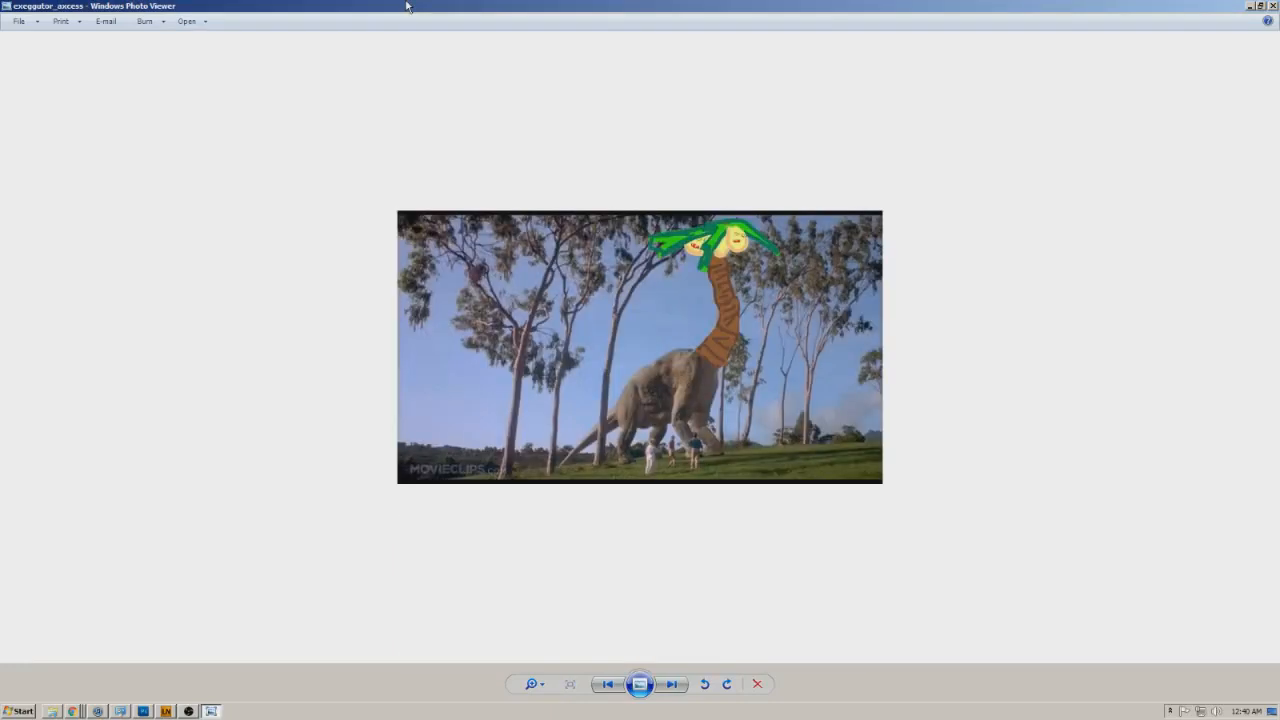
pyautogui.click(672, 684)
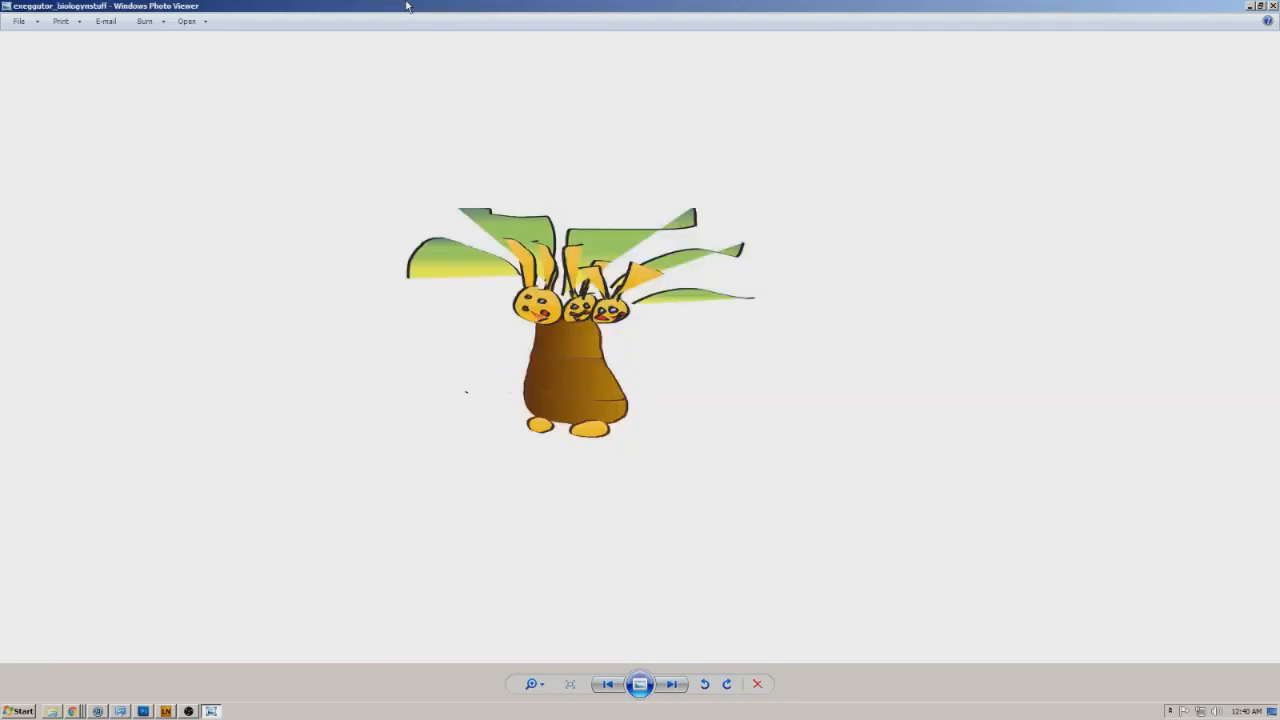
pyautogui.click(672, 684)
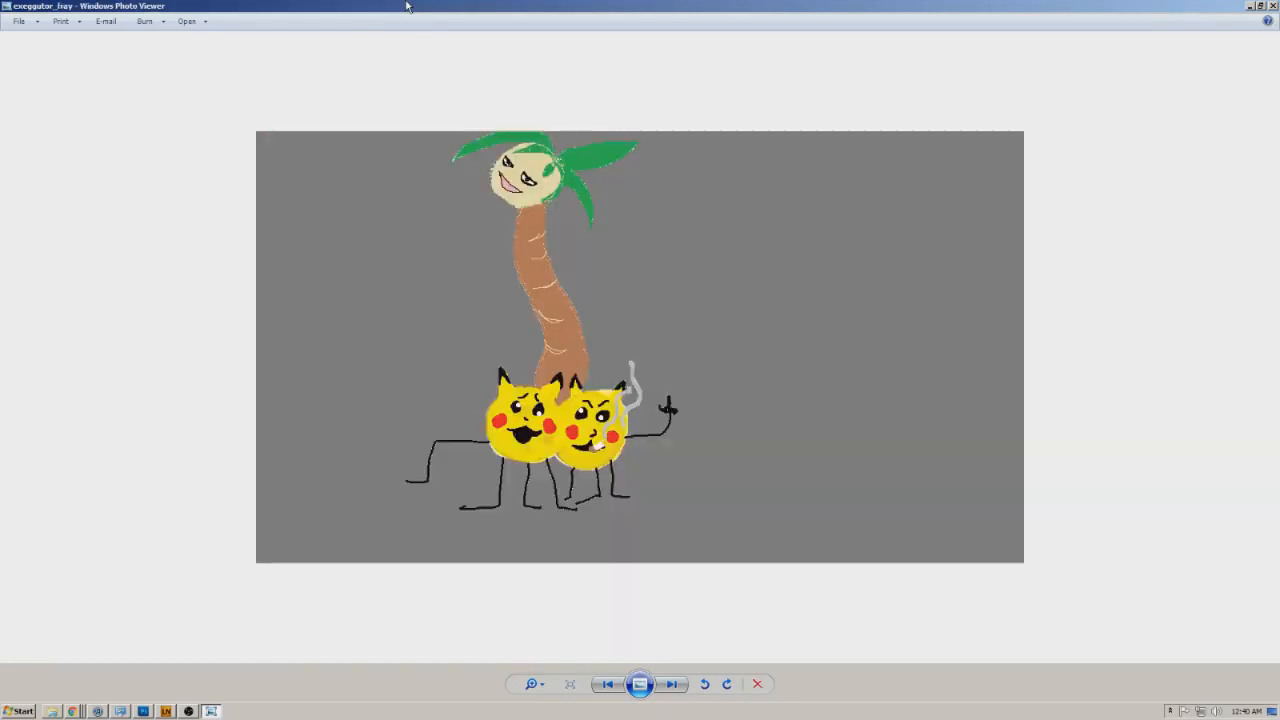
pyautogui.click(672, 684)
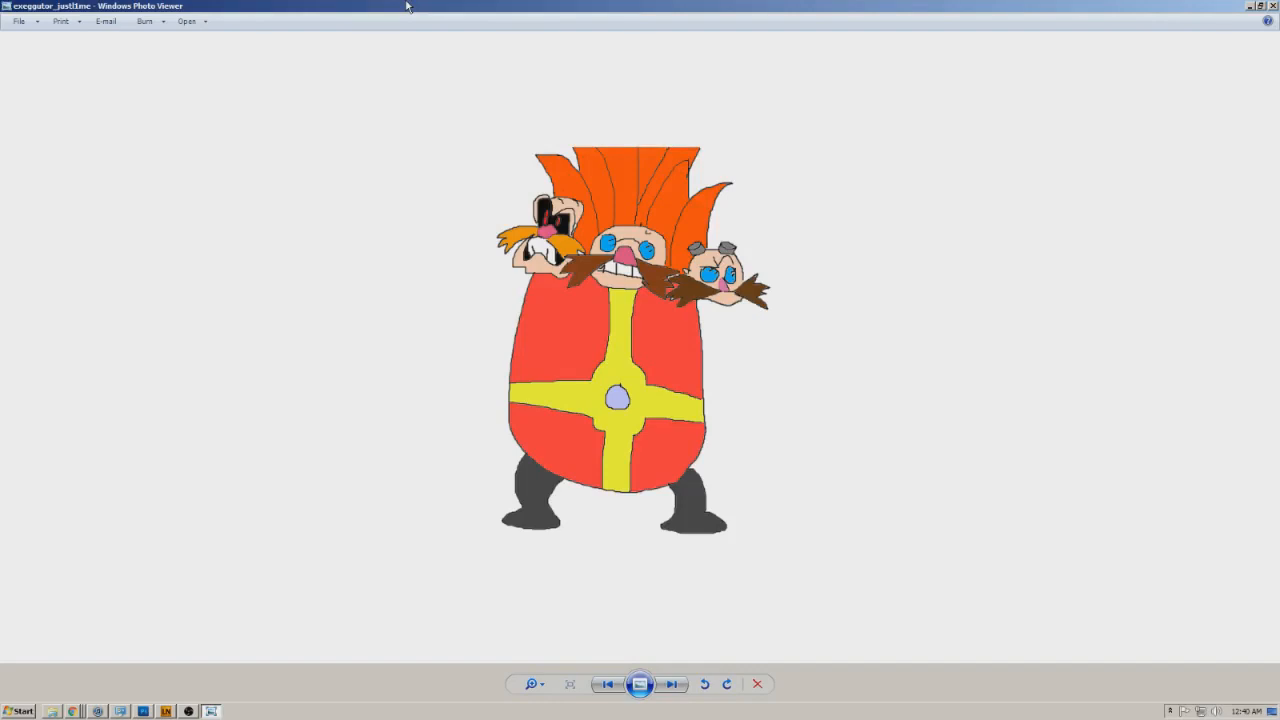
pyautogui.click(672, 684)
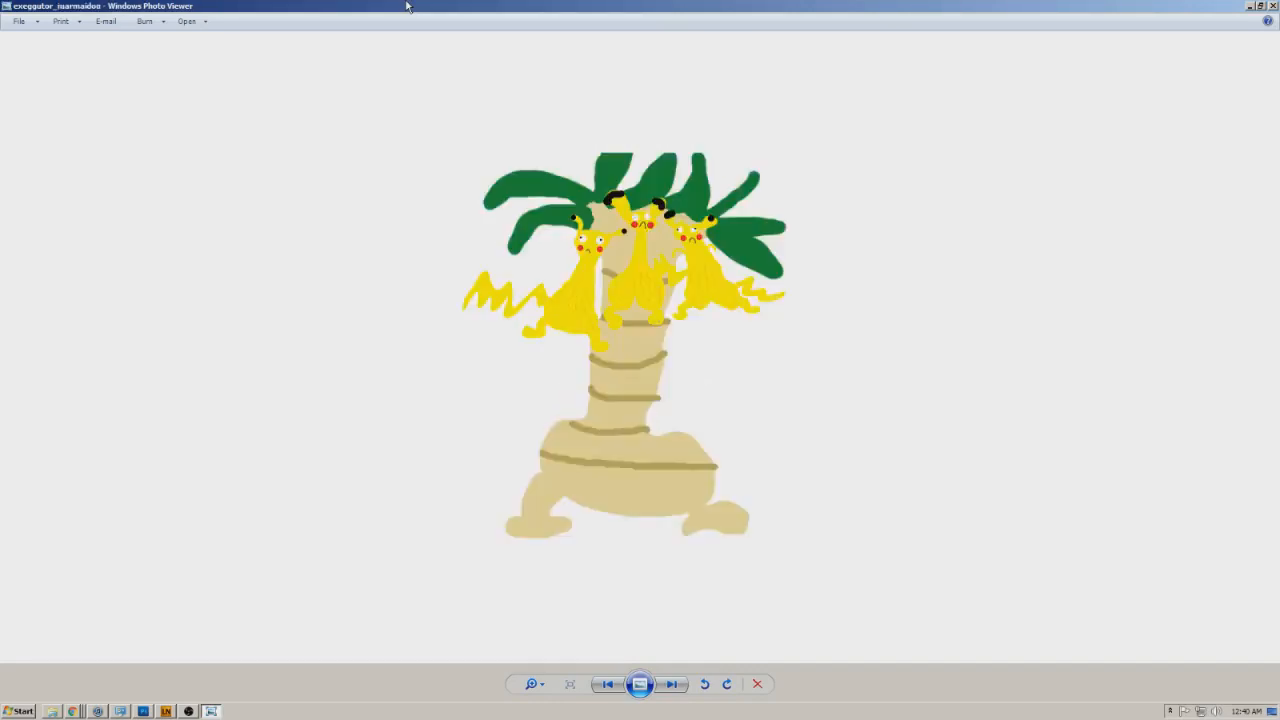
pyautogui.click(672, 684)
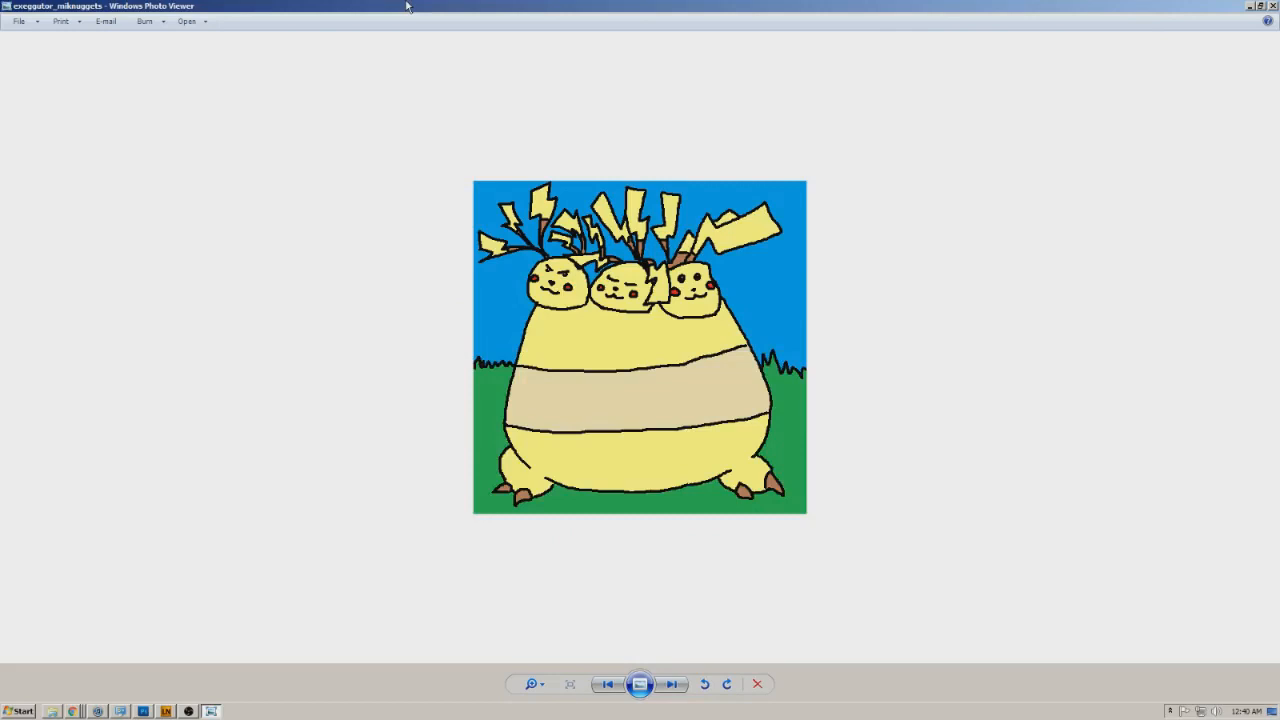
pyautogui.click(672, 684)
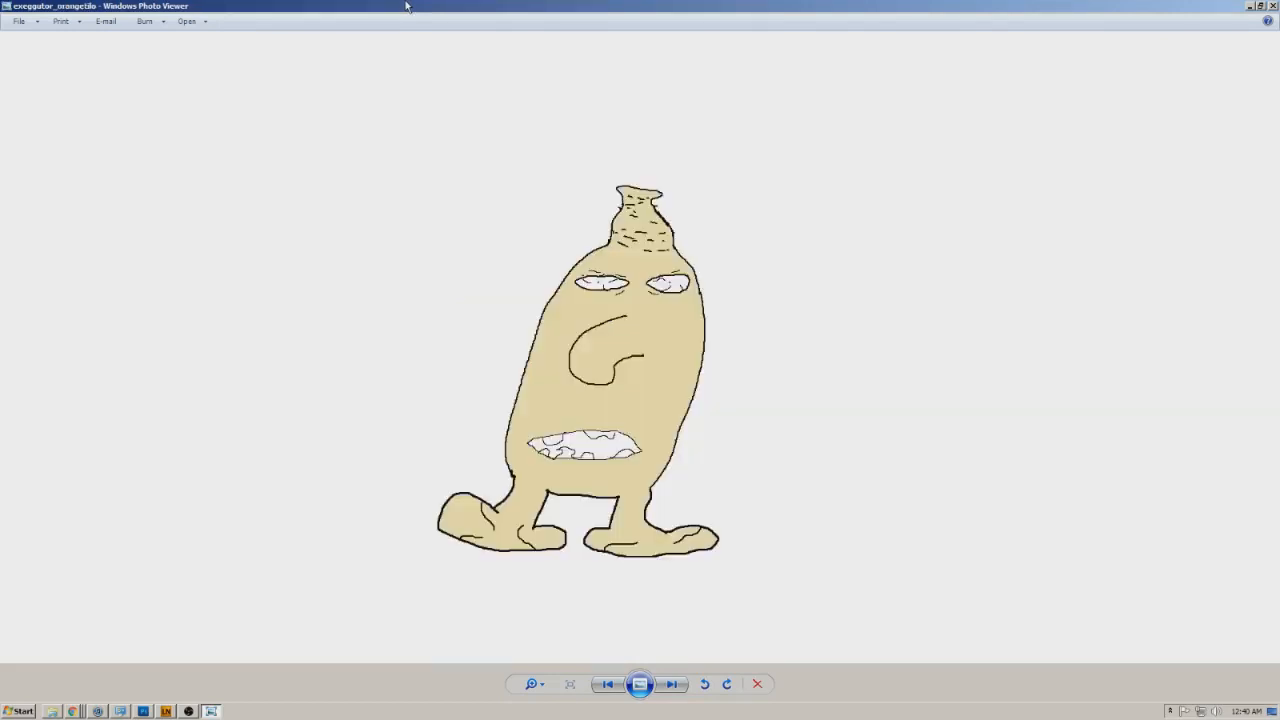
pyautogui.click(672, 684)
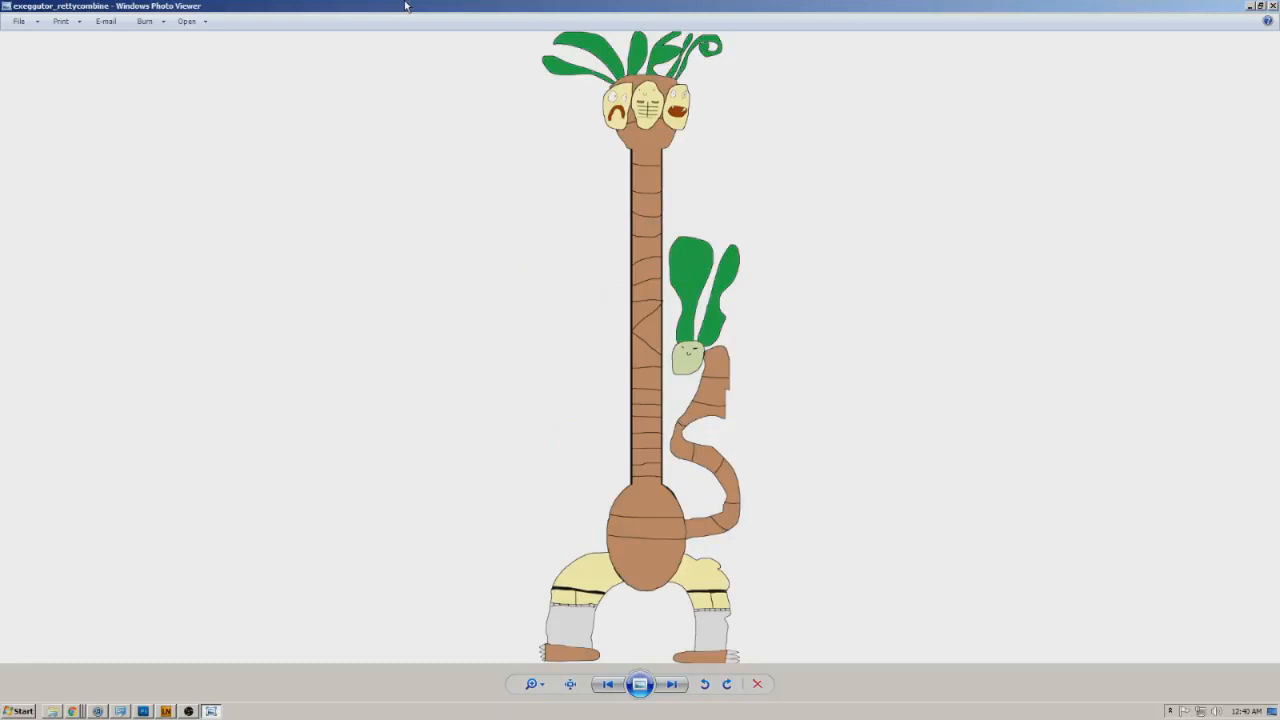
pyautogui.click(672, 684)
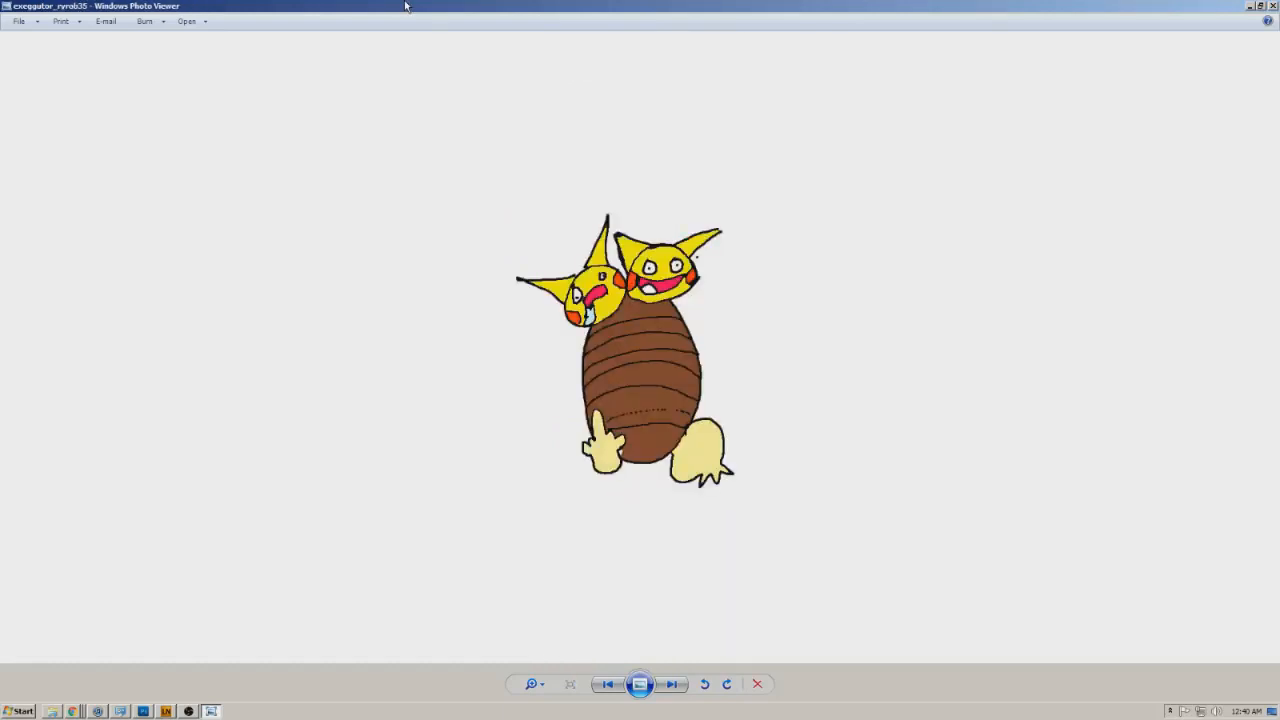
pyautogui.click(672, 684)
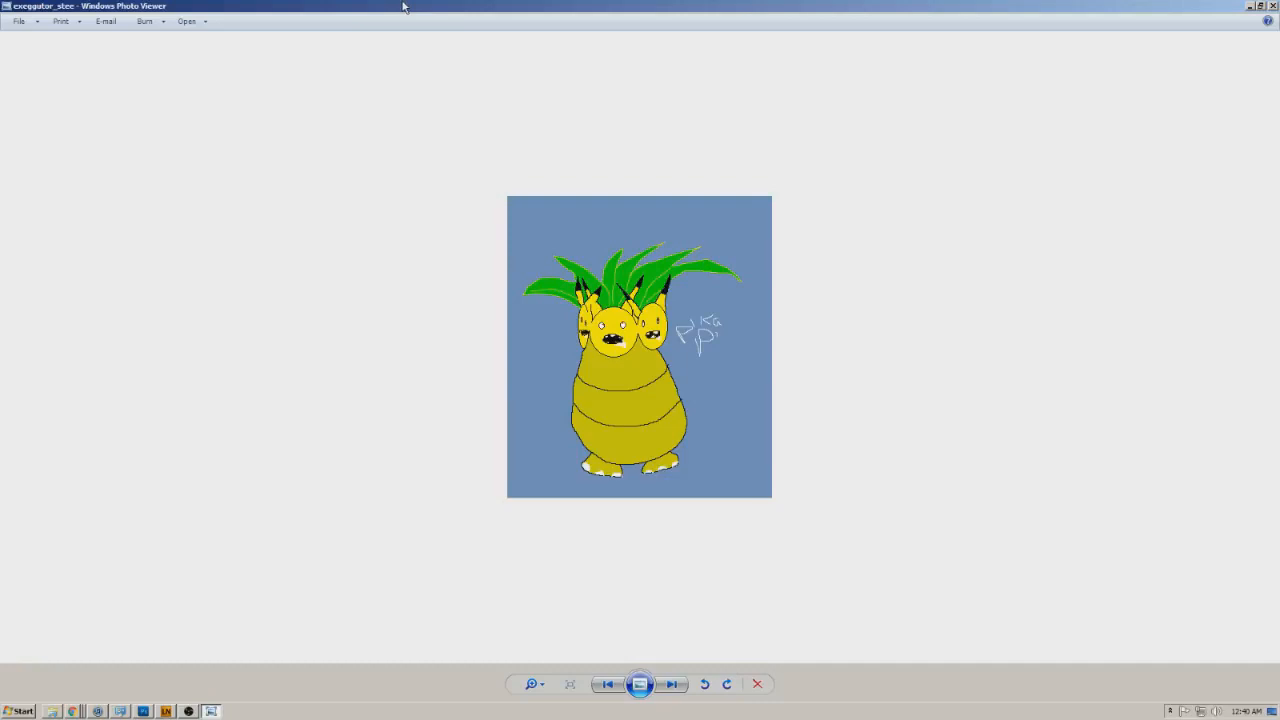
pyautogui.click(672, 684)
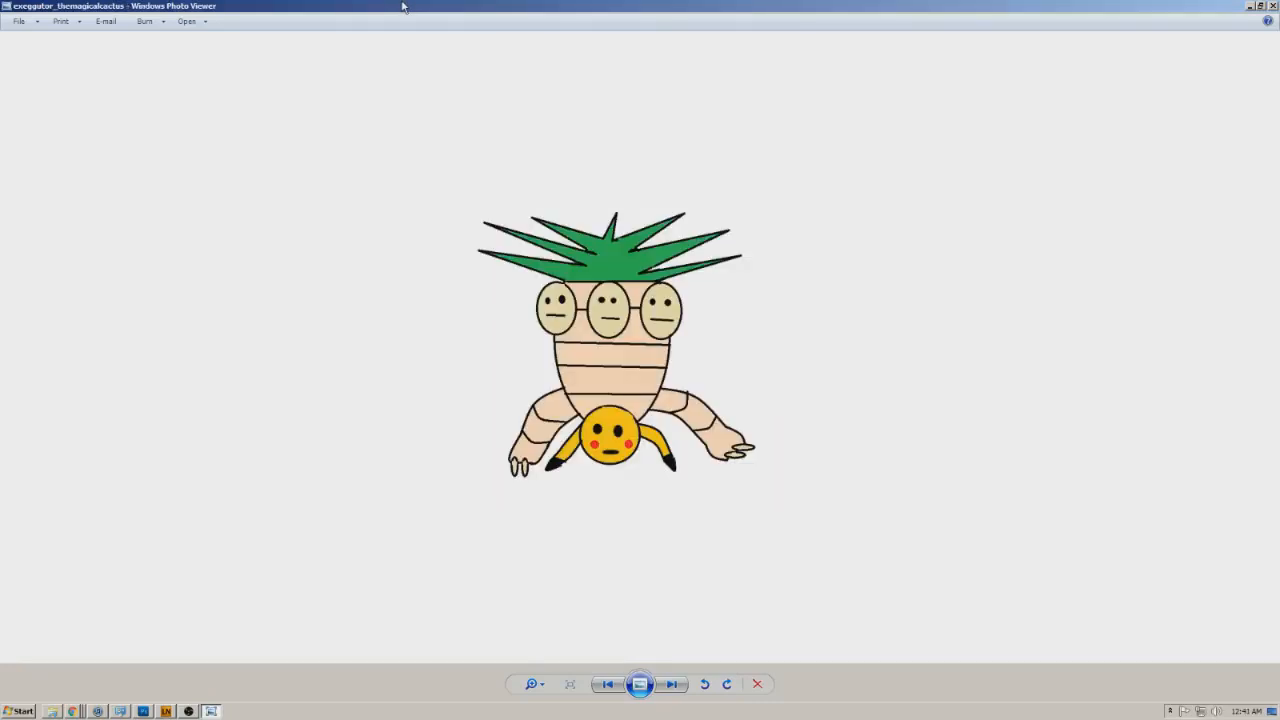
pyautogui.click(672, 684)
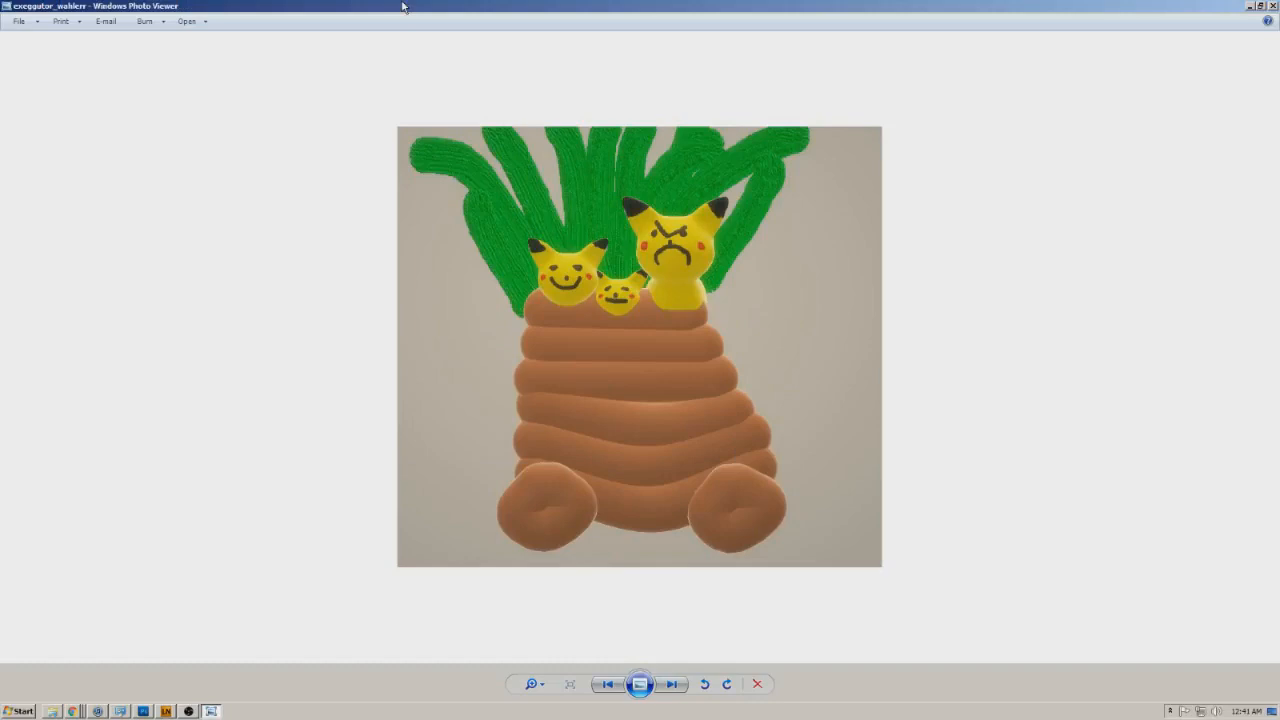
pyautogui.click(672, 684)
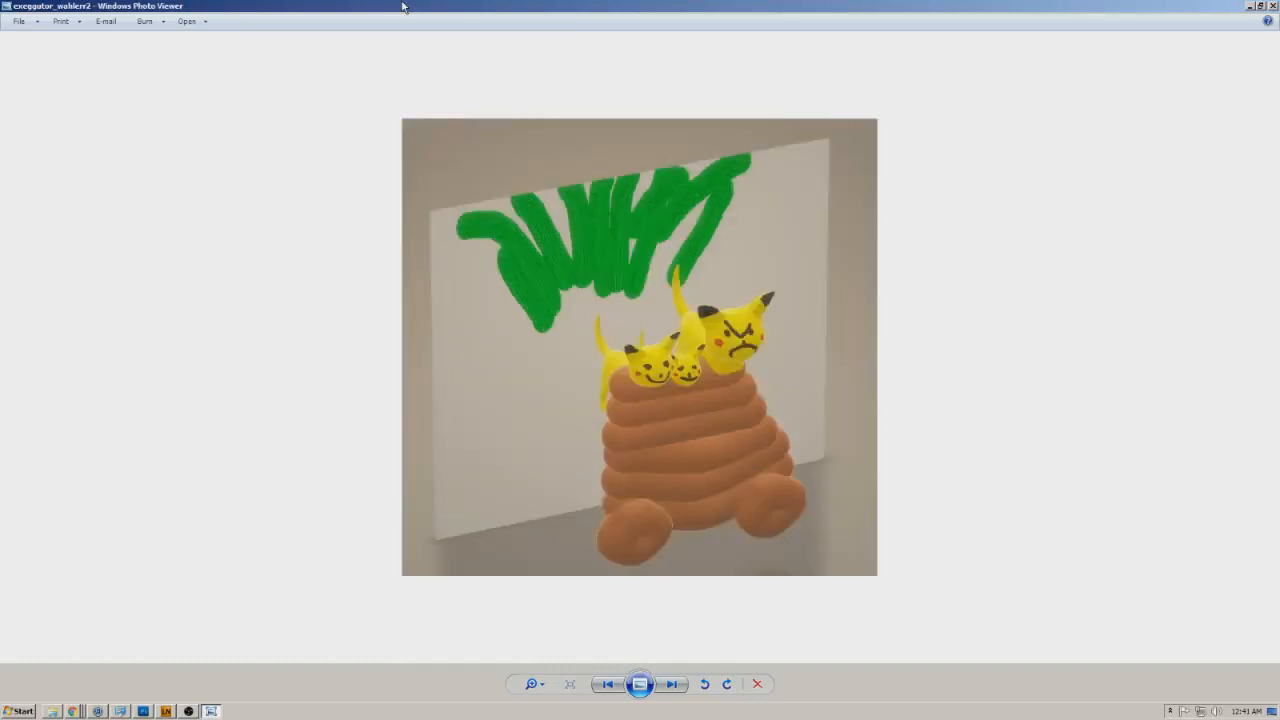
# Step: Browse the Feraligatr drawings from the shopping-cart one through the tiny Feraligatr on a finger
pyautogui.click(672, 684)
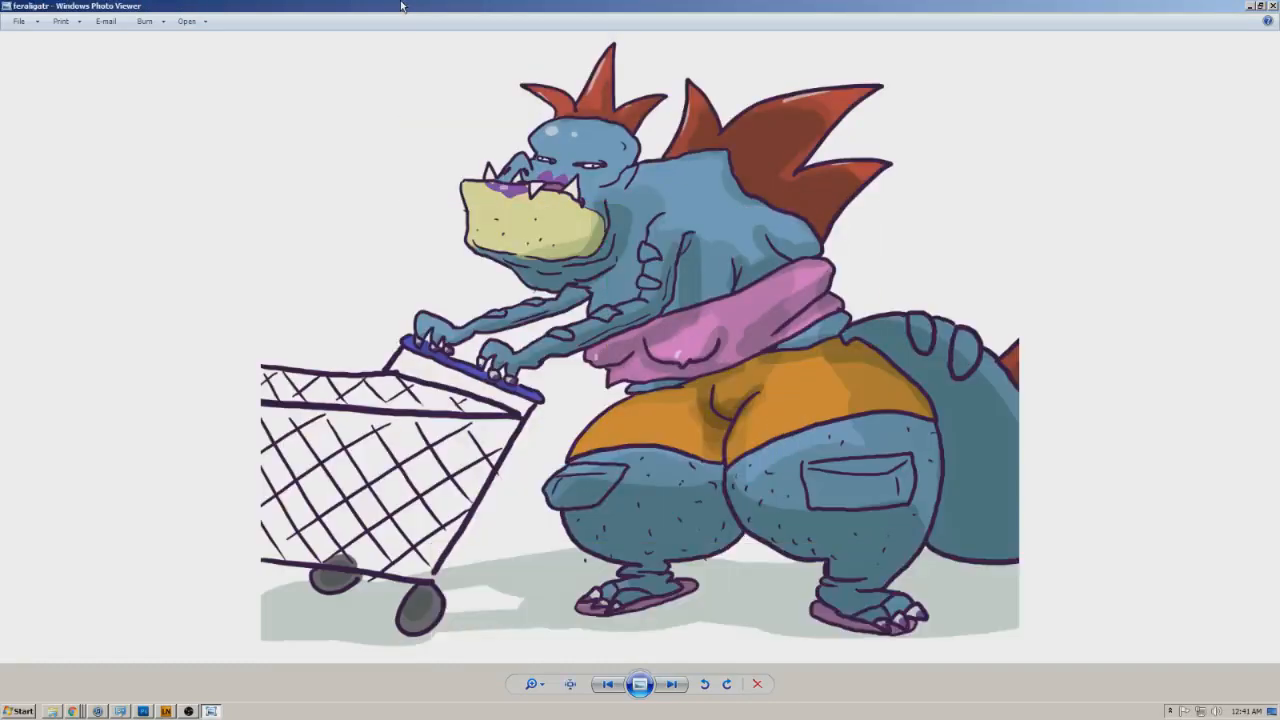
pyautogui.click(672, 684)
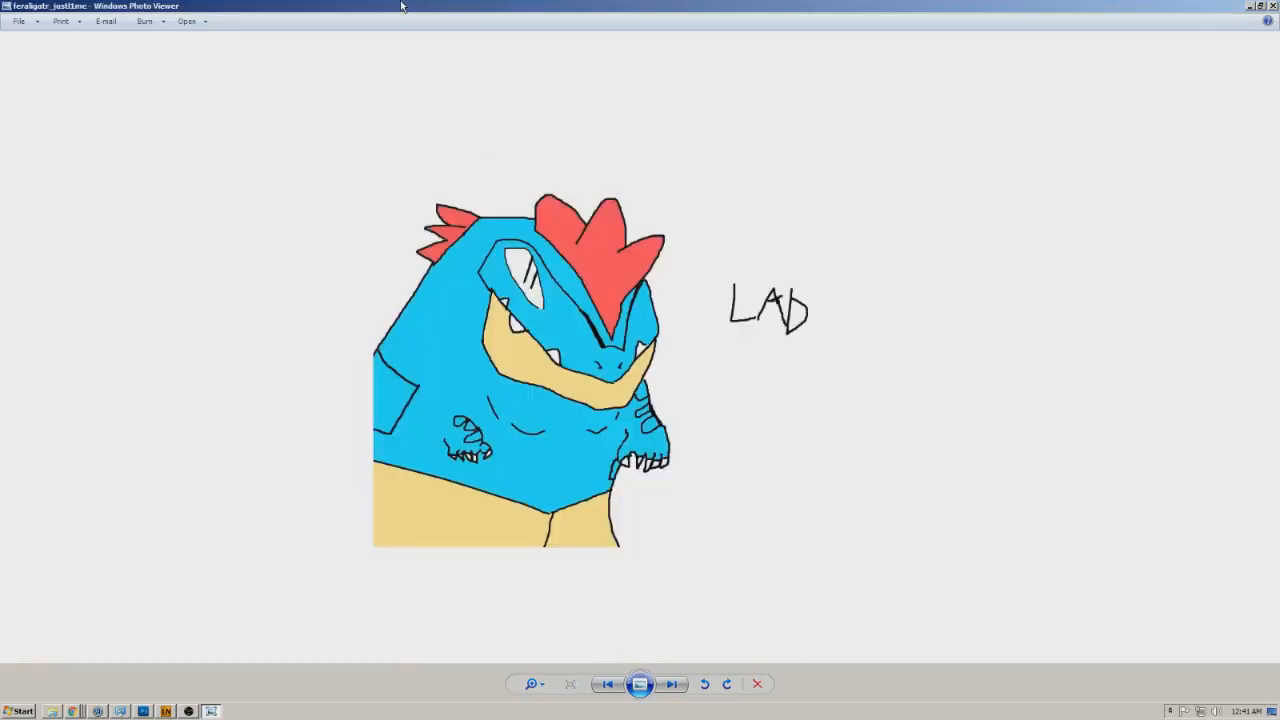
pyautogui.click(672, 684)
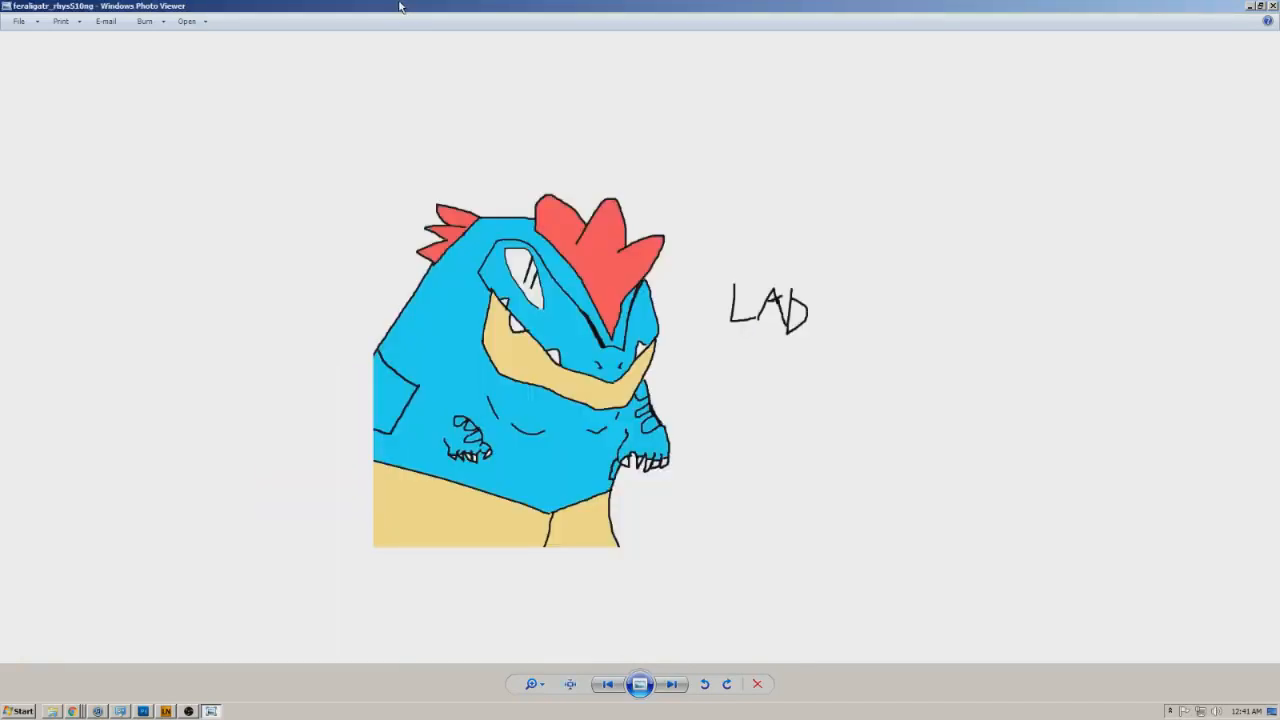
pyautogui.click(672, 684)
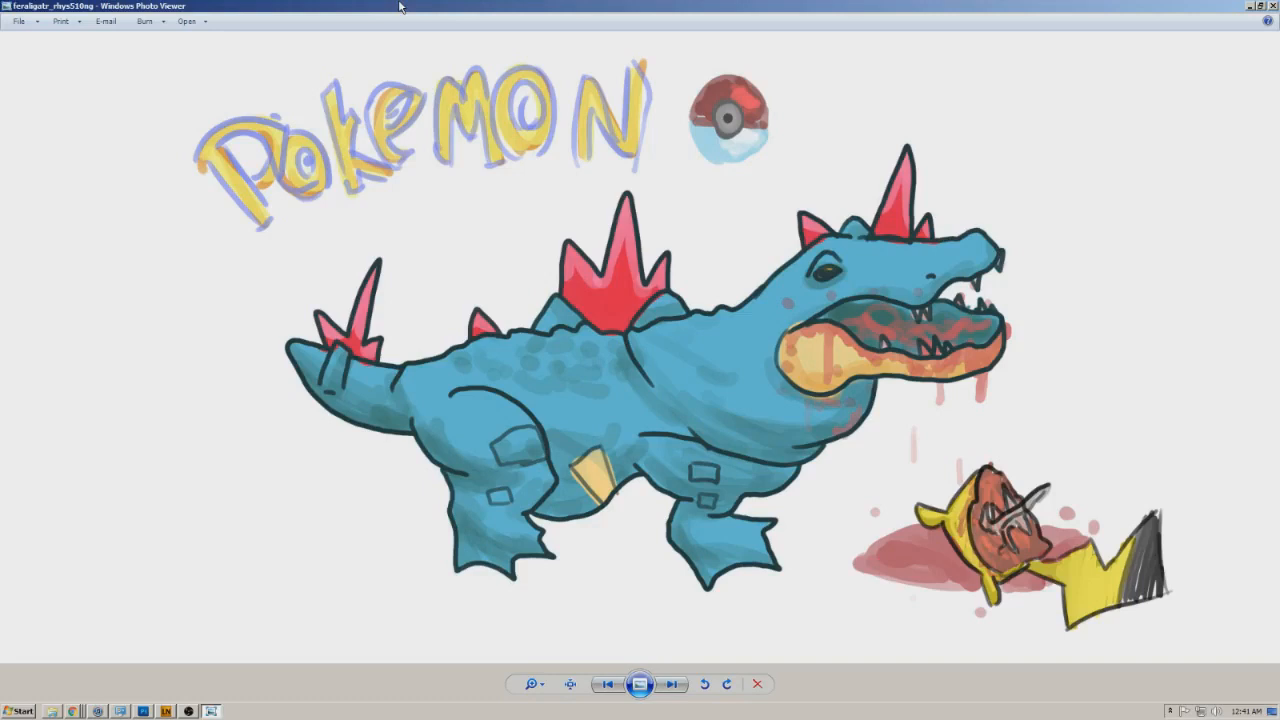
pyautogui.click(672, 684)
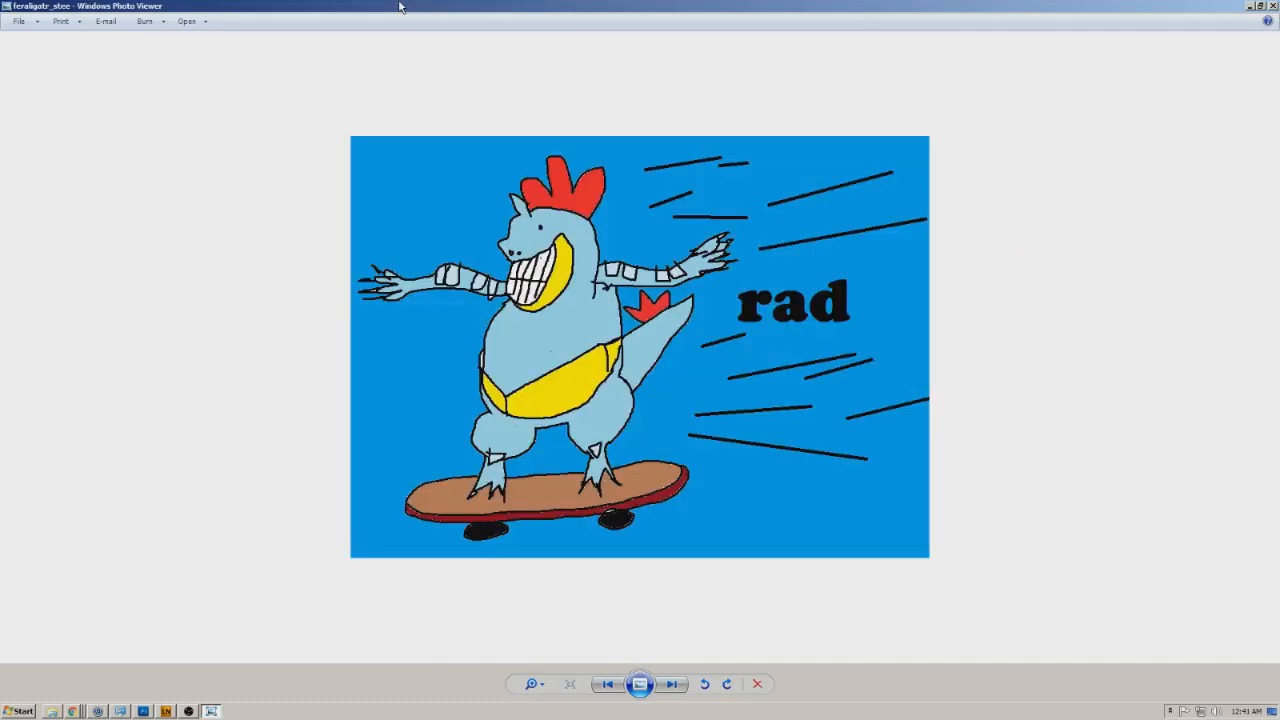
pyautogui.click(672, 684)
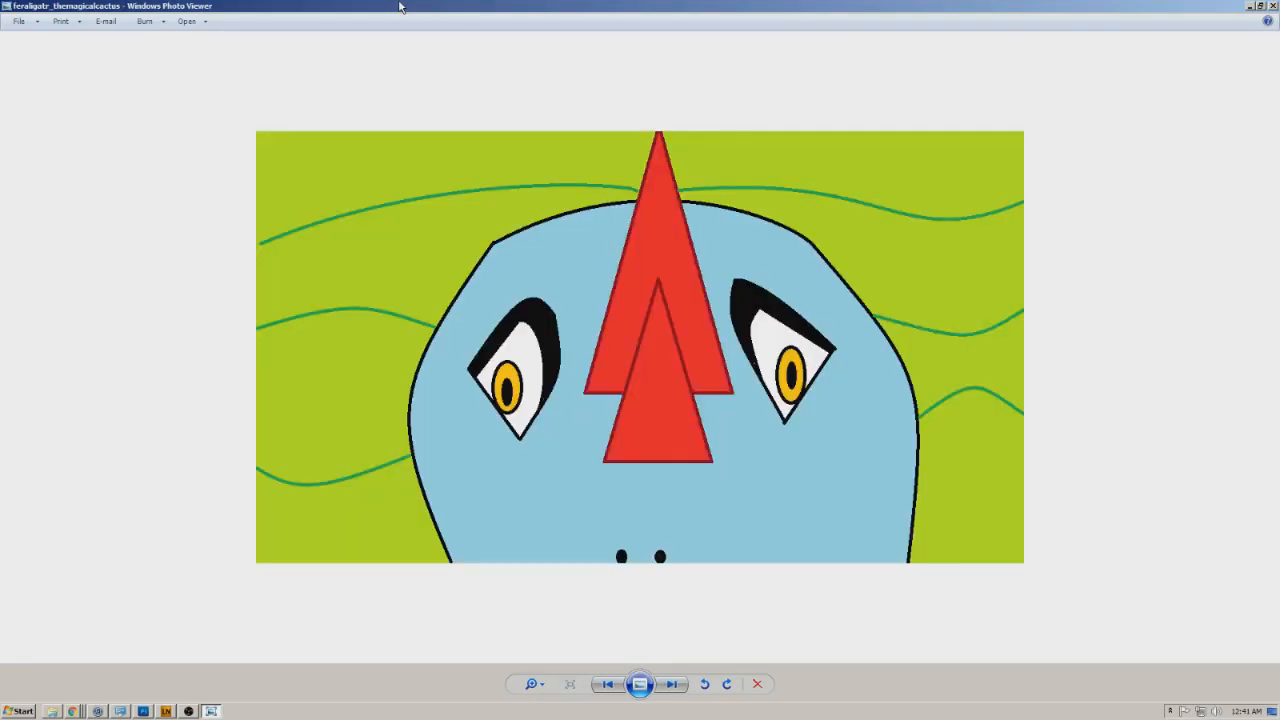
pyautogui.click(672, 684)
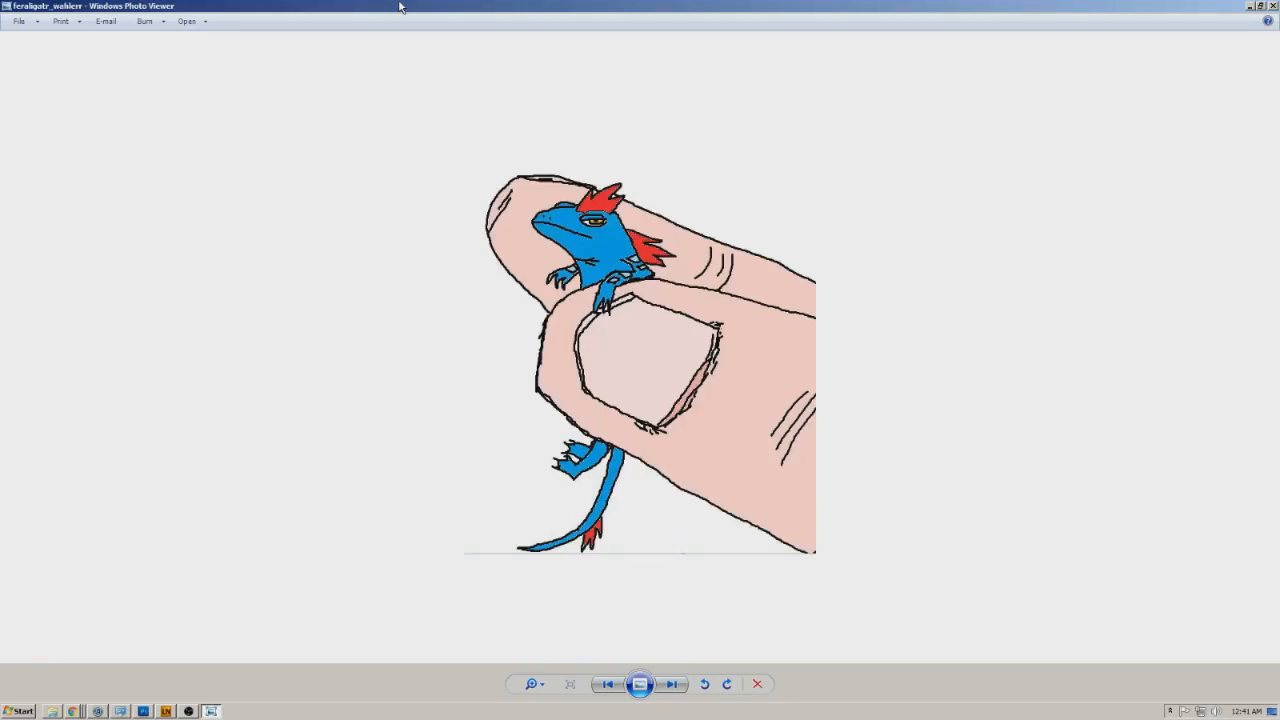
# Step: Browse the Gengar drawings — trading card, jorts, Ganga, Spooky Boy — to the yellow Gengar on purple
pyautogui.click(672, 684)
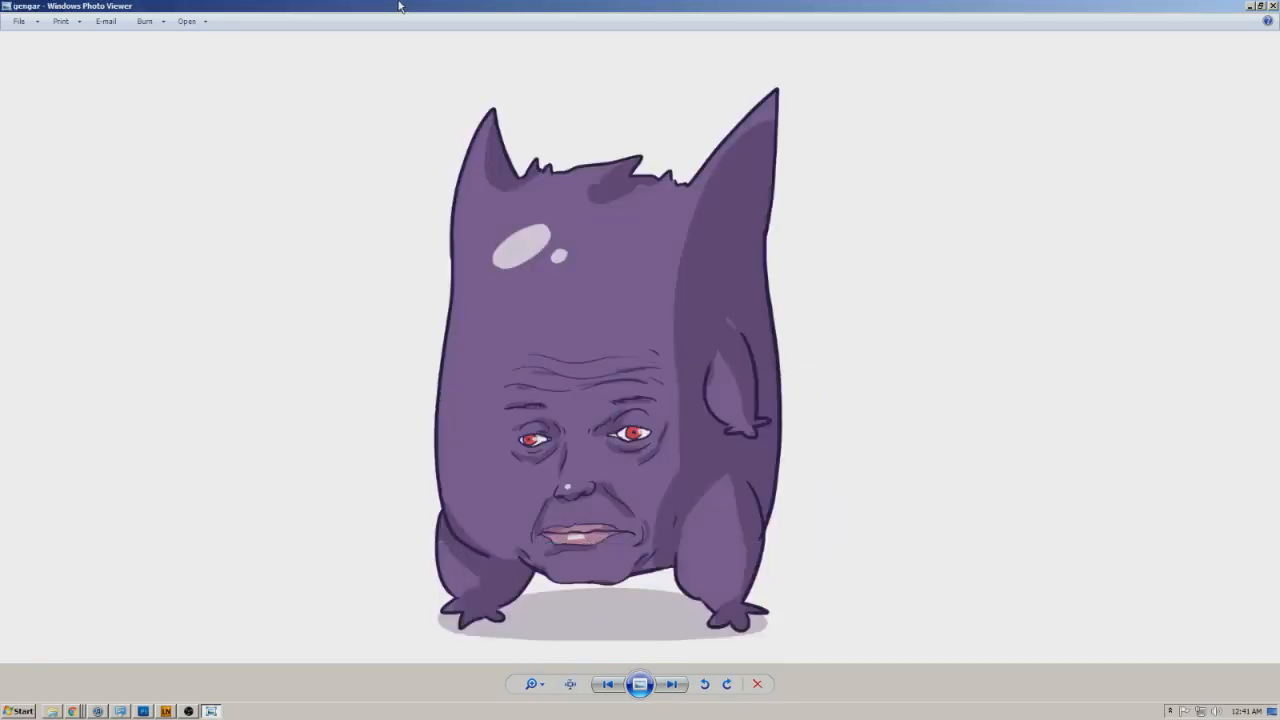
pyautogui.click(672, 684)
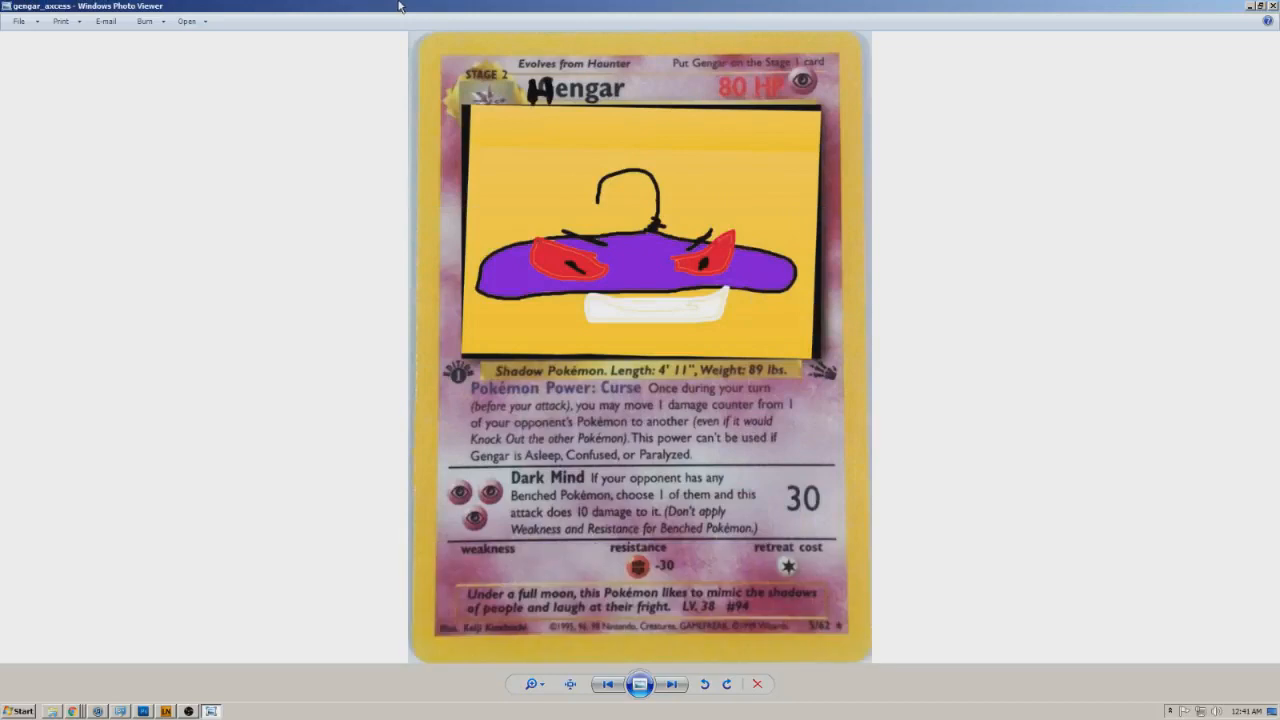
pyautogui.click(670, 684)
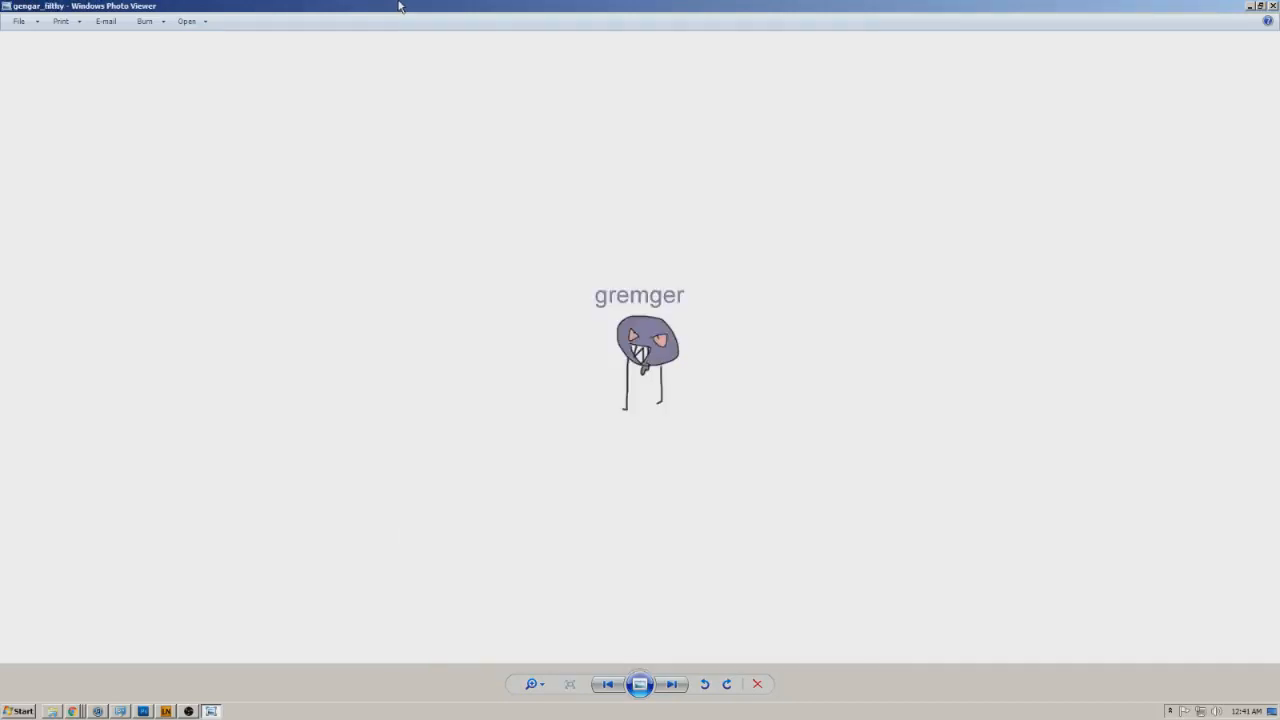
pyautogui.click(672, 684)
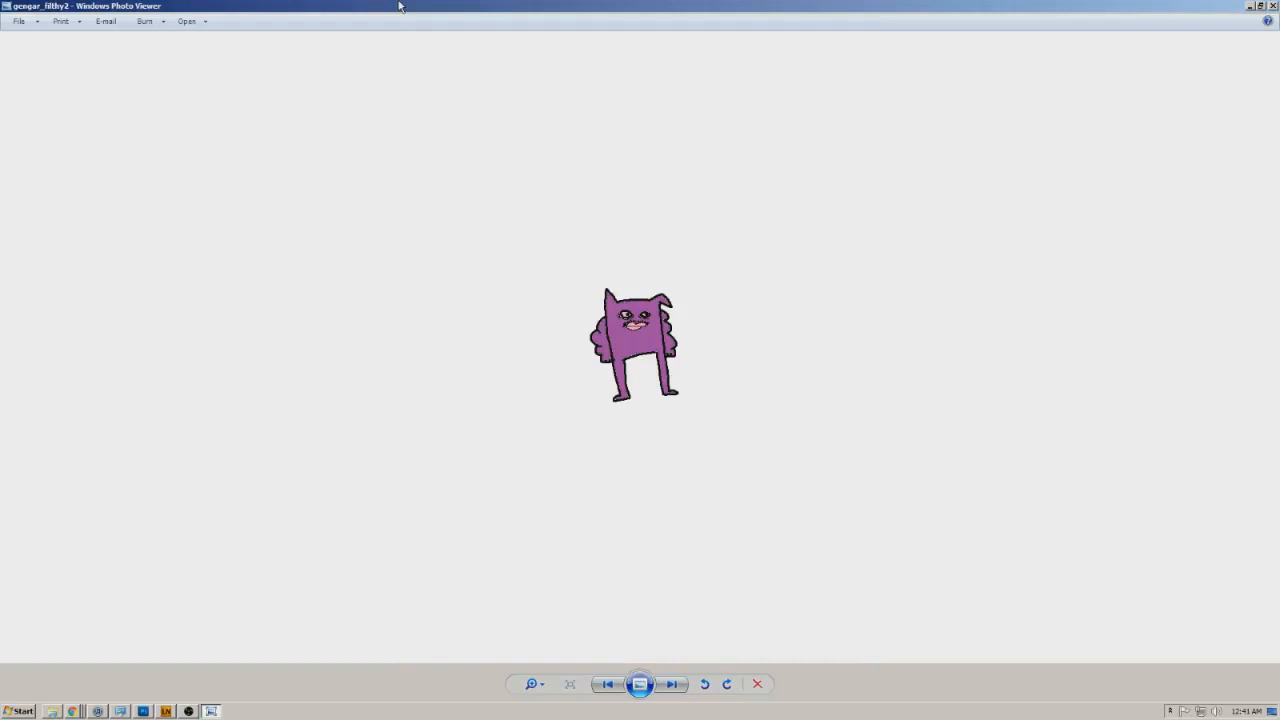
pyautogui.click(672, 684)
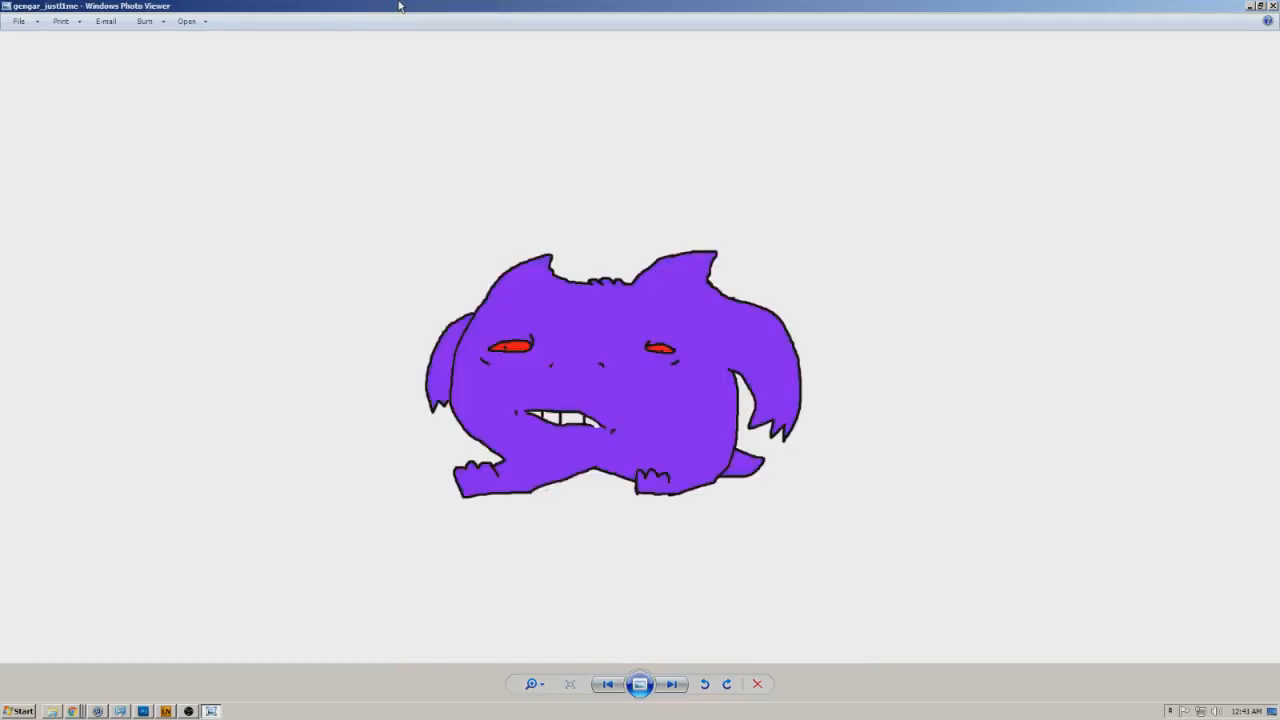
pyautogui.click(672, 684)
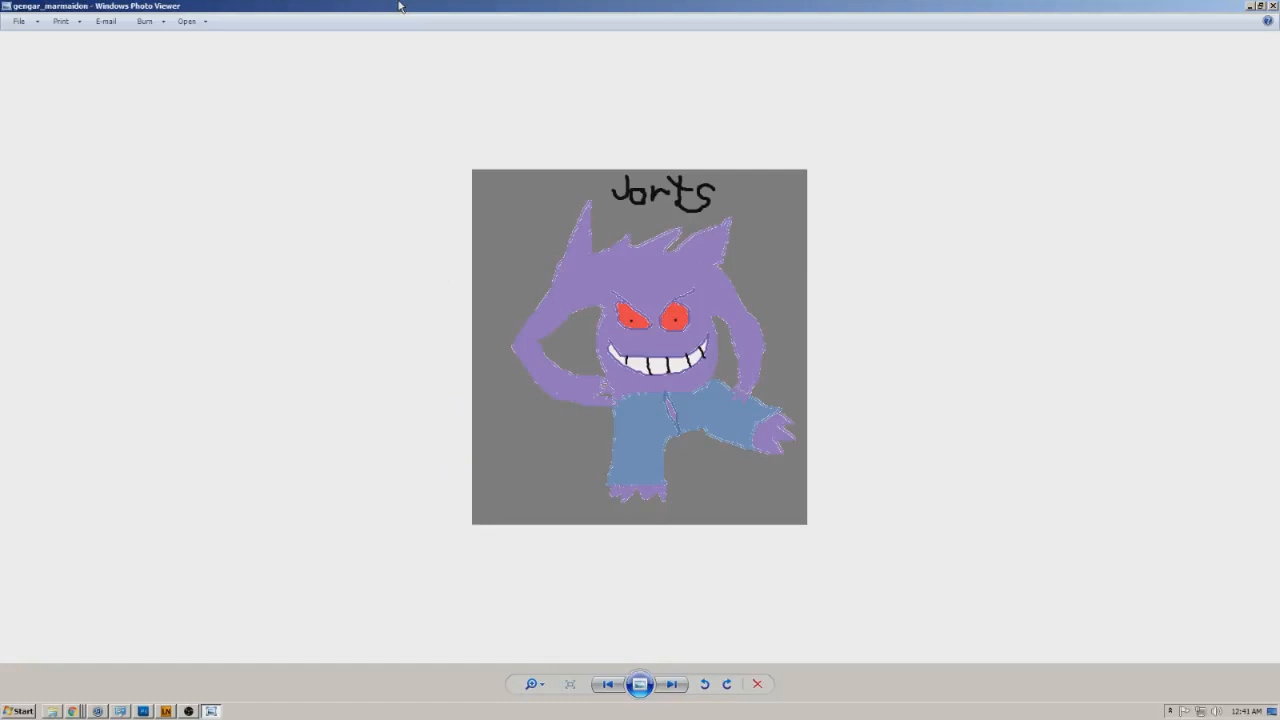
pyautogui.click(672, 684)
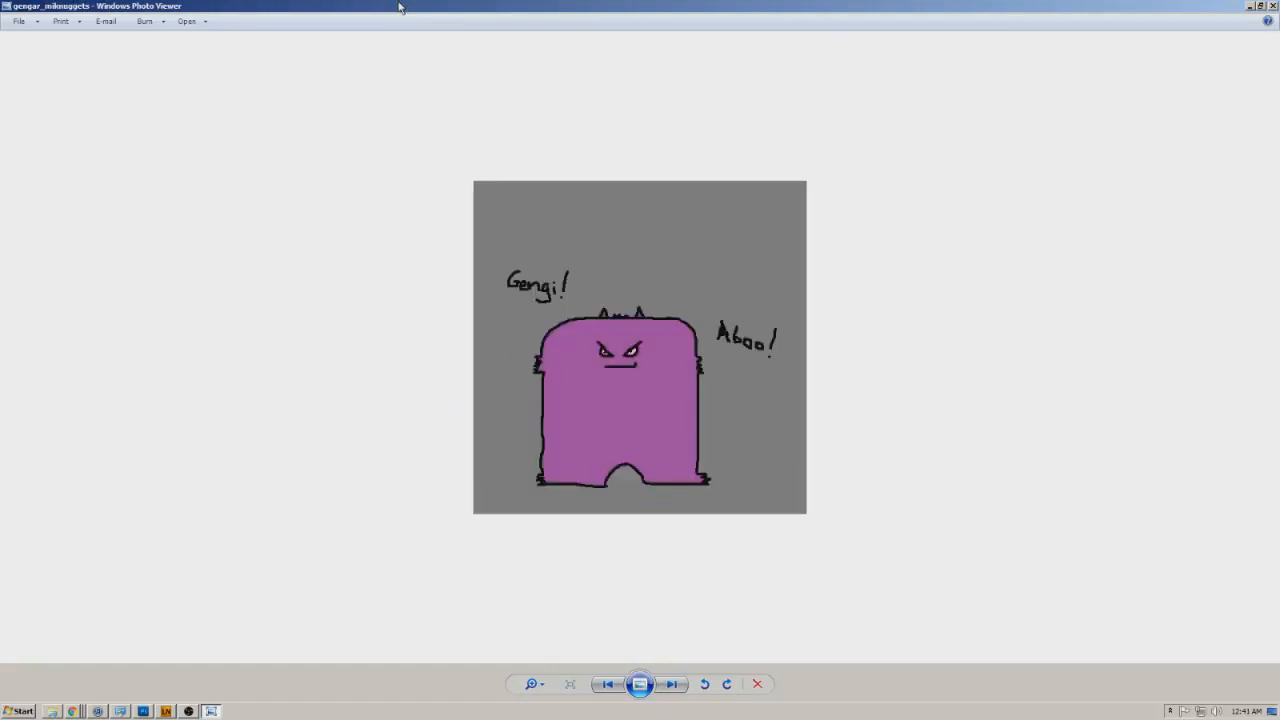
pyautogui.click(672, 684)
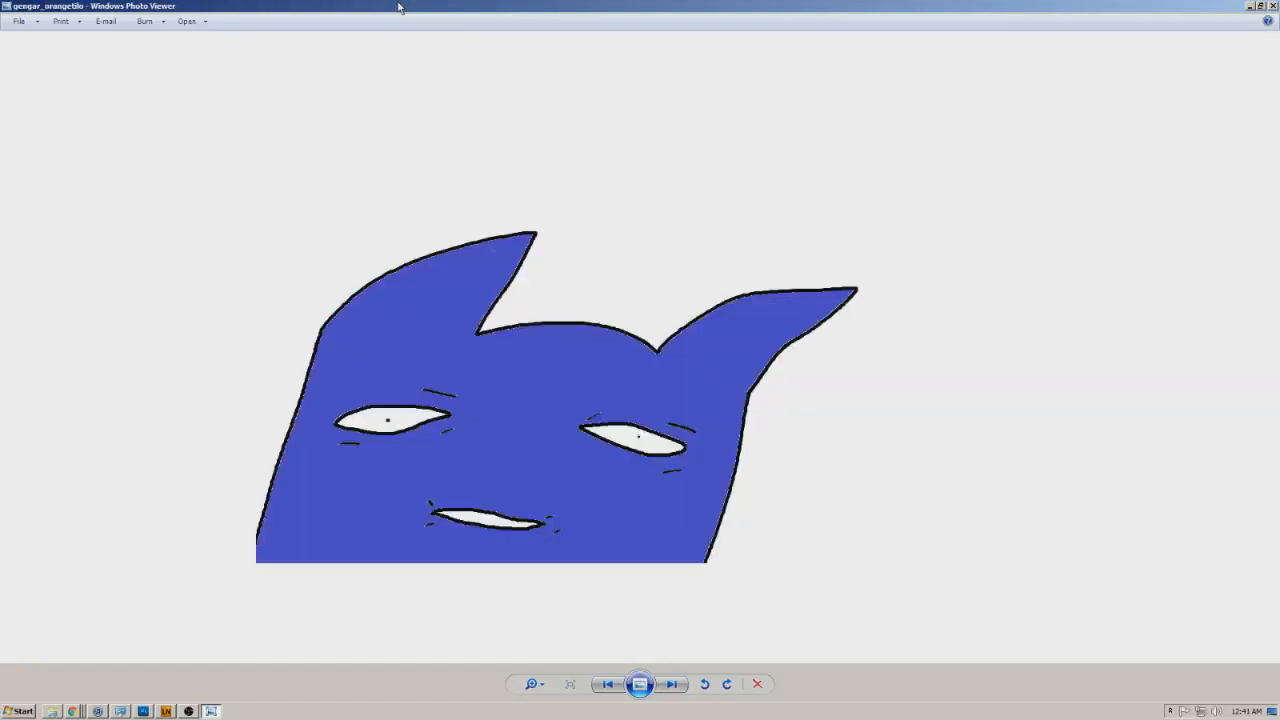
pyautogui.click(672, 684)
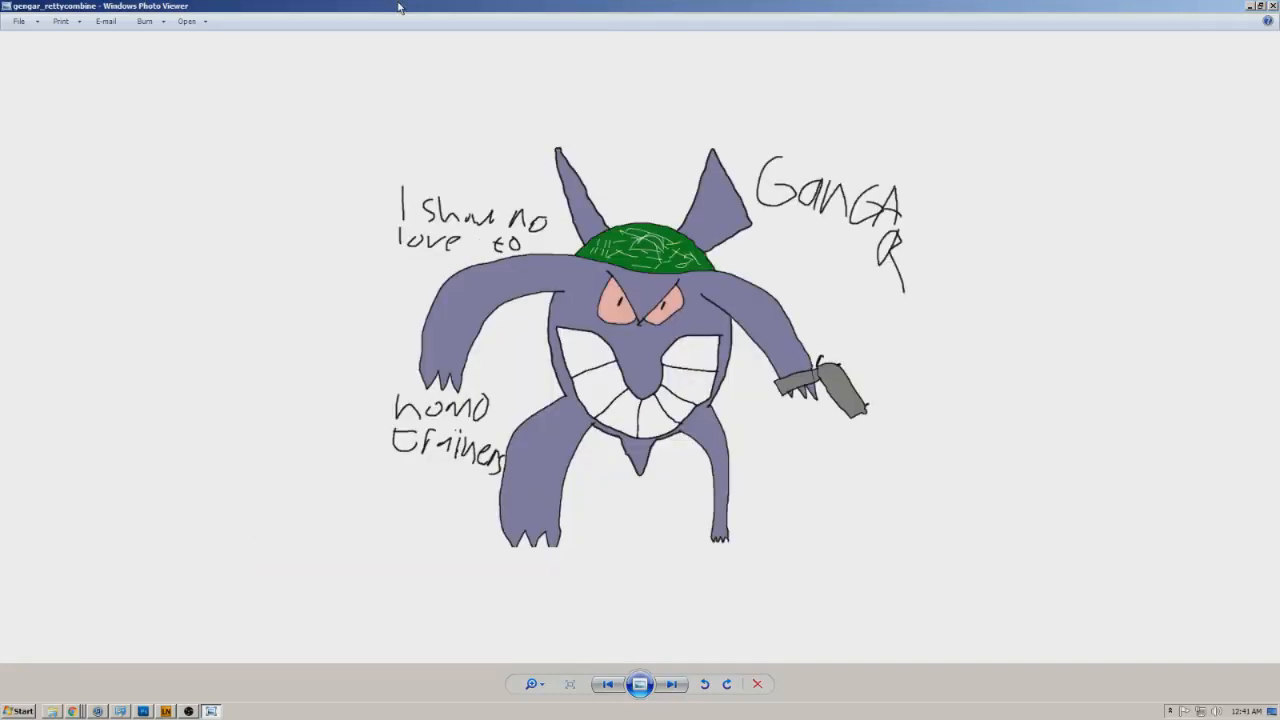
pyautogui.click(672, 684)
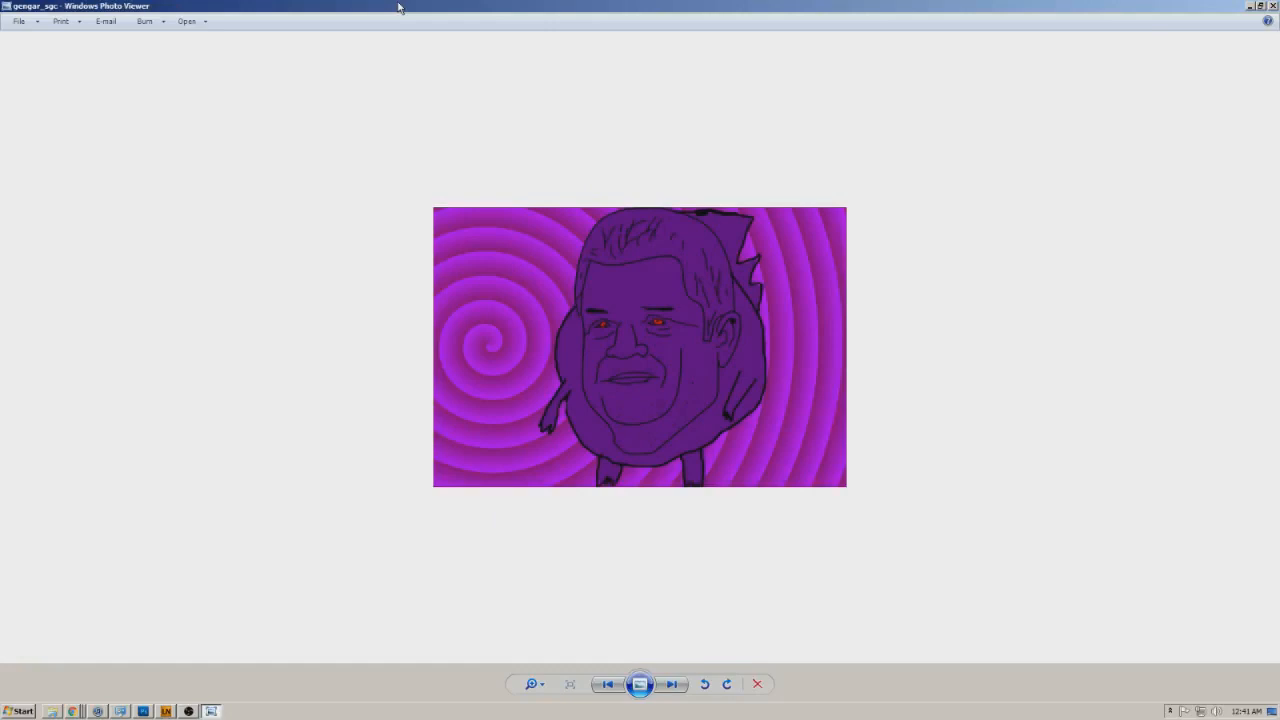
pyautogui.click(672, 684)
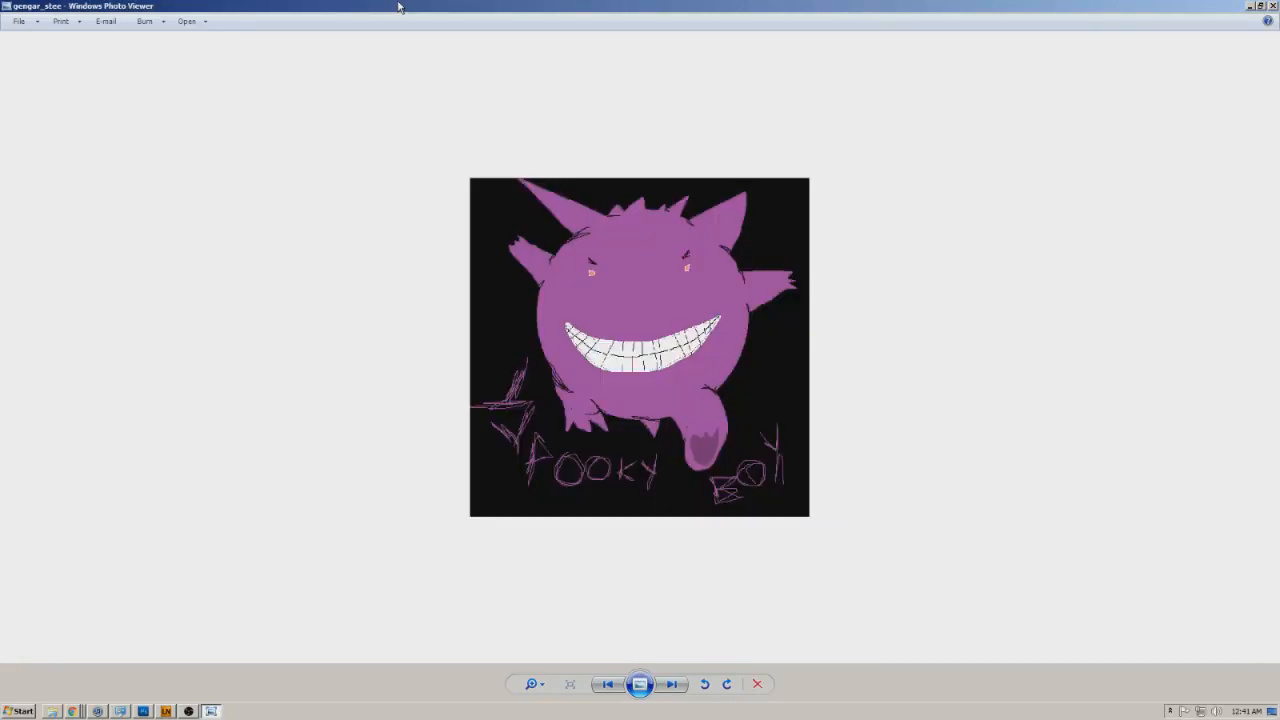
pyautogui.click(672, 684)
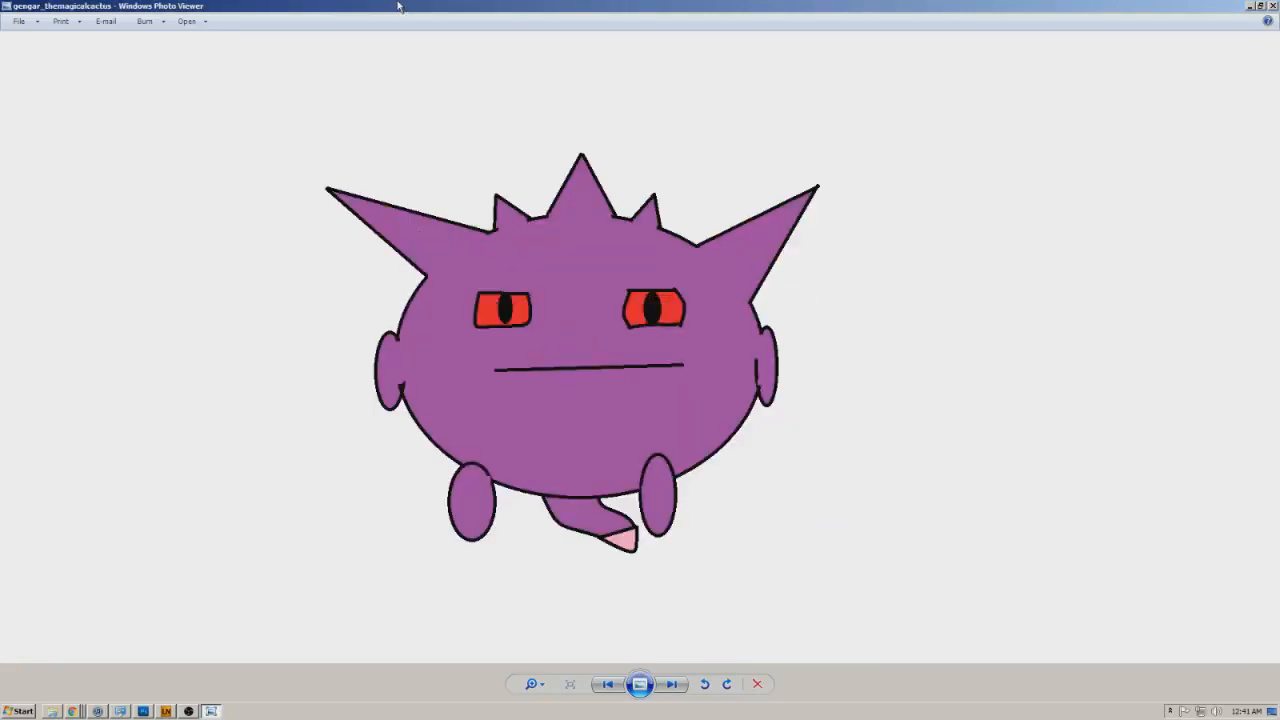
pyautogui.click(672, 684)
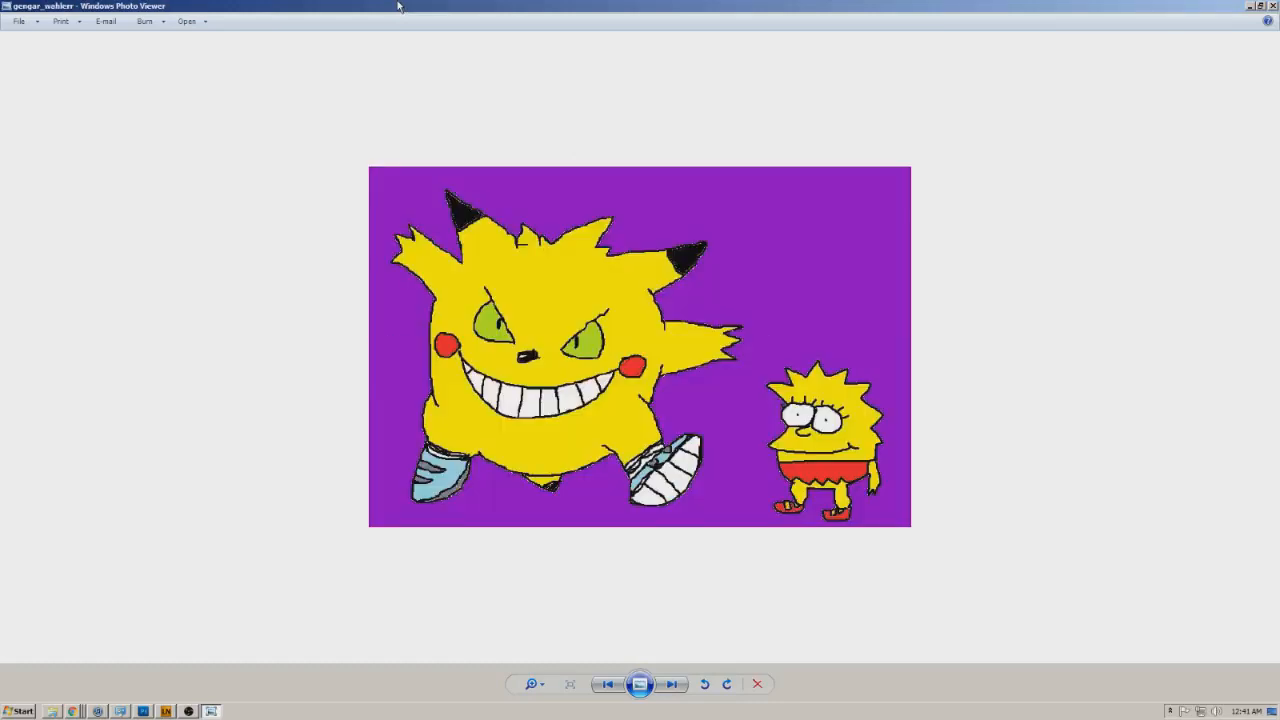
# Step: Advance past the Krabby card and two-headed Pikachu to the light-blue muscular figure
pyautogui.click(672, 684)
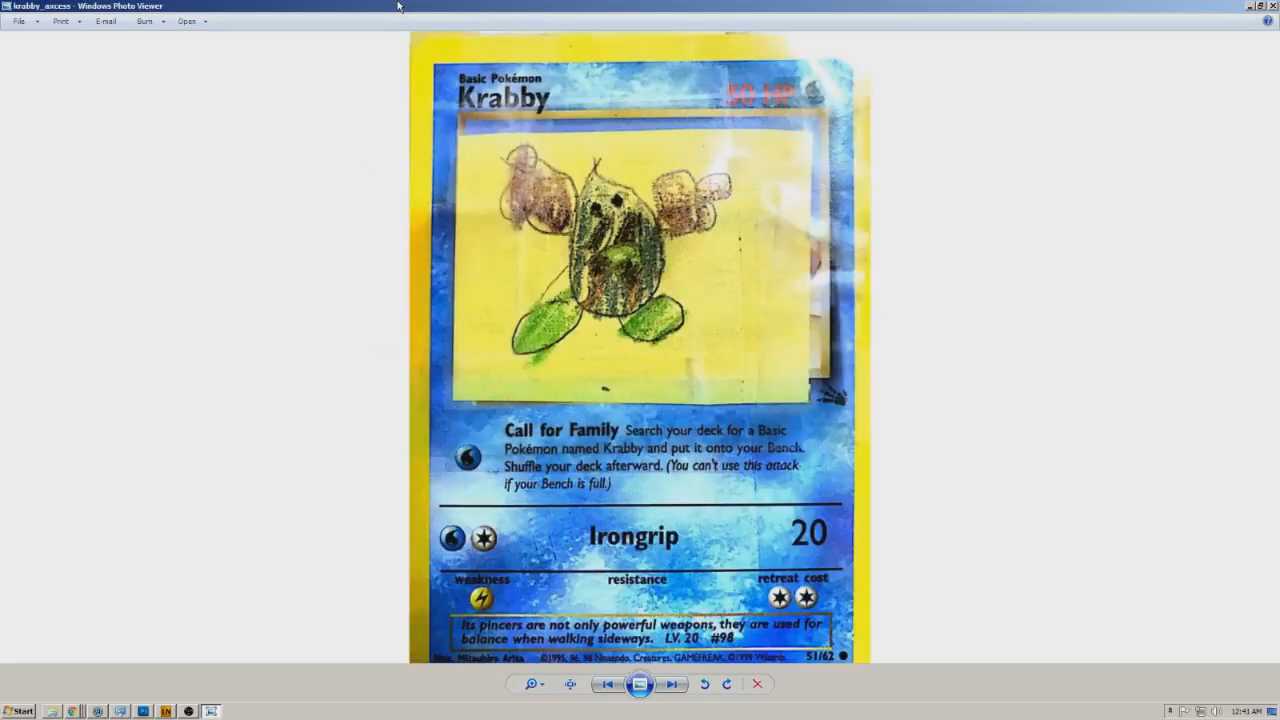
pyautogui.click(670, 684)
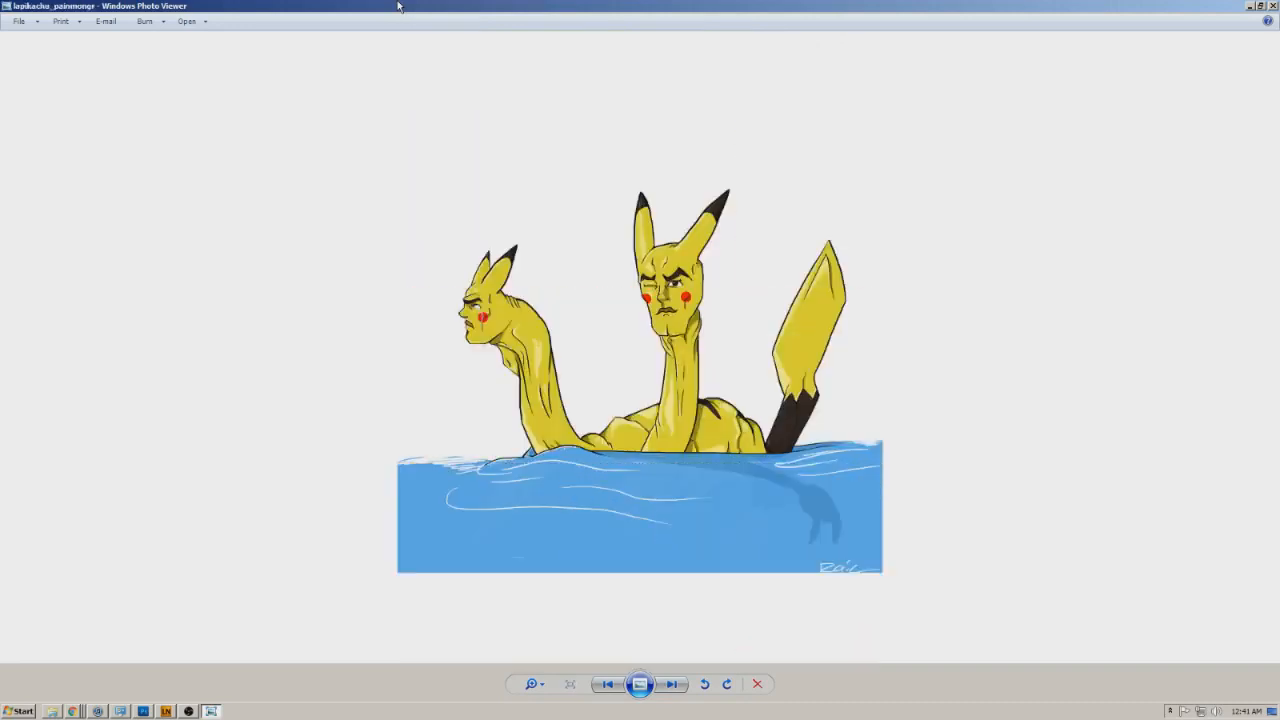
pyautogui.click(672, 684)
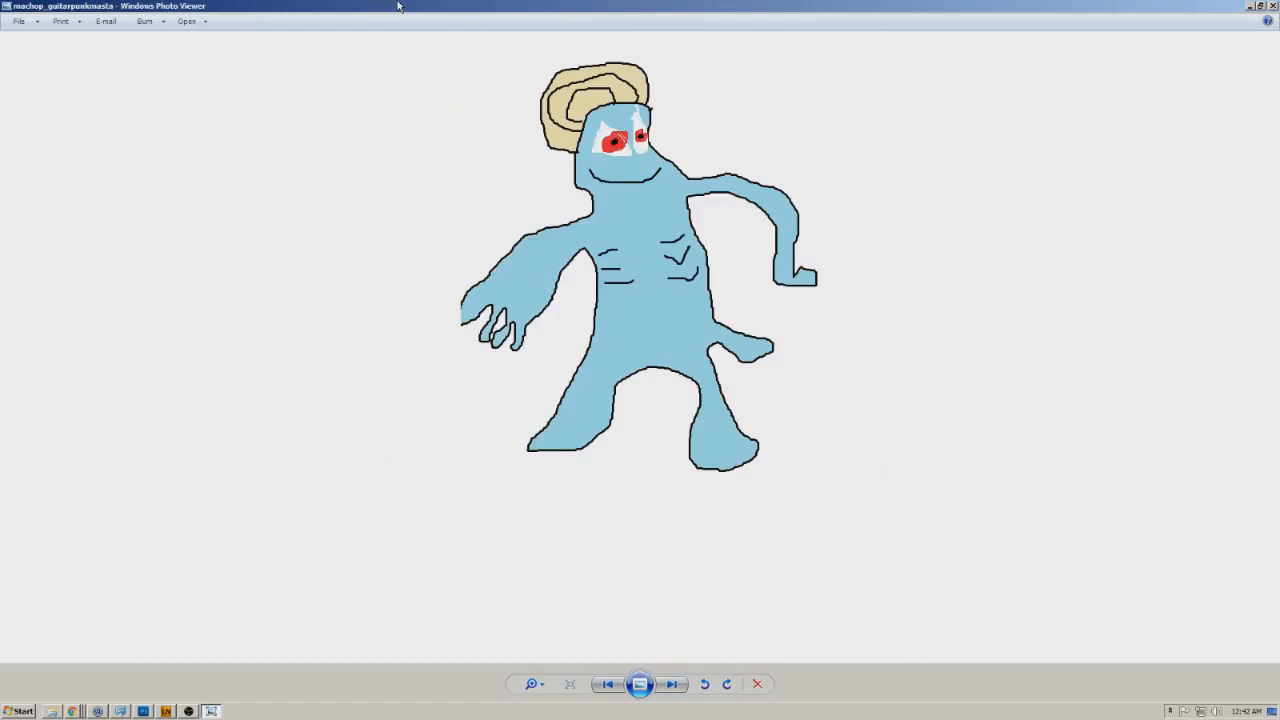
# Step: Browse the Mr. Mime drawings from Mr. Mime with Jynx through Mime Theft Auto to Mr. Mime on the purple car
pyautogui.click(672, 684)
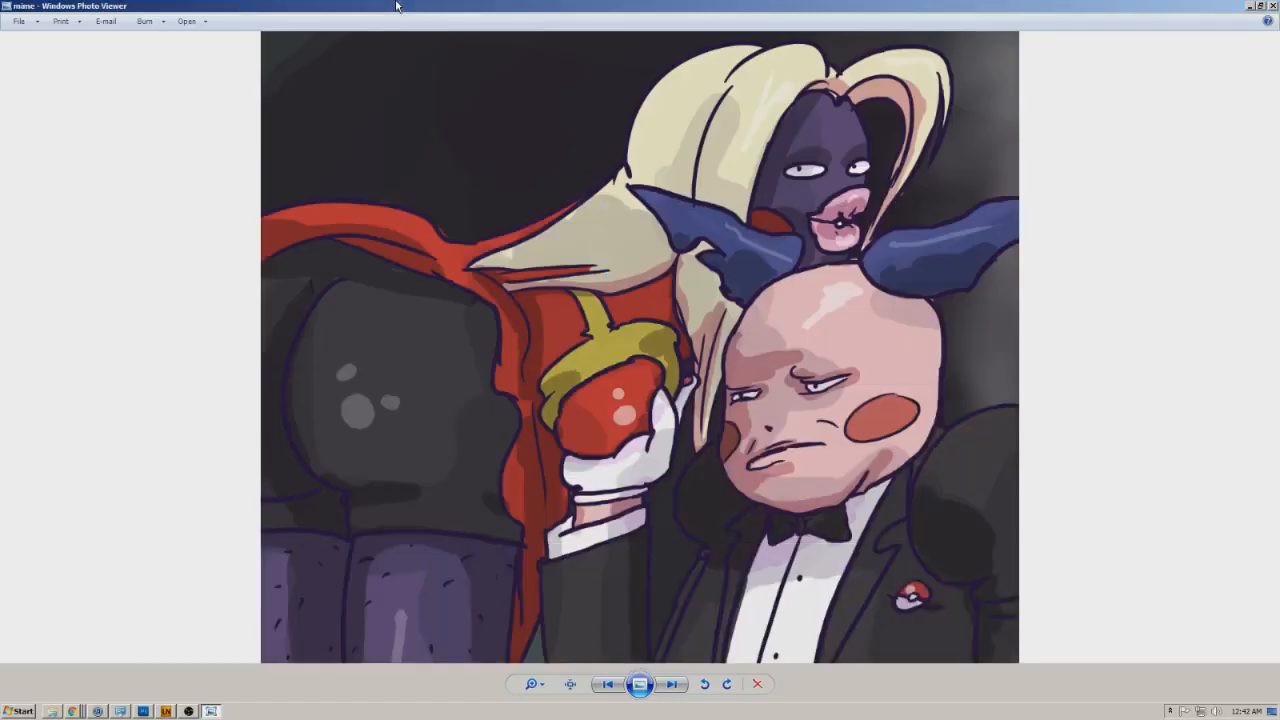
pyautogui.click(672, 684)
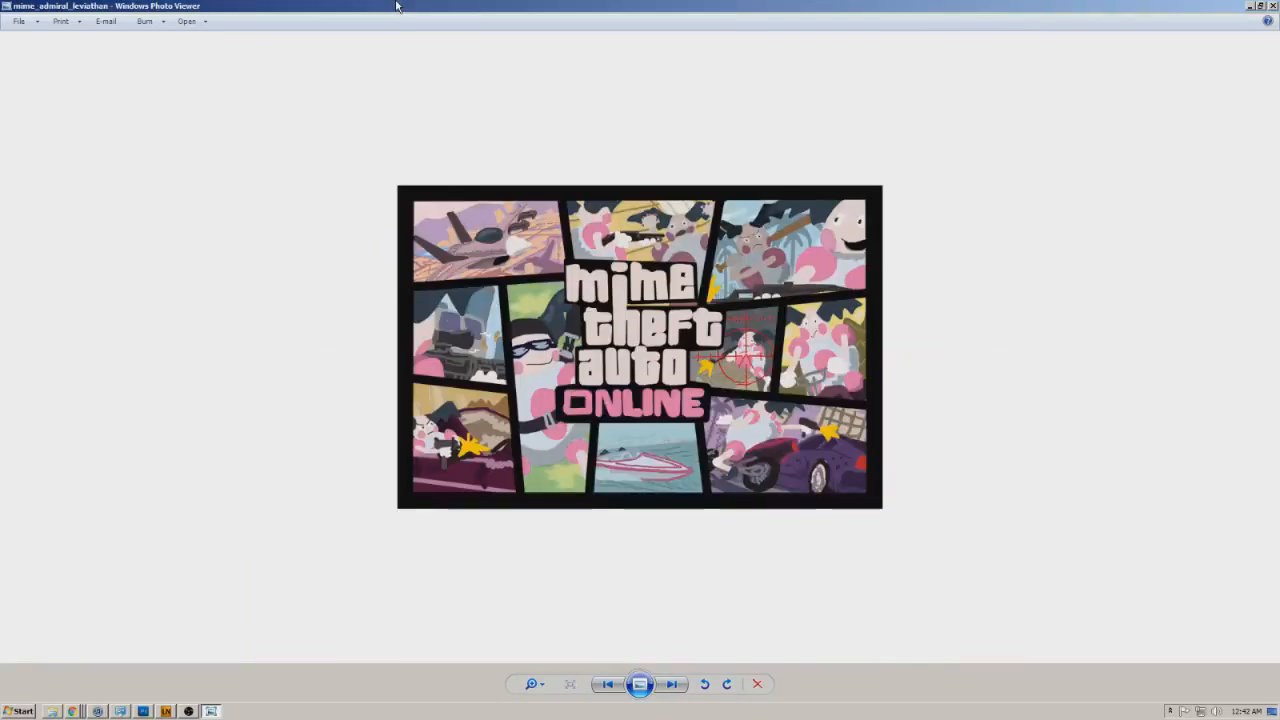
pyautogui.click(672, 684)
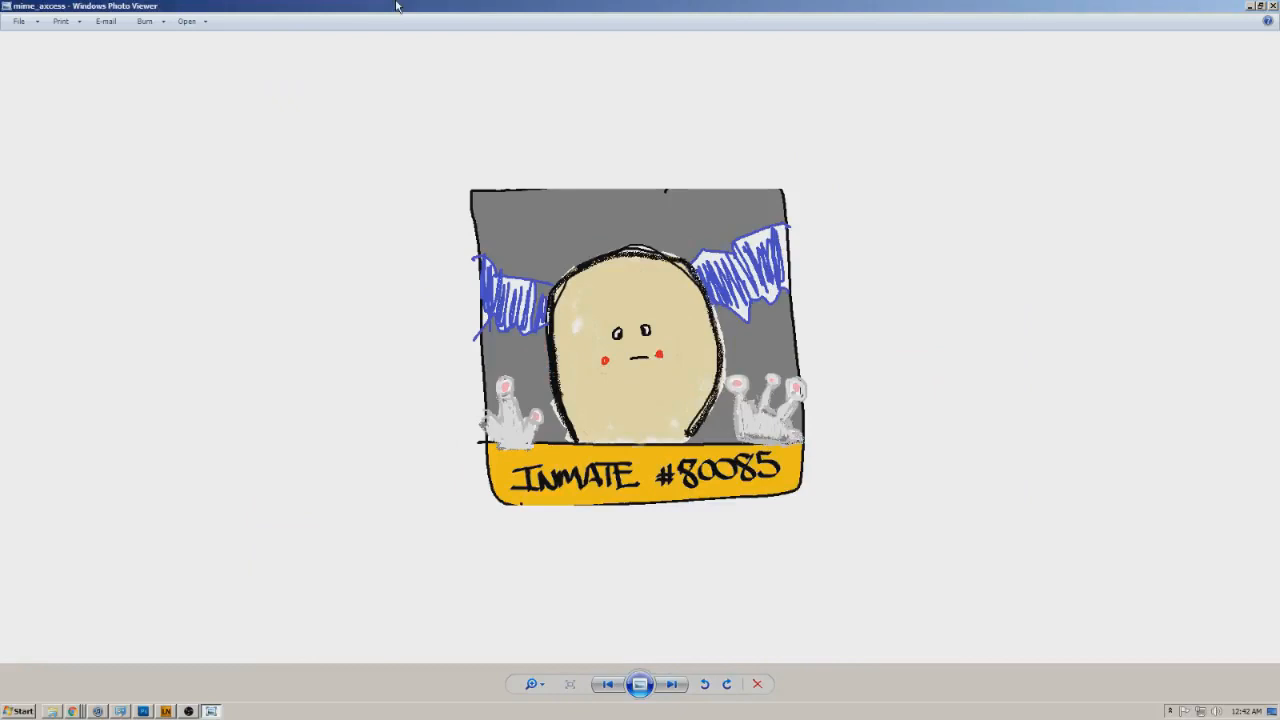
pyautogui.click(672, 684)
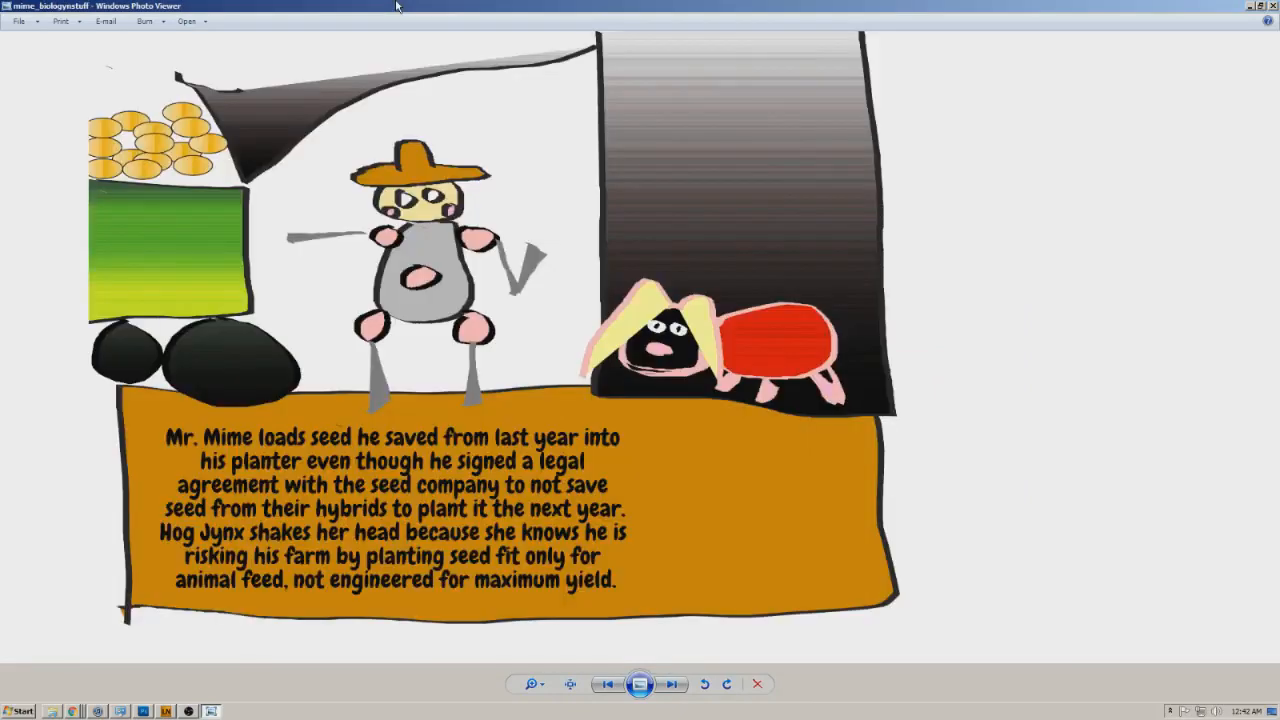
pyautogui.click(672, 684)
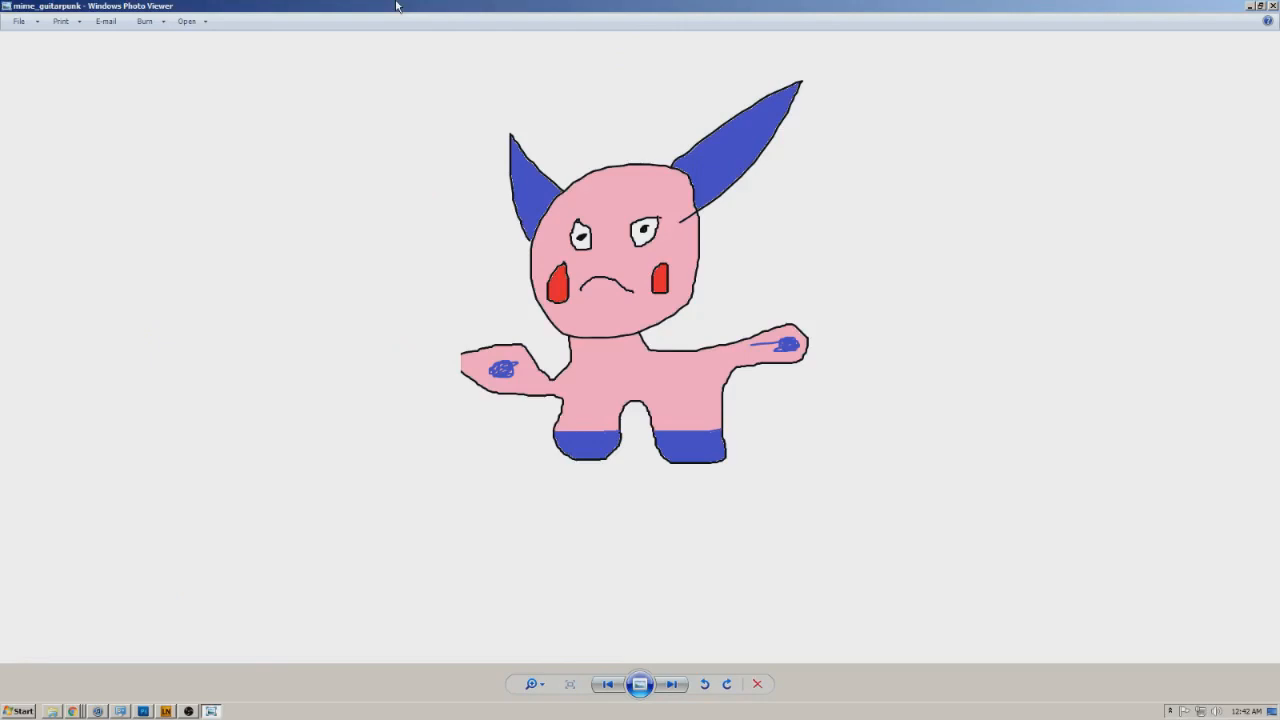
pyautogui.click(672, 684)
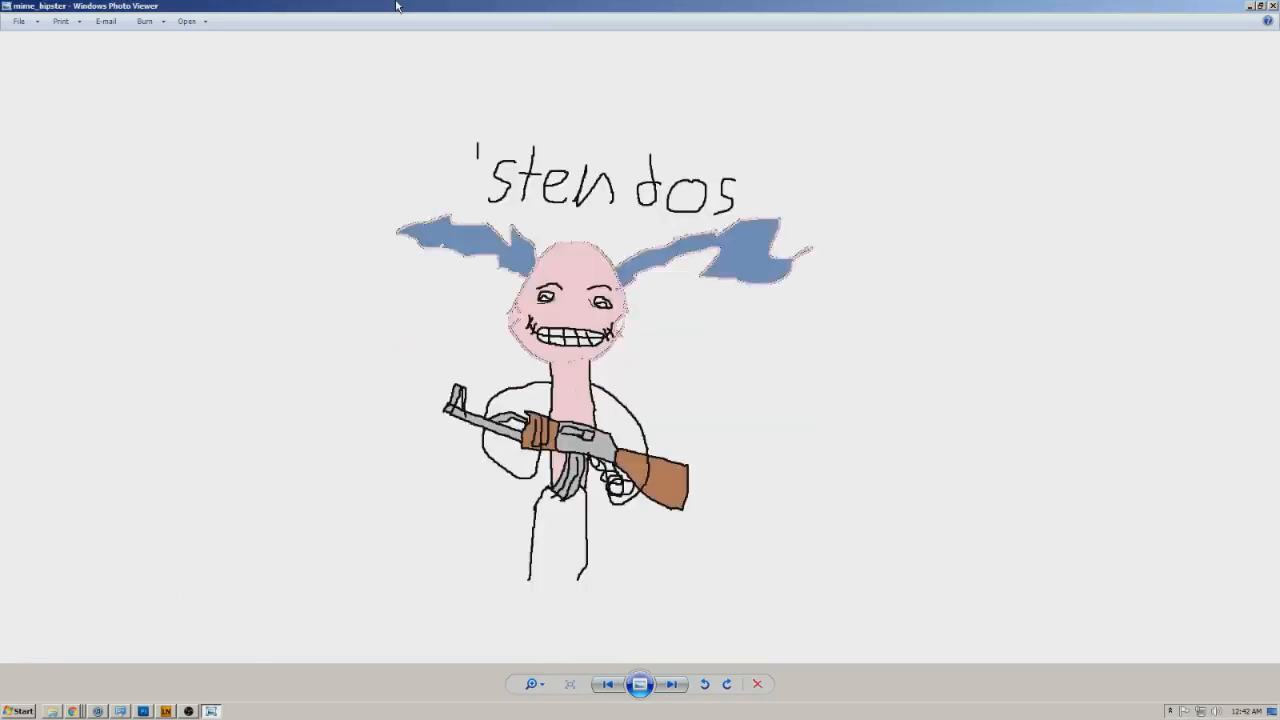
pyautogui.click(672, 684)
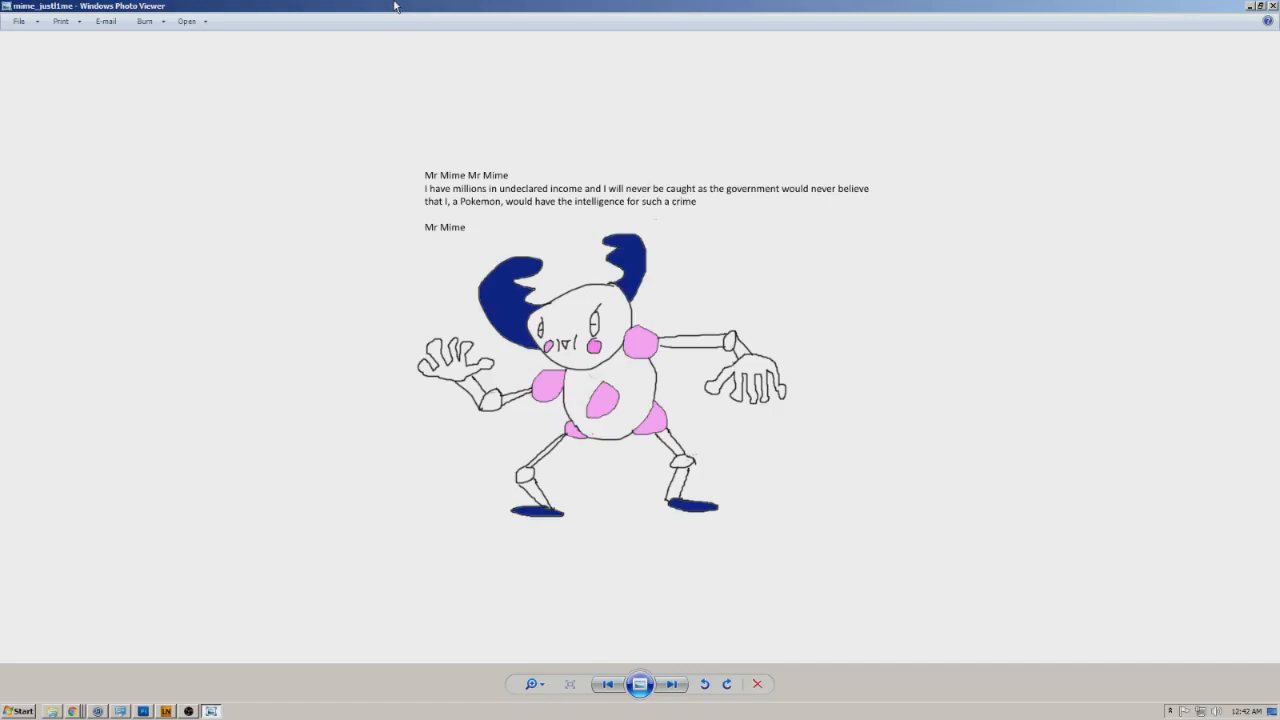
pyautogui.click(672, 684)
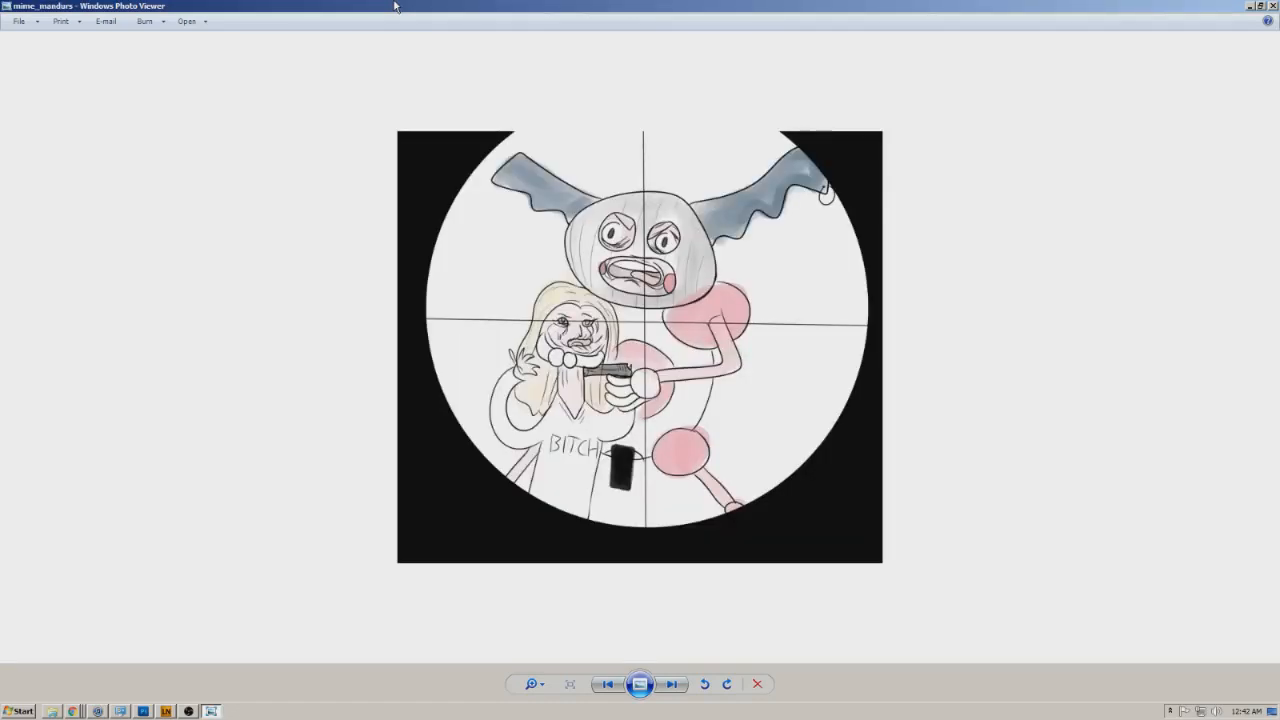
pyautogui.click(672, 684)
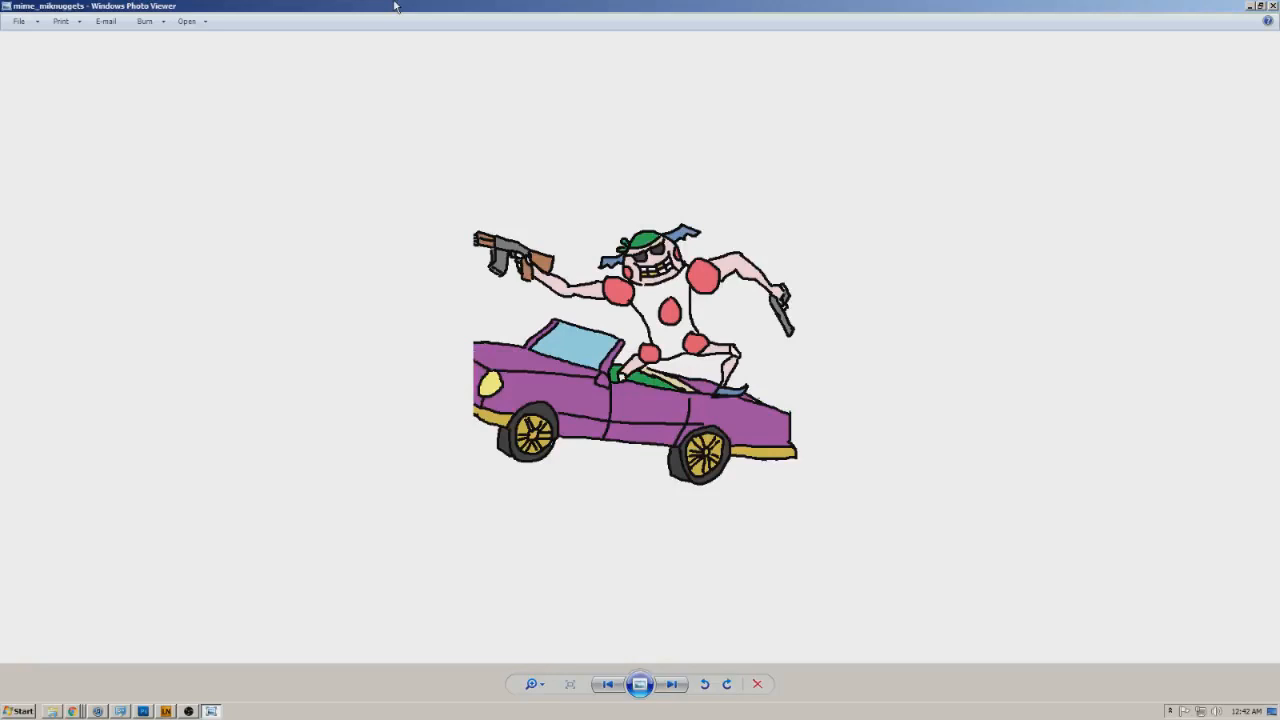
# Step: Continue through the flexing Mr. Mime, police car, MR CRIME and sewer drawings to the MIME captioned picture
pyautogui.click(672, 684)
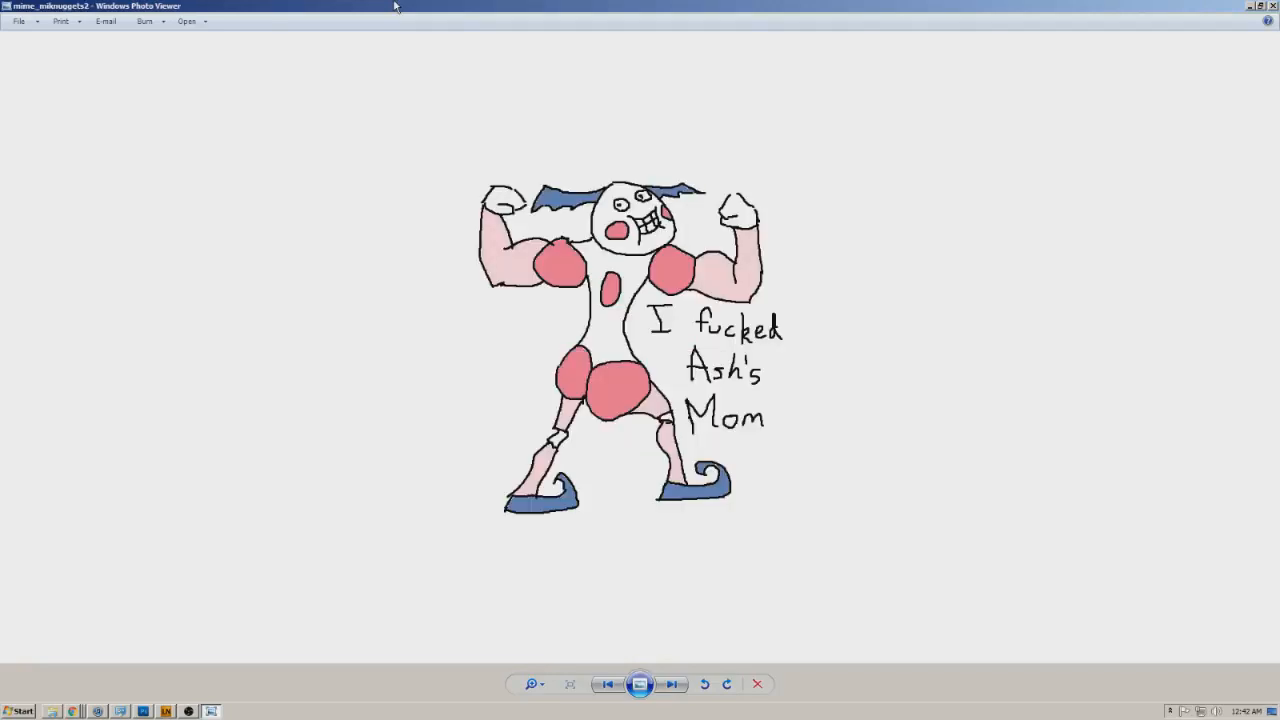
pyautogui.click(672, 684)
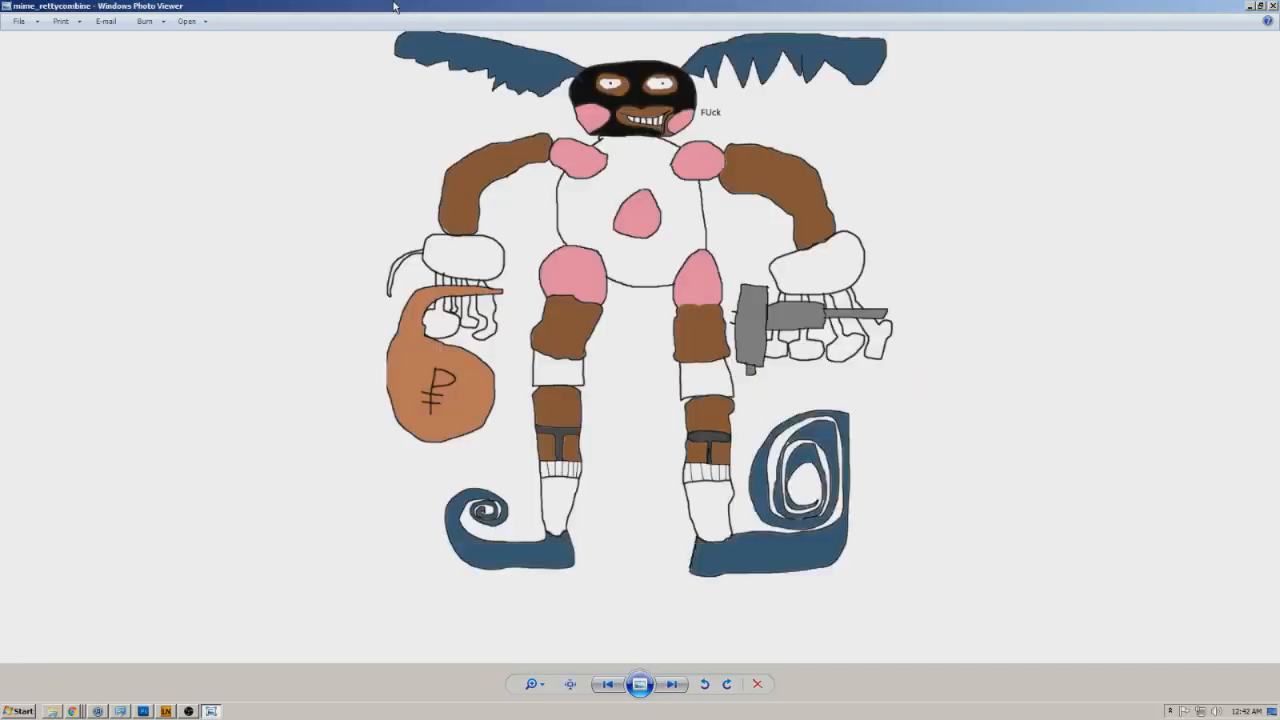
pyautogui.click(672, 684)
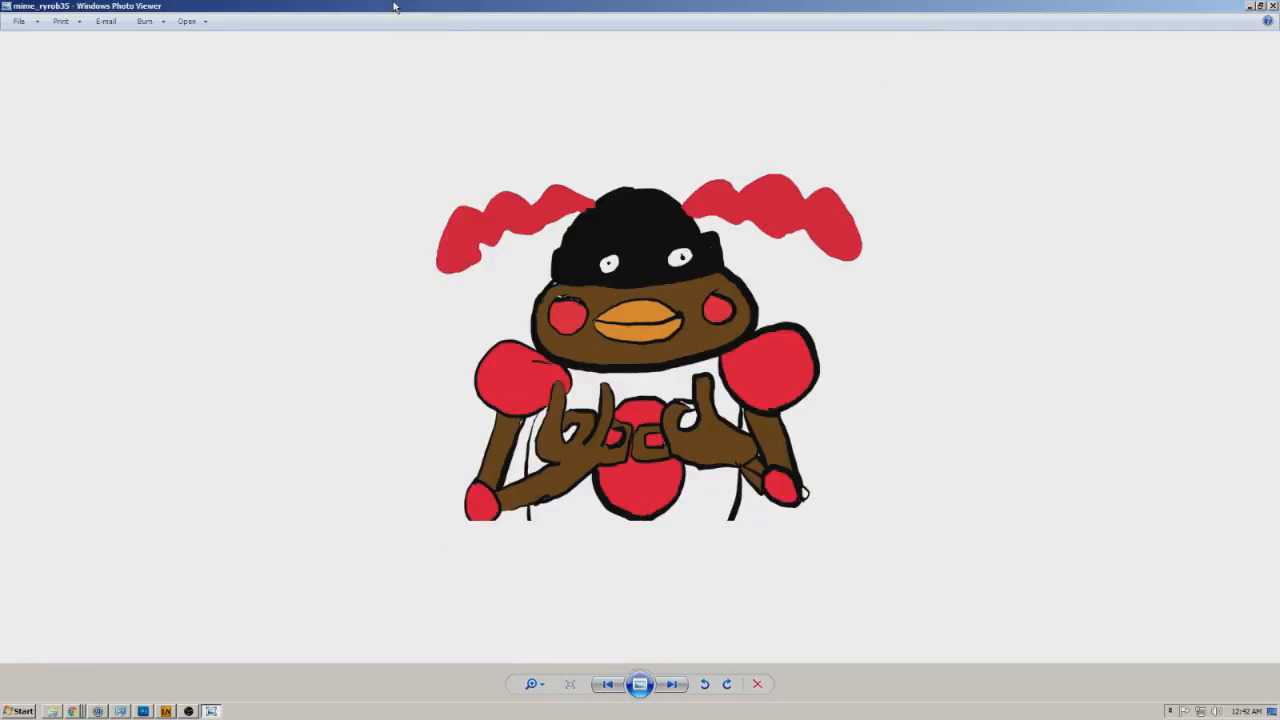
pyautogui.click(670, 684)
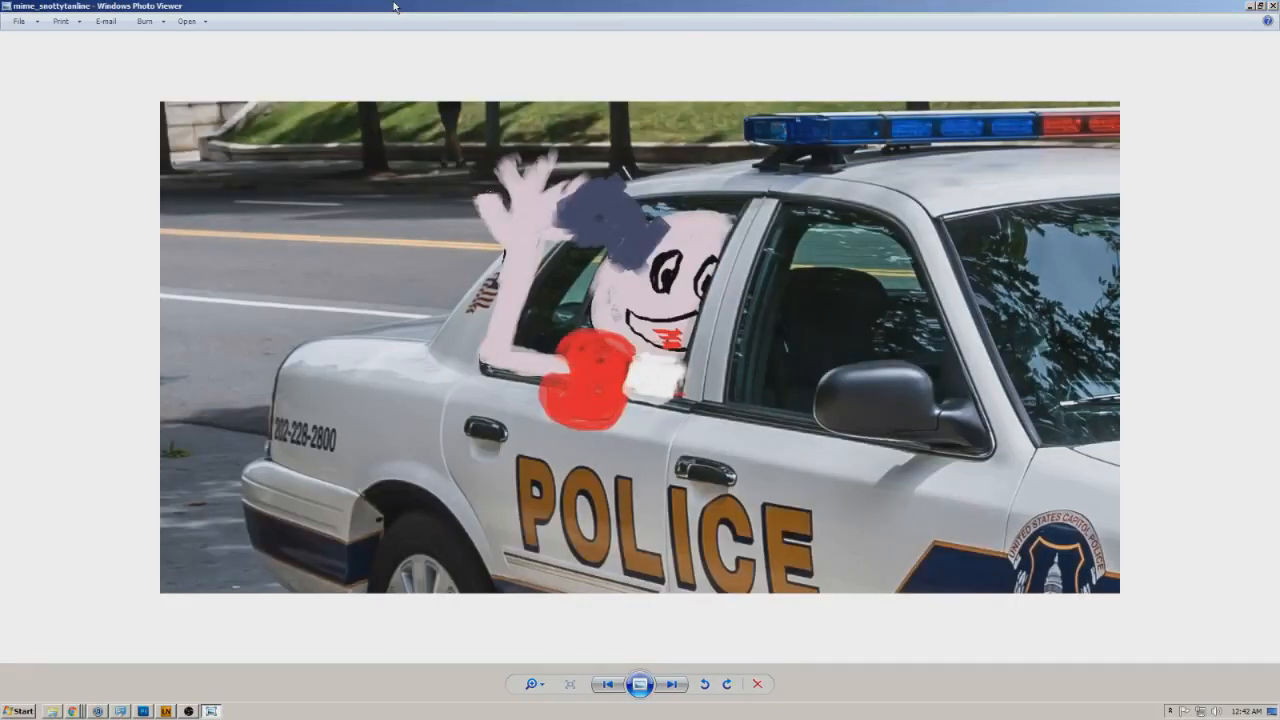
pyautogui.click(672, 684)
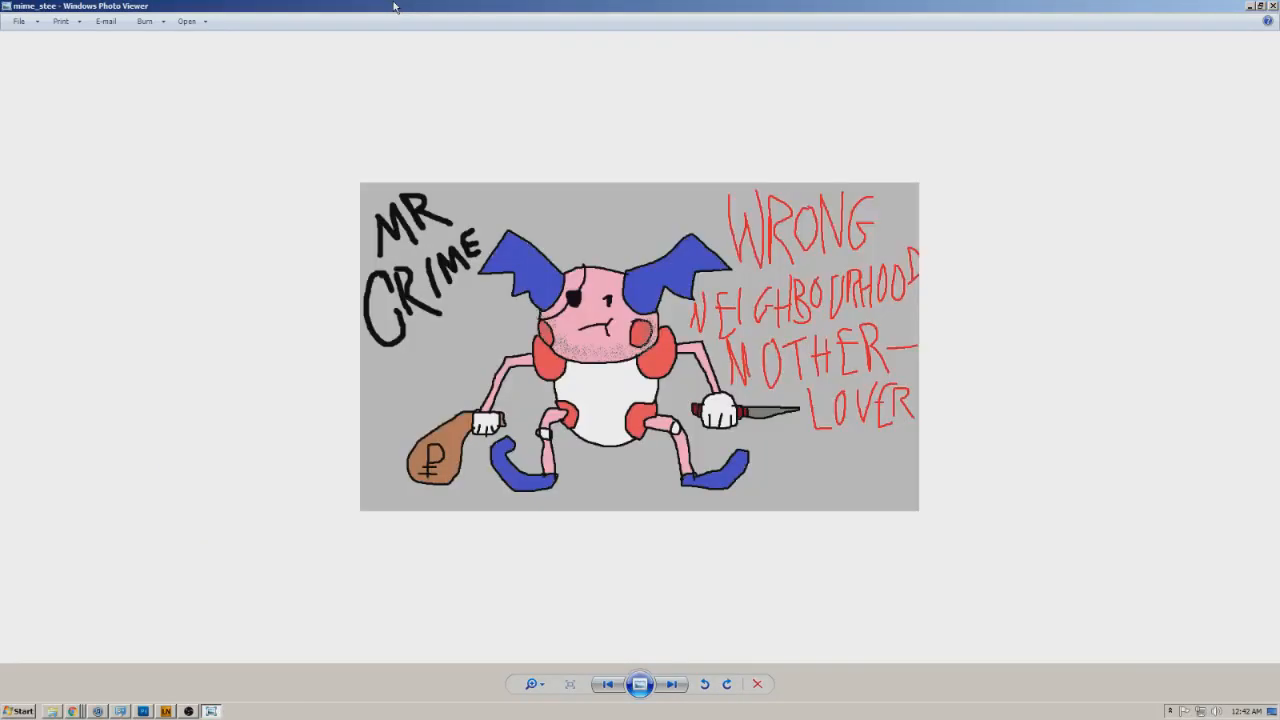
pyautogui.click(672, 684)
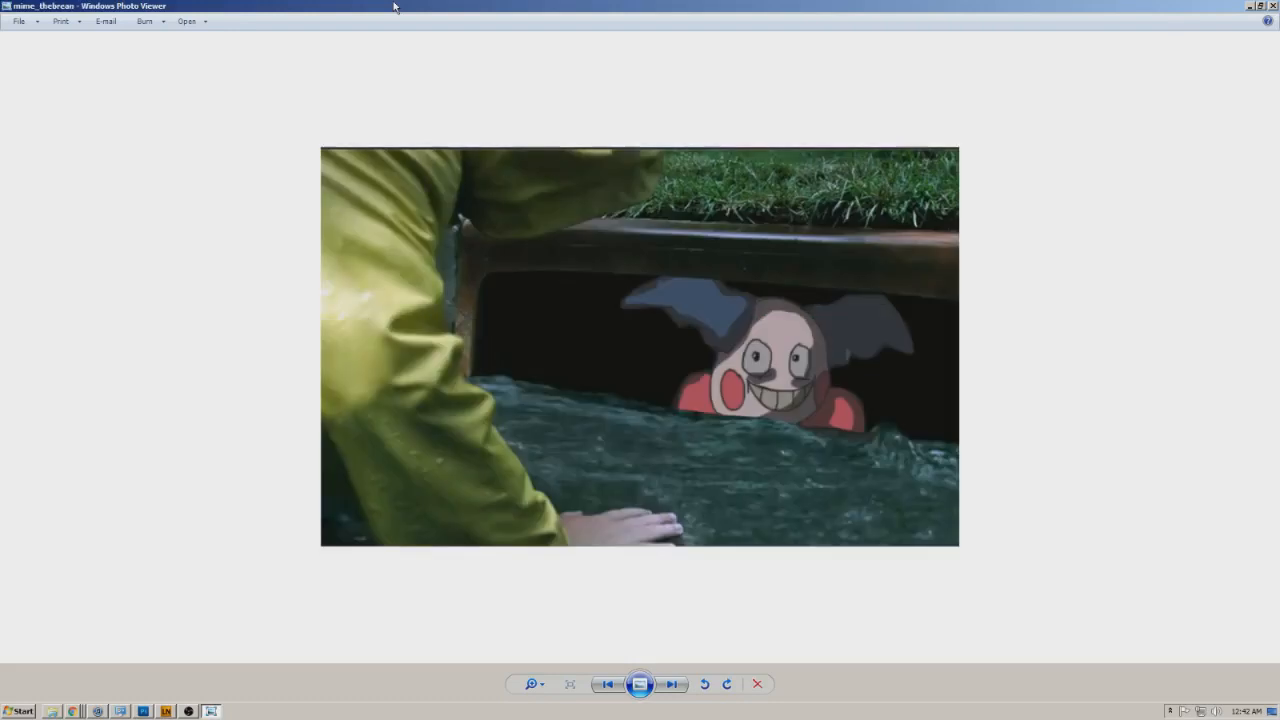
pyautogui.click(672, 684)
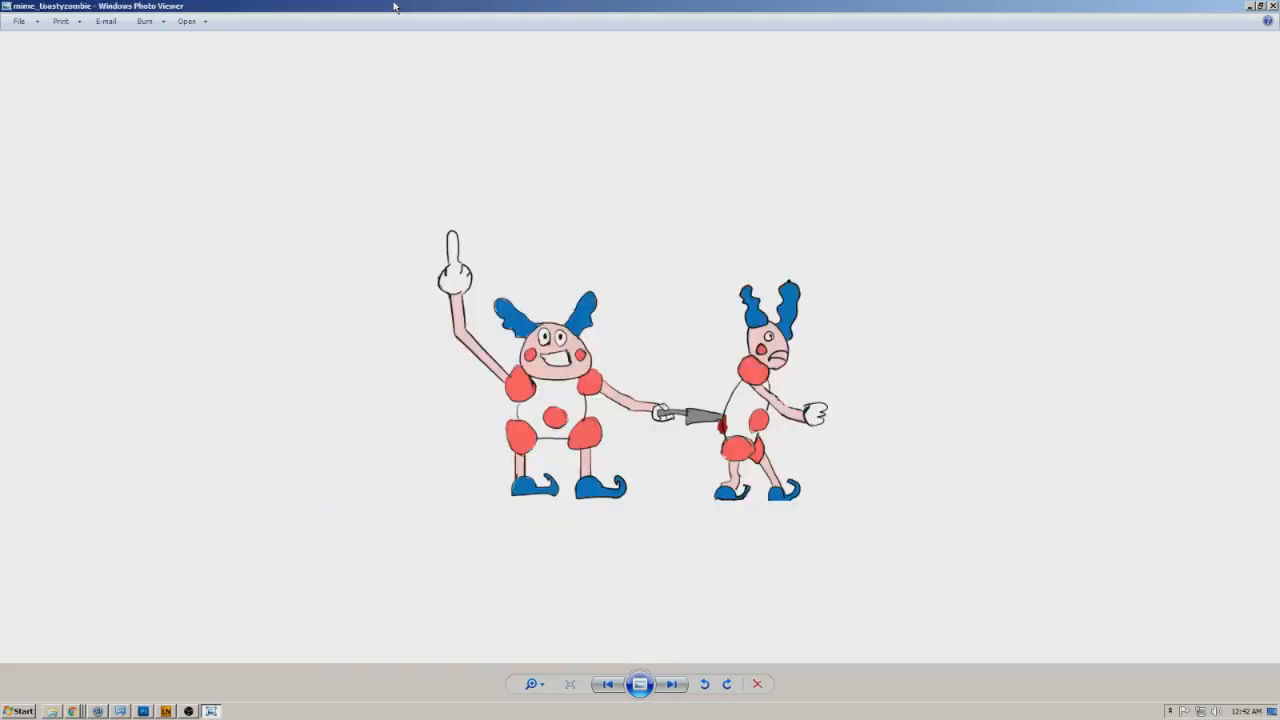
pyautogui.click(672, 684)
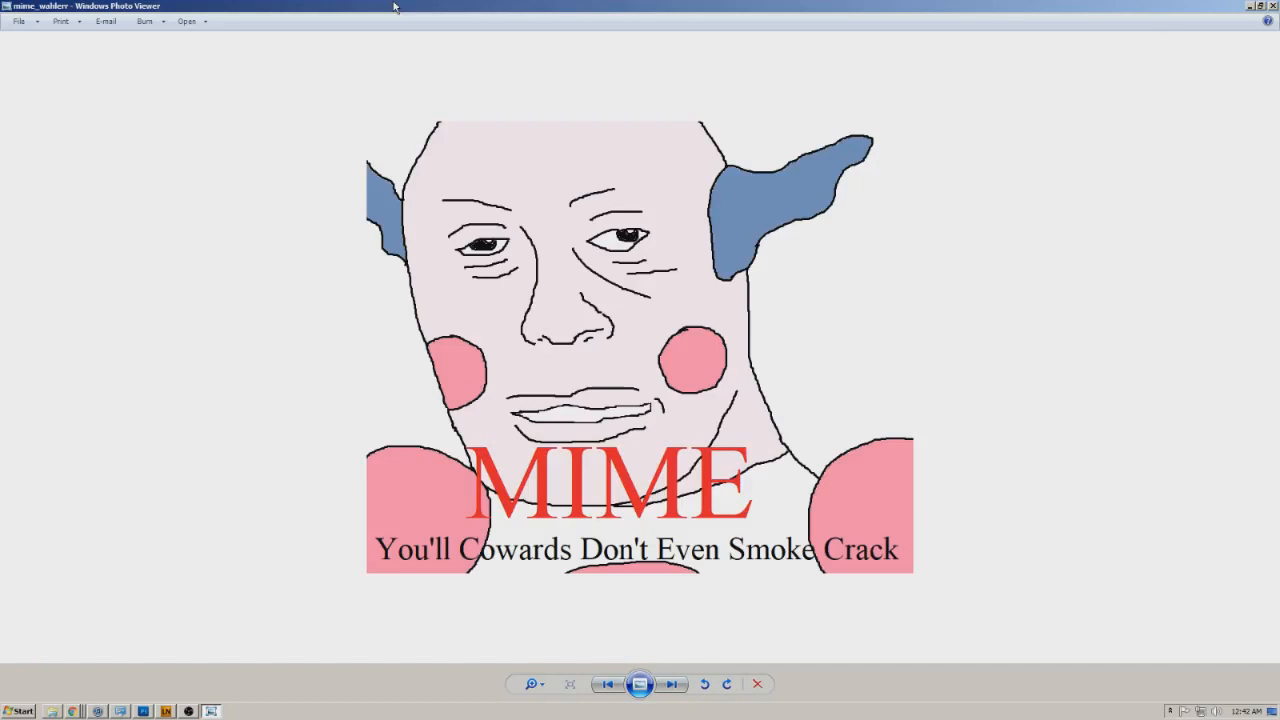
# Step: Advance into the Omastar drawings to the blue creature under a yellow spiked shell
pyautogui.click(672, 684)
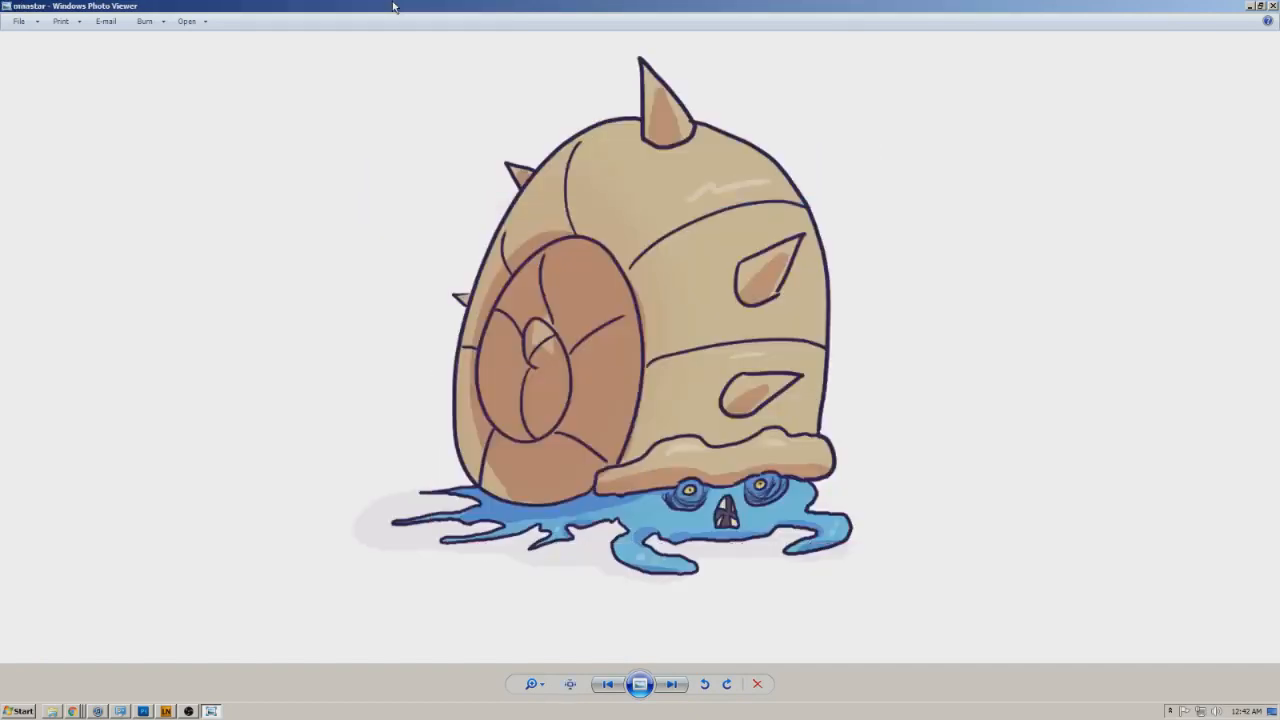
pyautogui.click(672, 684)
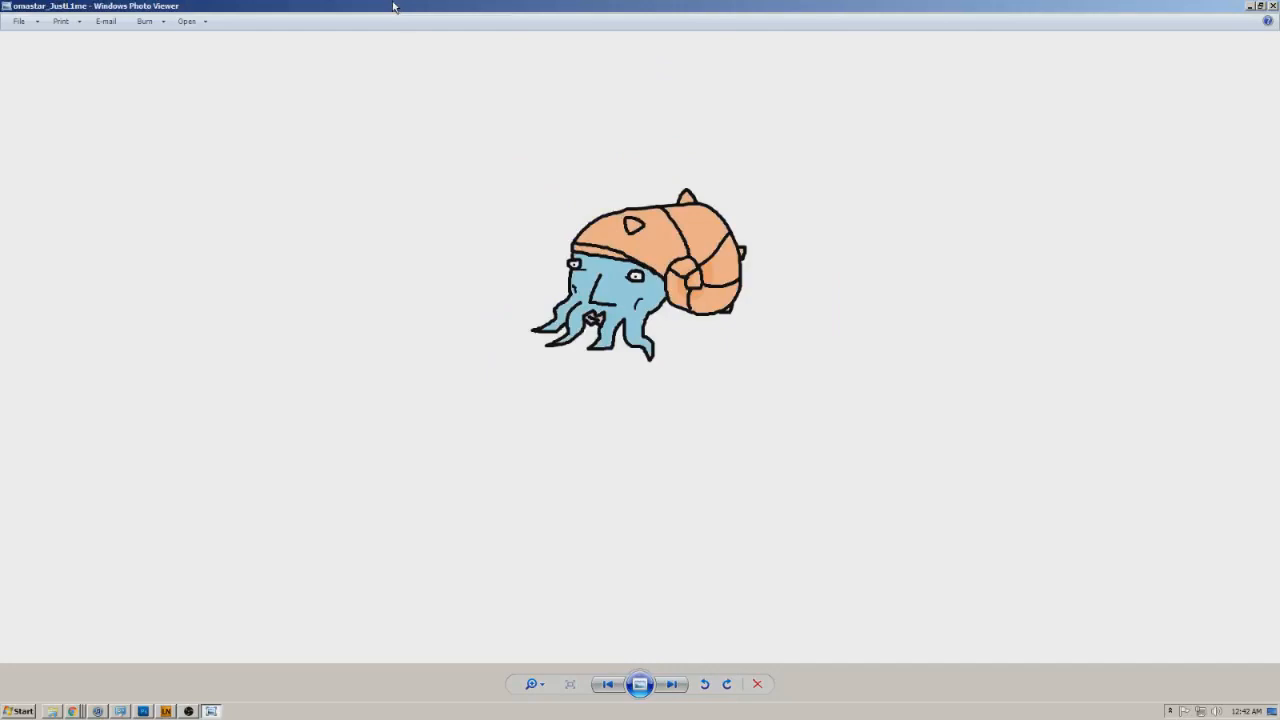
pyautogui.click(672, 684)
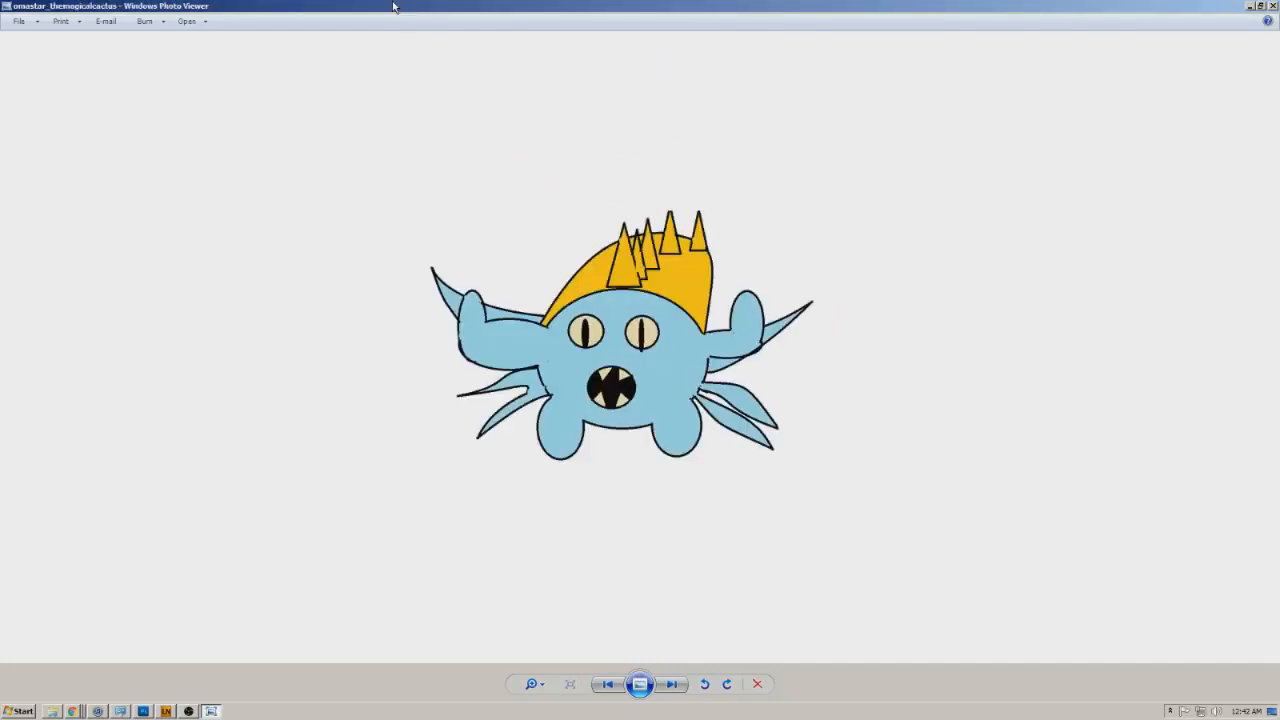
# Step: Browse the Pikachu drawings — pentagram, four-Pikachu circle, kissing pair — to the screaming Pikachu group
pyautogui.click(672, 684)
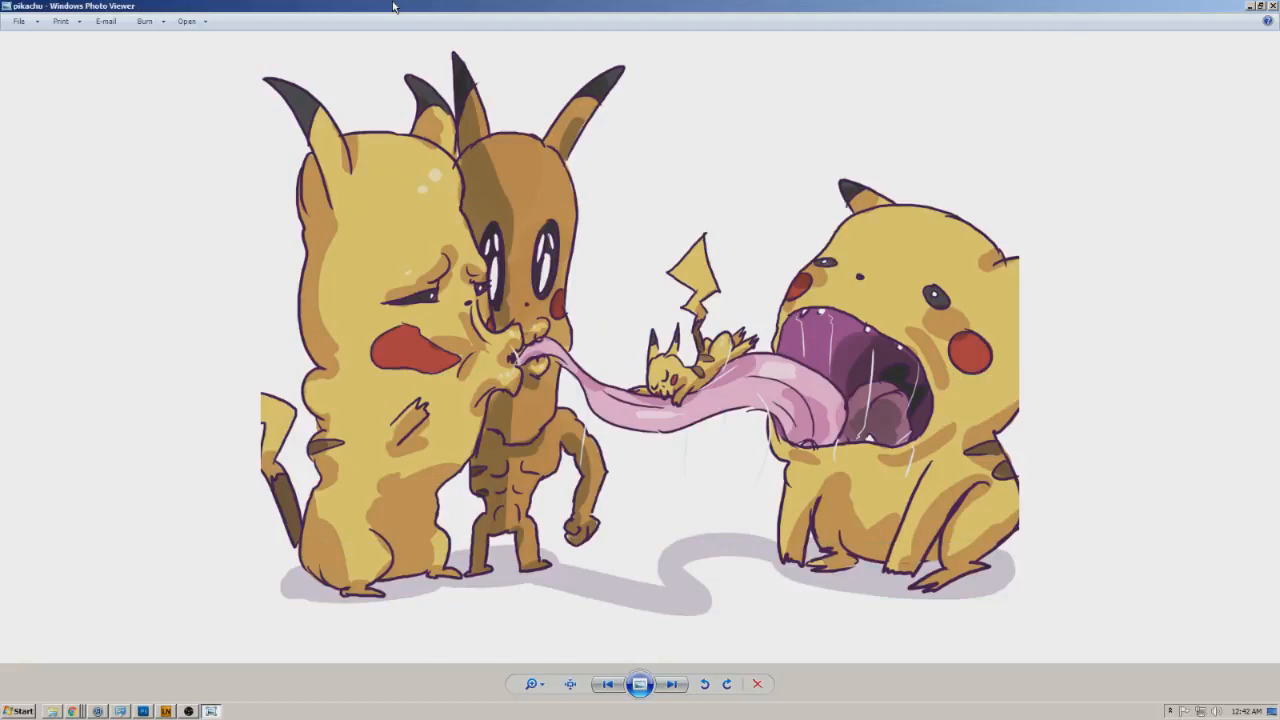
pyautogui.click(672, 684)
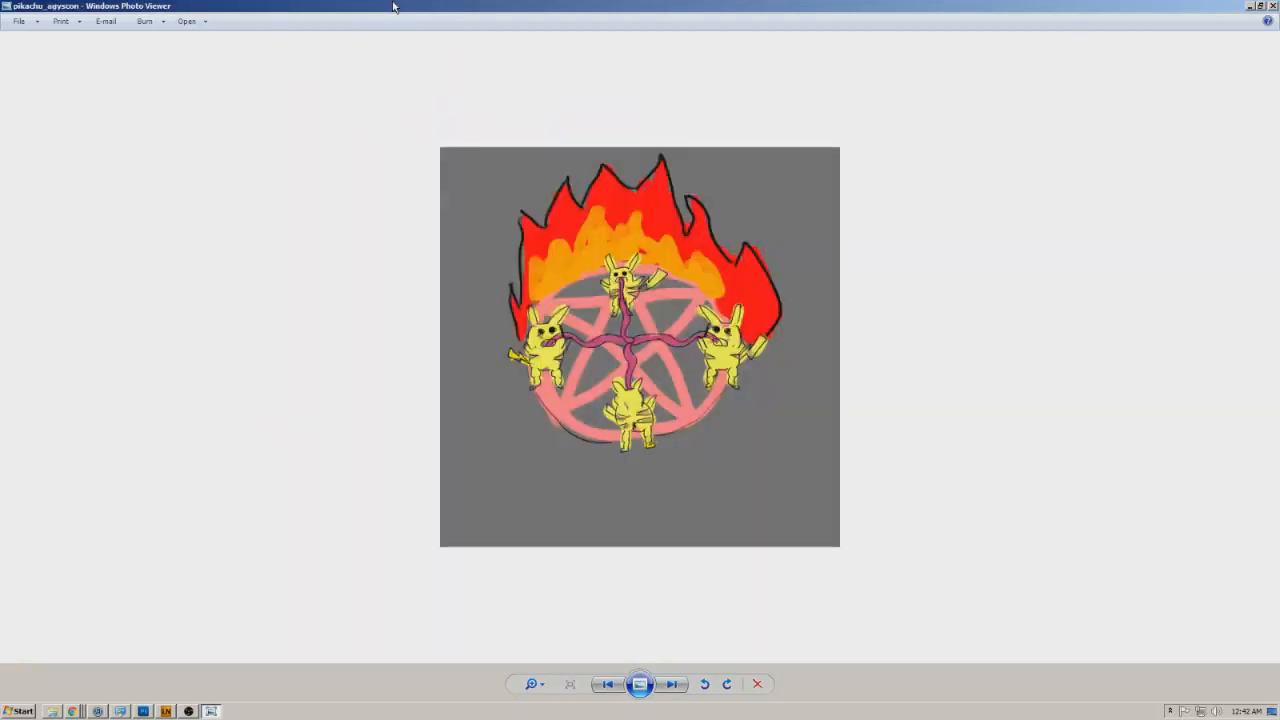
pyautogui.click(672, 684)
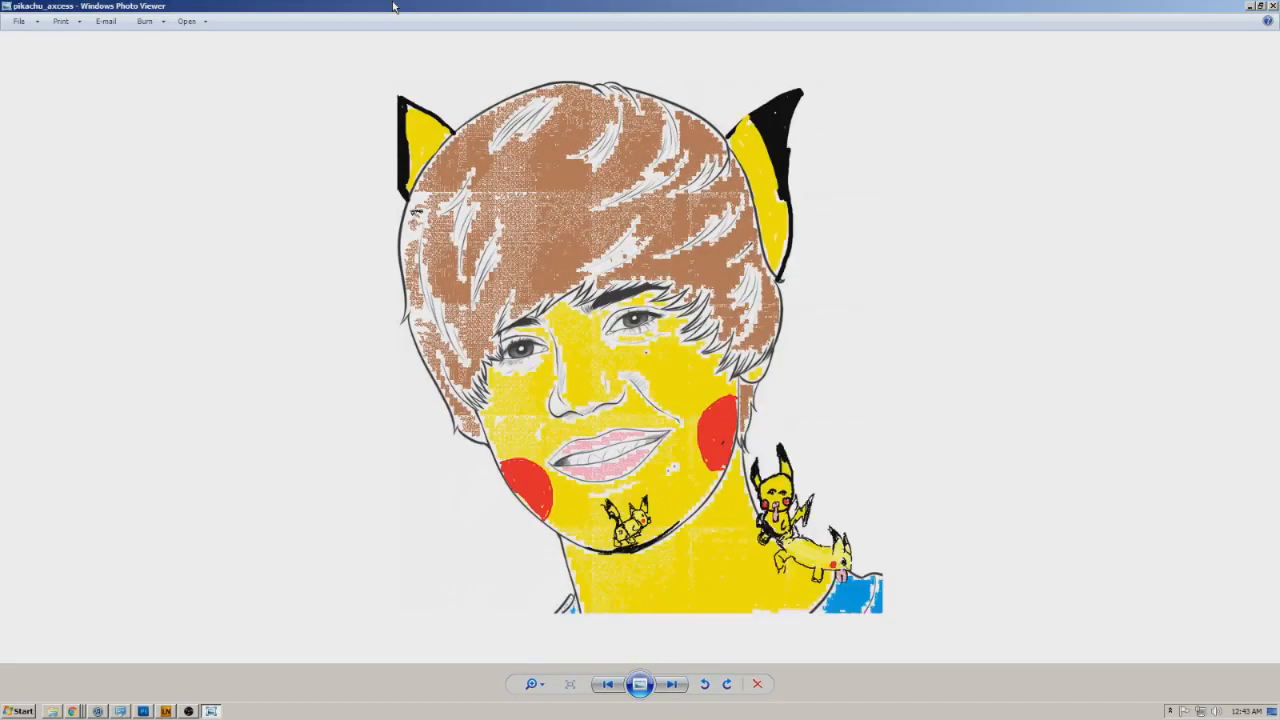
pyautogui.click(672, 684)
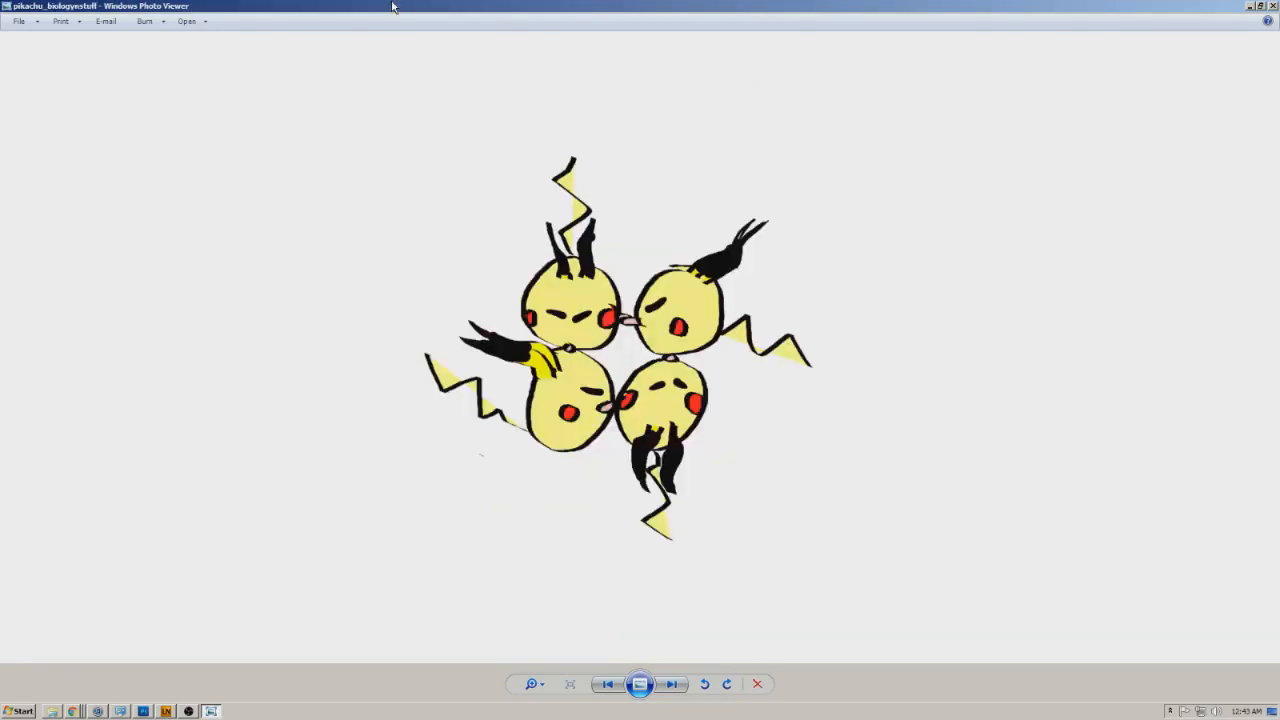
pyautogui.click(672, 684)
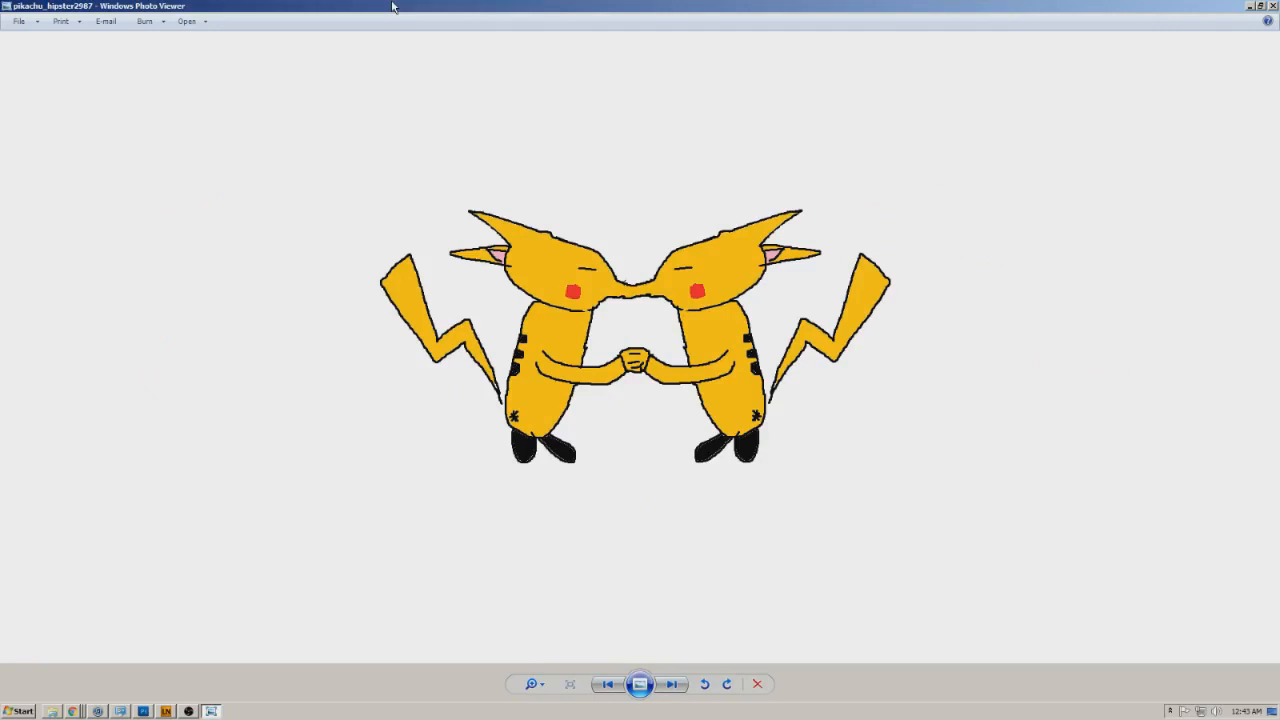
pyautogui.click(672, 684)
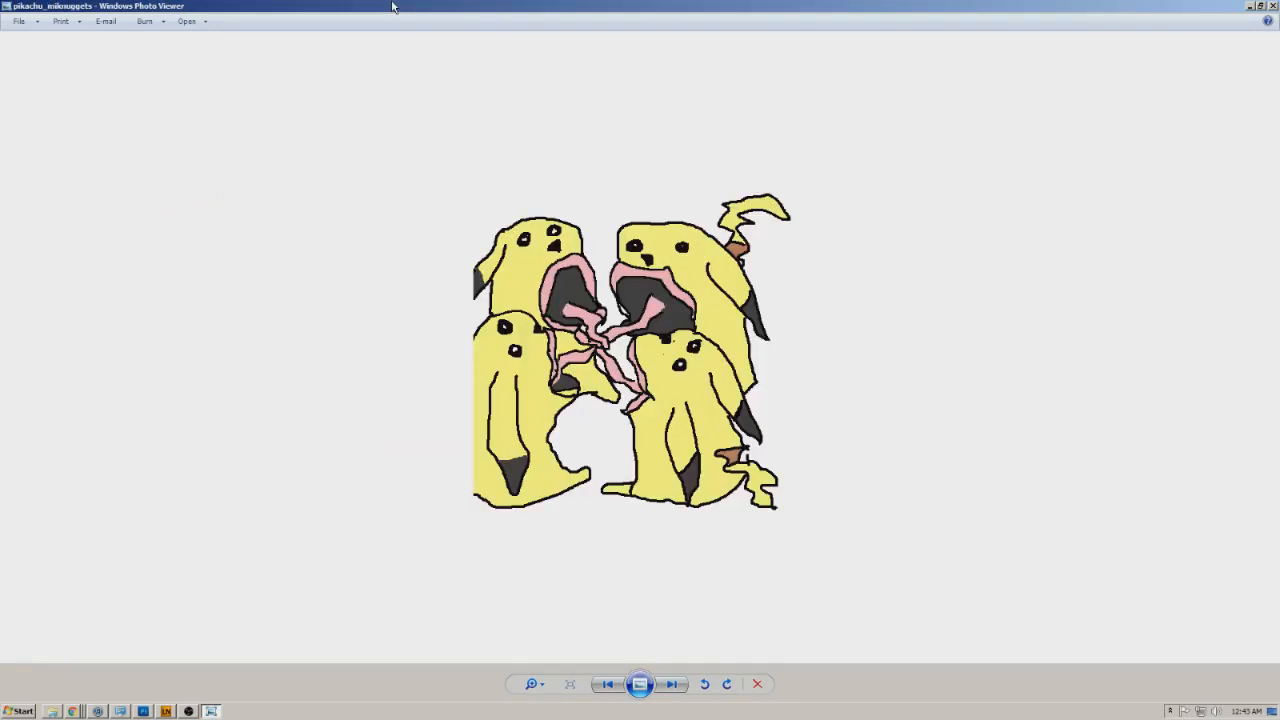
# Step: Advance past the Pinsir, Pikachuly and Onix cards and Zubat drawings to the bearded Ivysaur with glasses
pyautogui.click(672, 684)
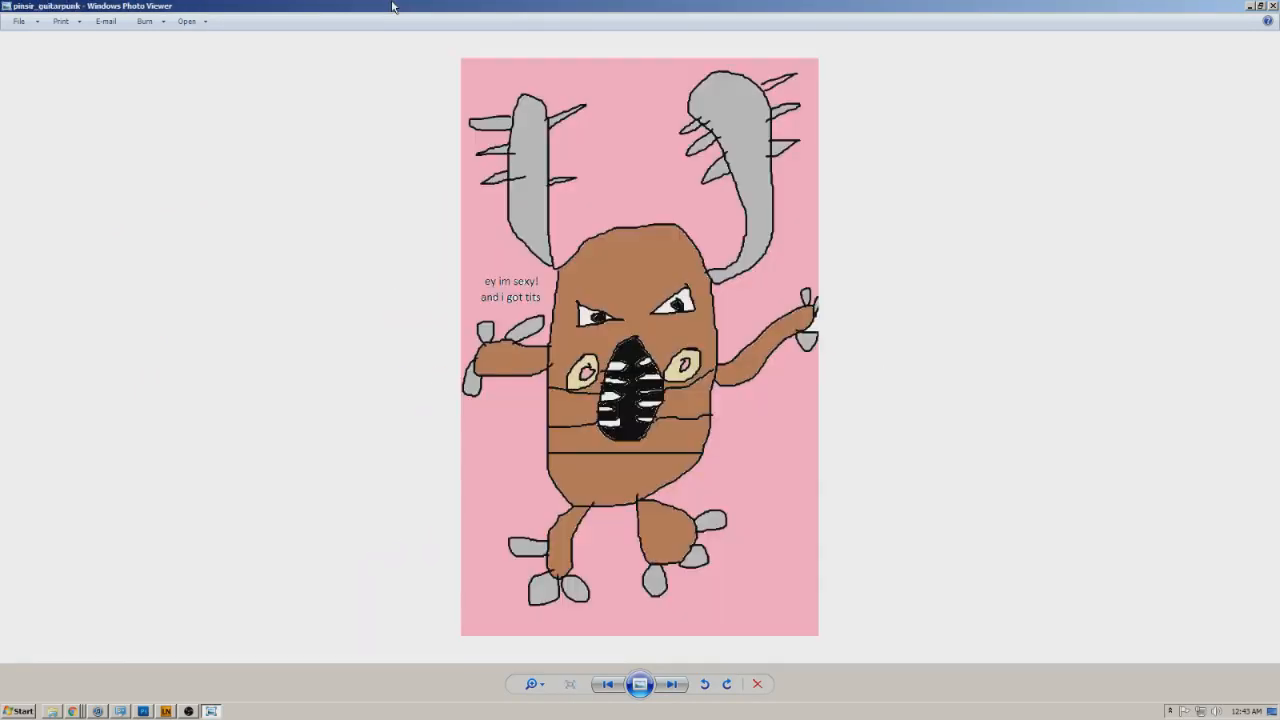
pyautogui.click(672, 684)
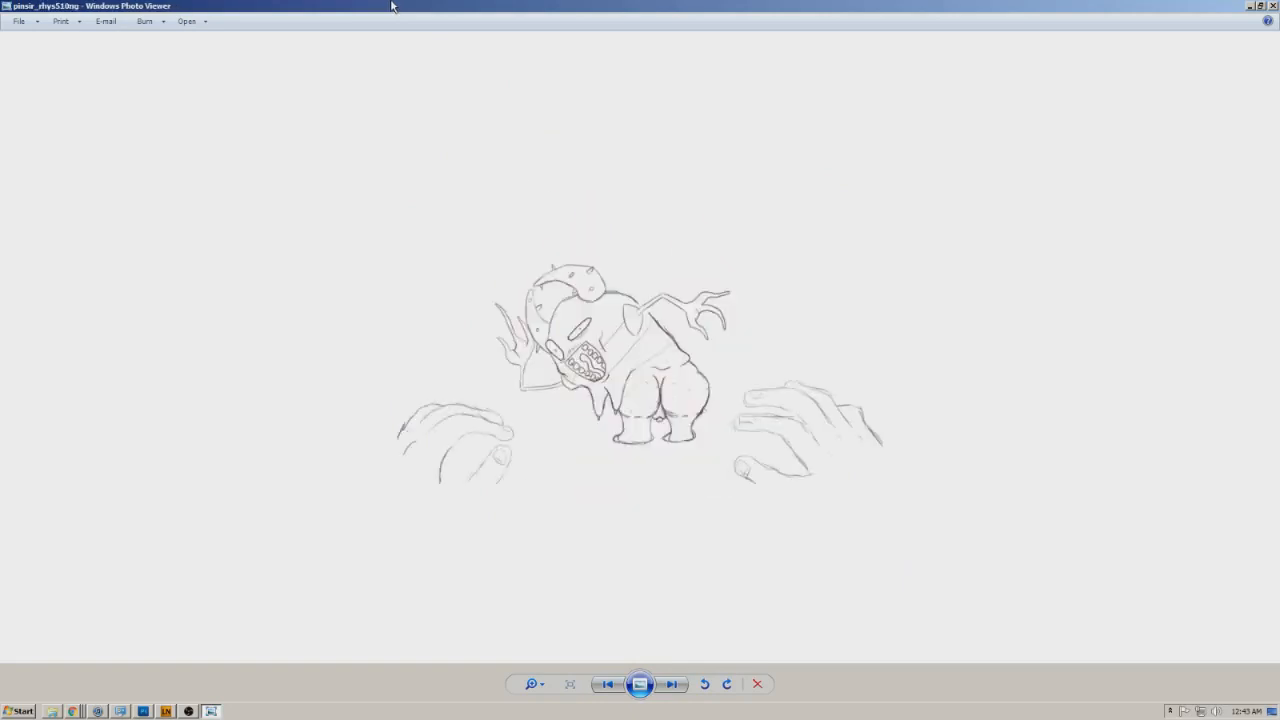
pyautogui.click(672, 684)
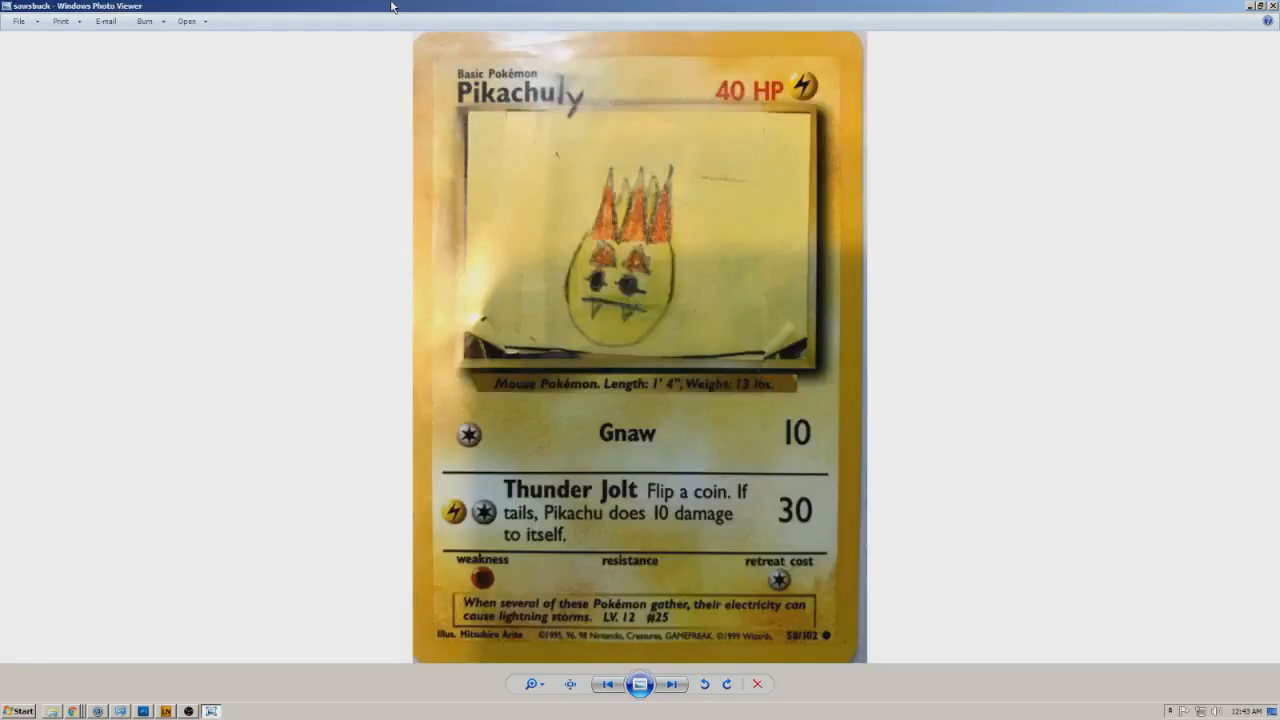
pyautogui.click(672, 684)
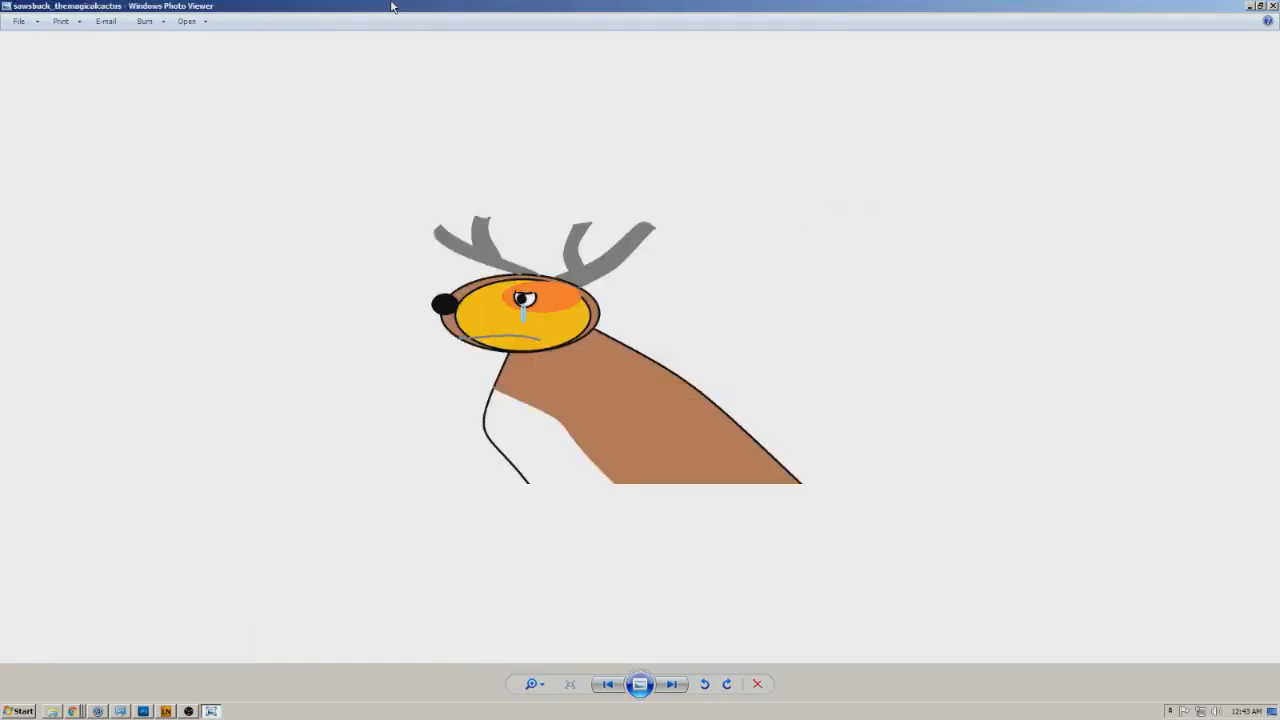
pyautogui.click(672, 684)
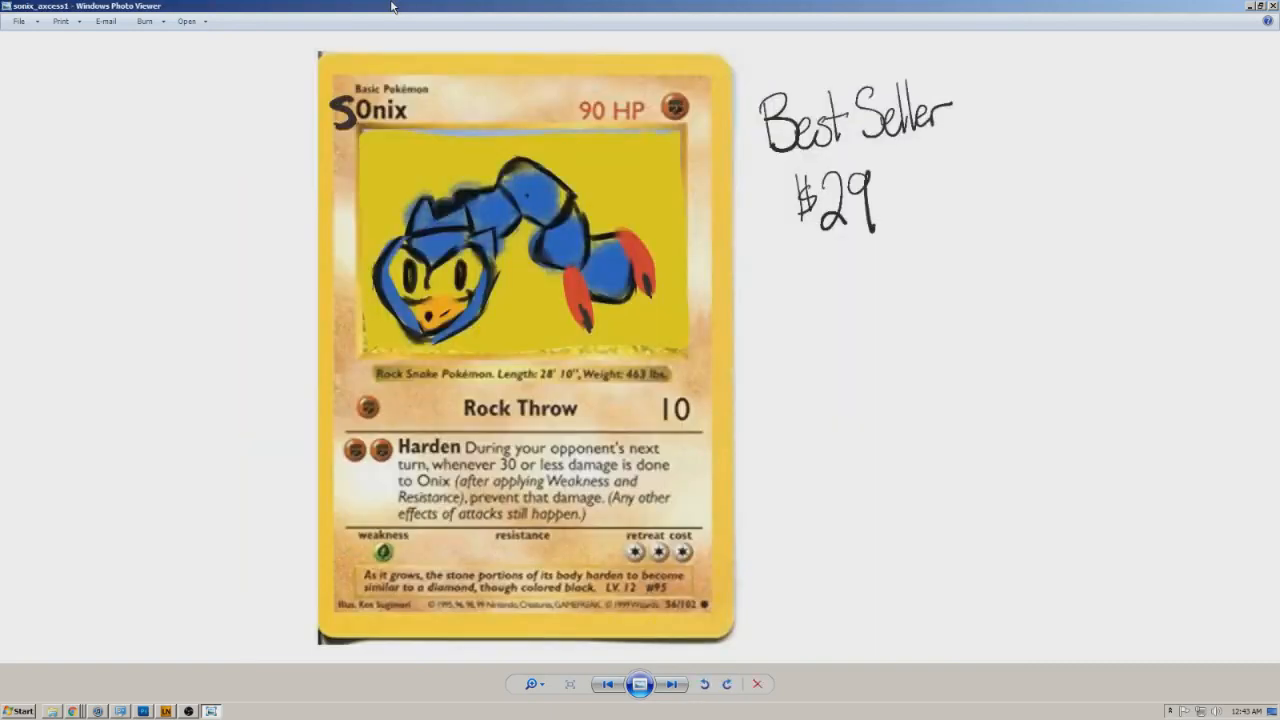
pyautogui.click(656, 684)
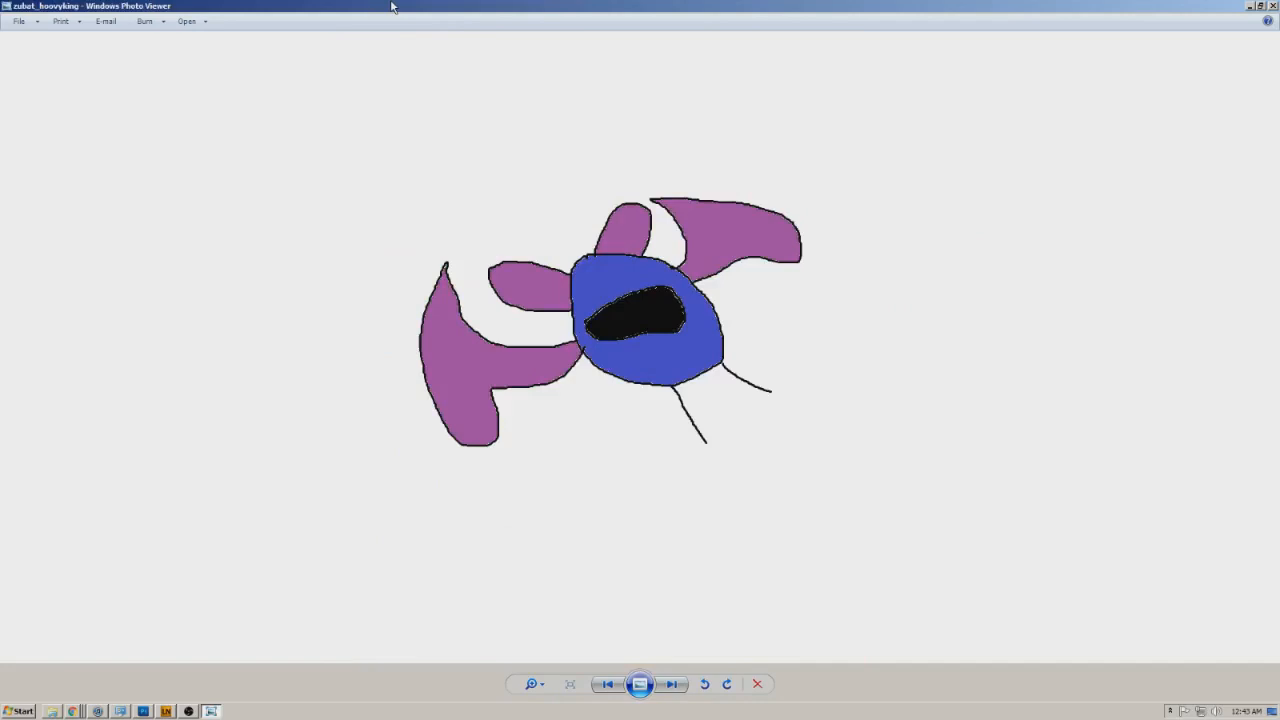
pyautogui.click(672, 684)
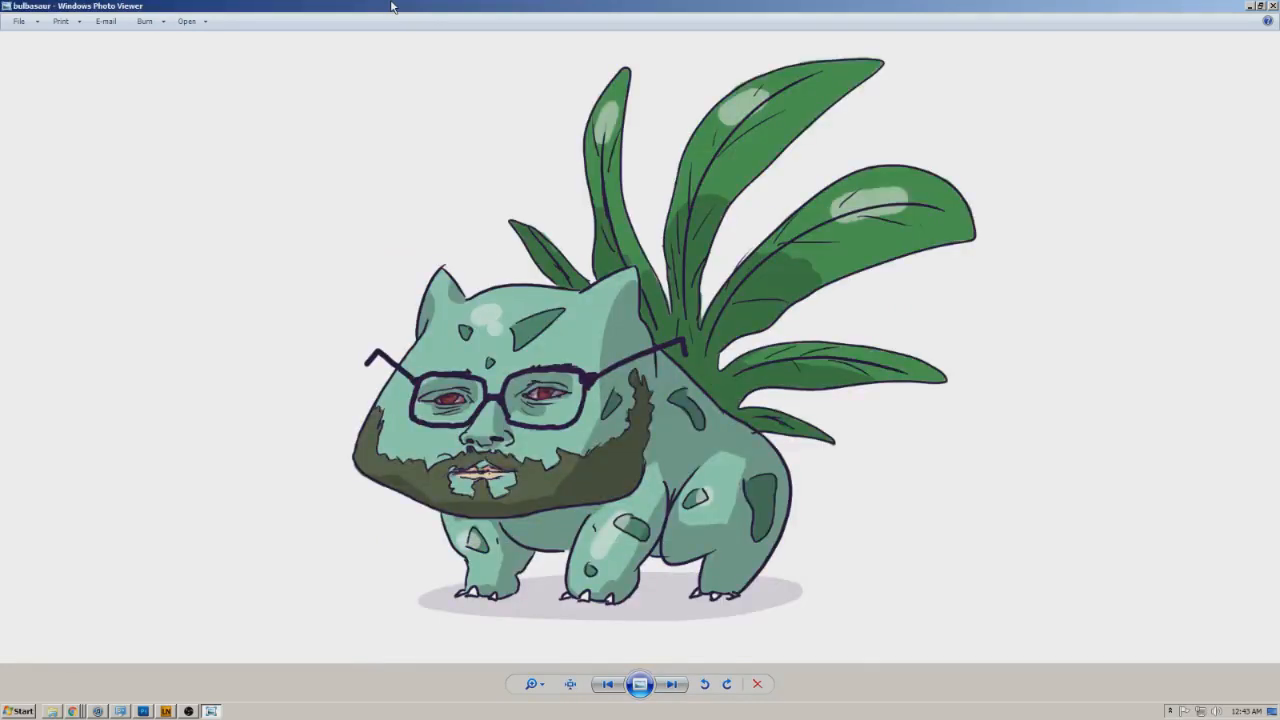